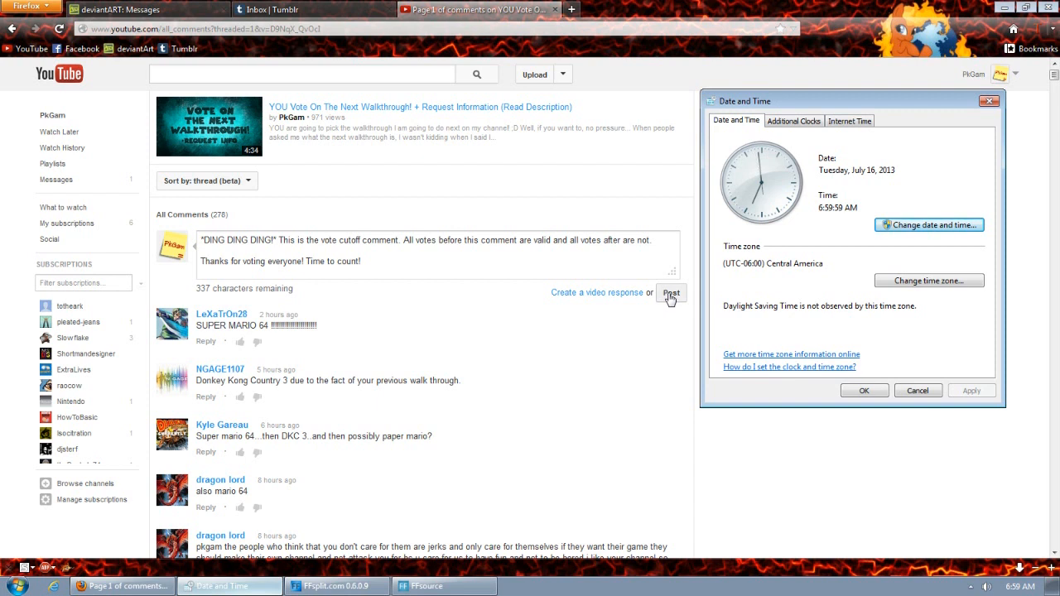
Step: Post the 'DING DING DING!' vote cutoff comment and bring up the system clock showing 7:00 AM
{"action": "left_click", "coordinate": [670, 294]}
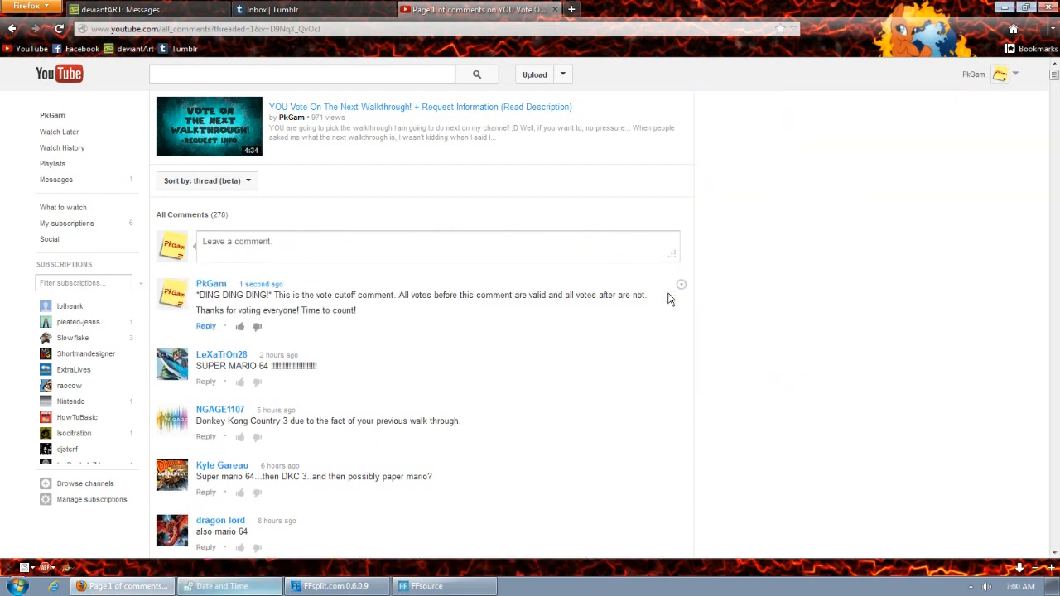
{"action": "left_click", "coordinate": [222, 586]}
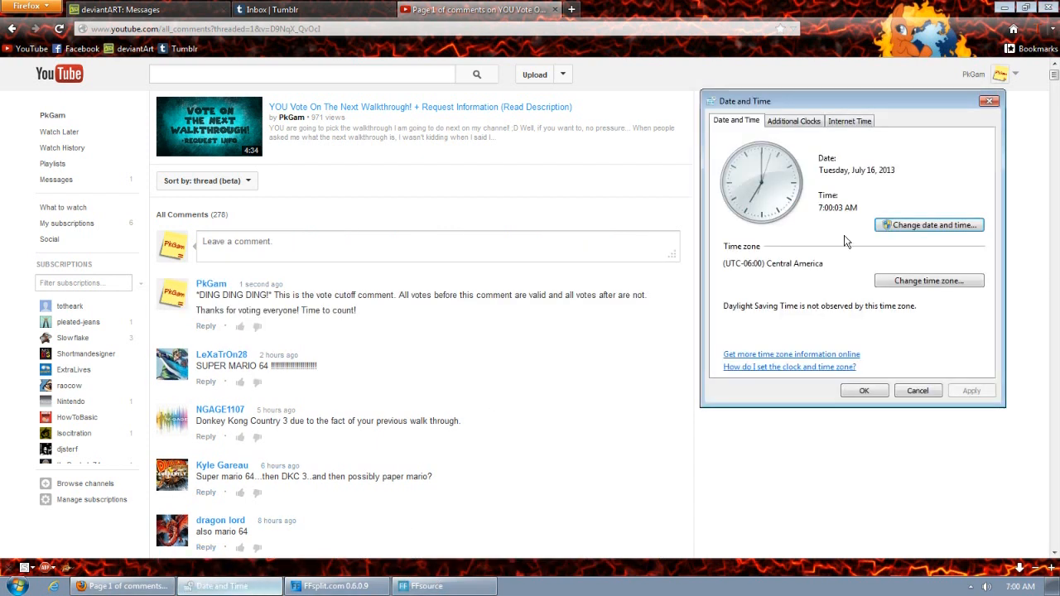
{"action": "mouse_move", "coordinate": [834, 232]}
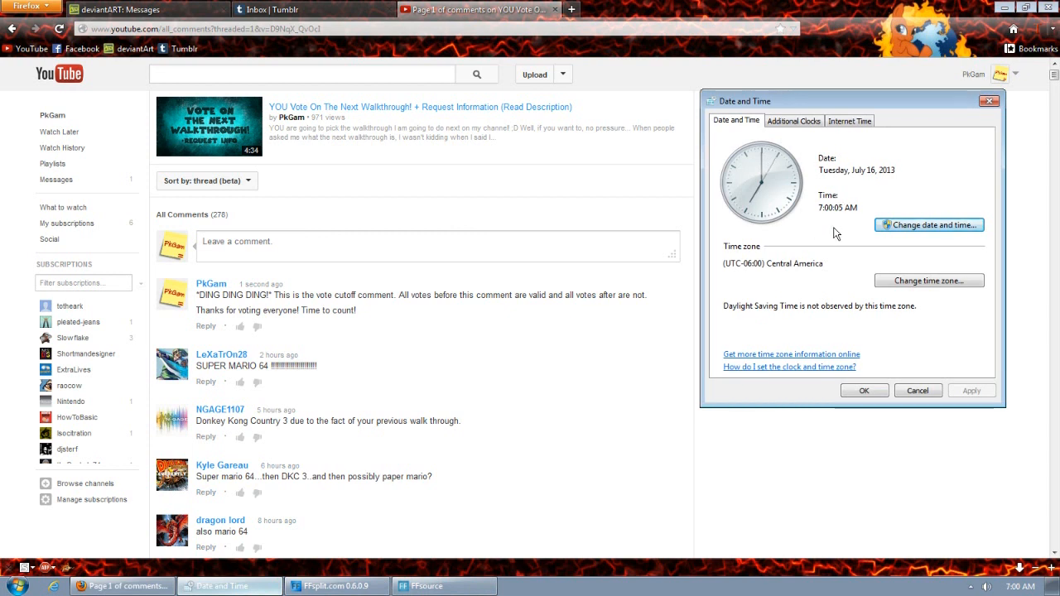
{"action": "mouse_move", "coordinate": [444, 311]}
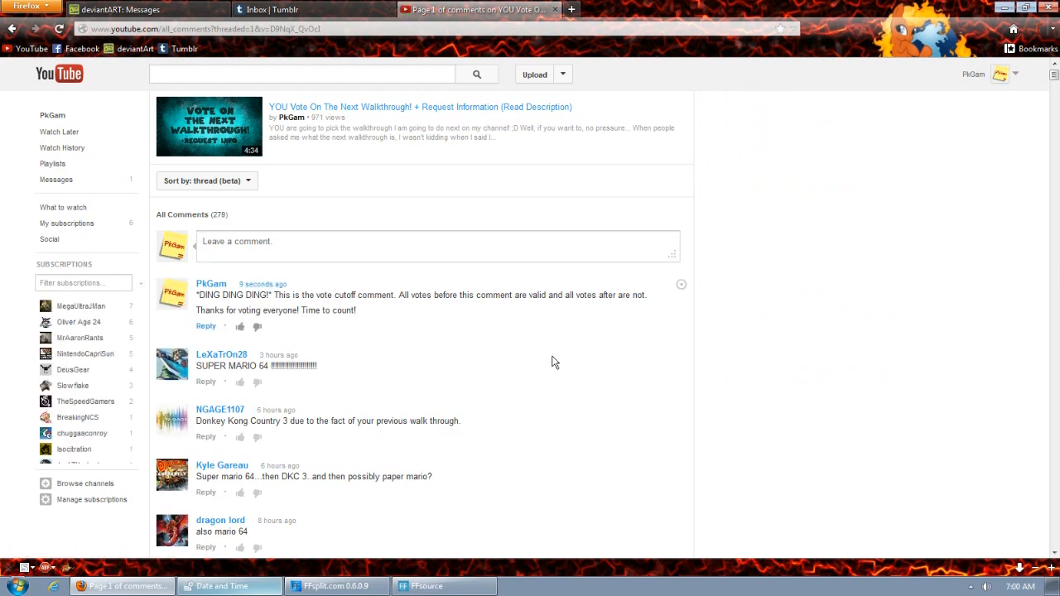
Step: Scroll down the All Comments list through older Super Mario 64 votes to the 20+ hour-old comments
{"action": "scroll", "scroll_direction": "down", "scroll_amount": 3}
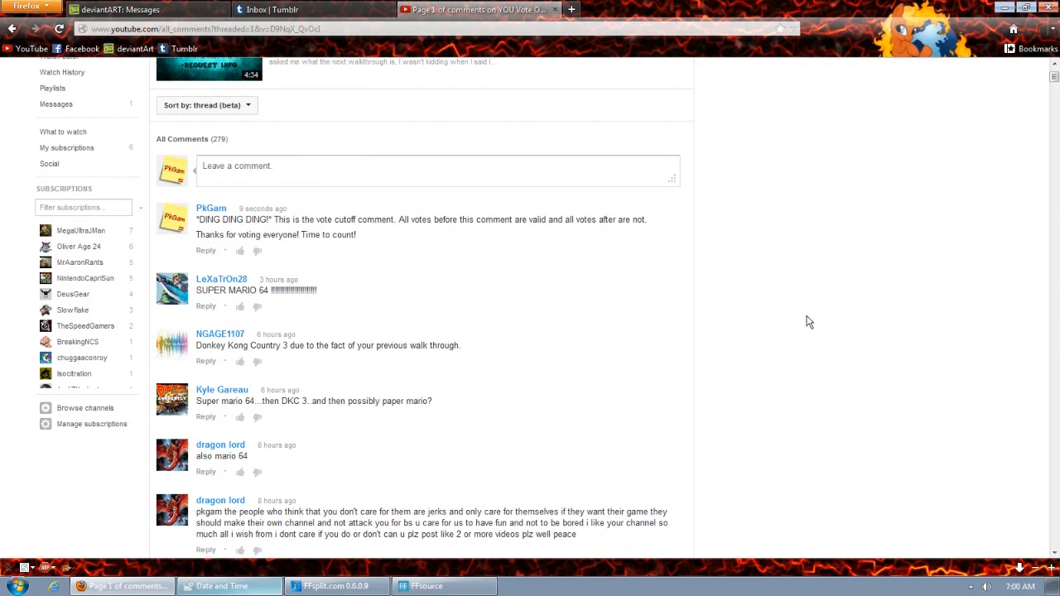
{"action": "scroll", "scroll_direction": "down", "scroll_amount": 3}
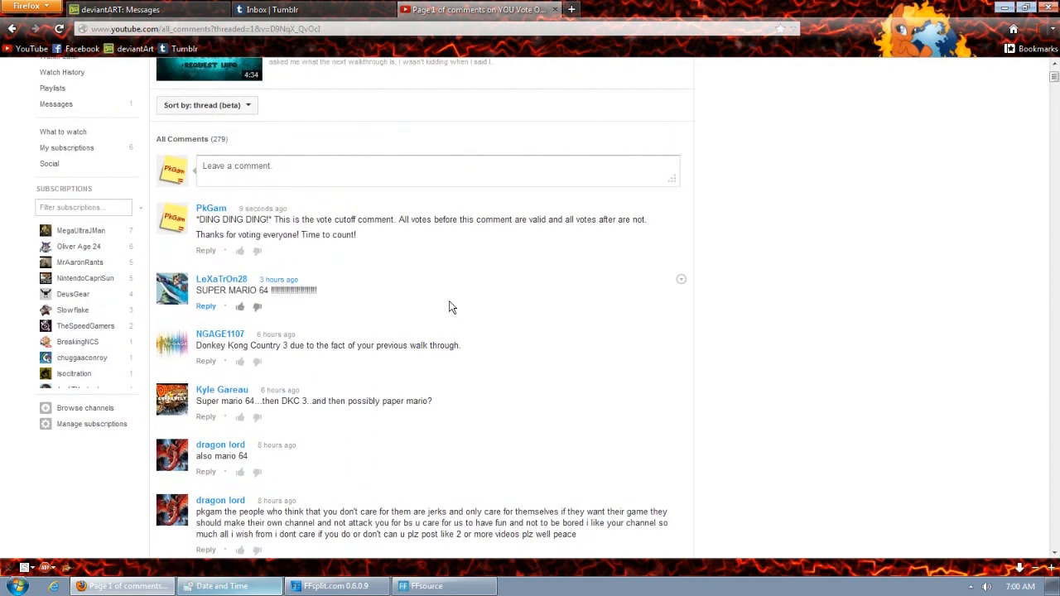
{"action": "scroll", "scroll_direction": "up", "scroll_amount": 3}
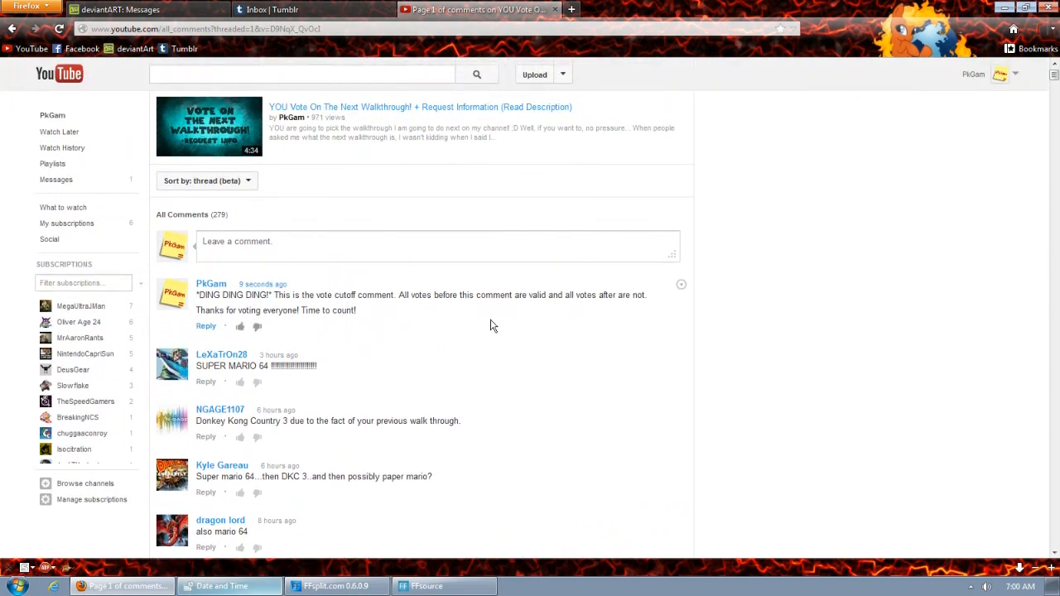
{"action": "scroll", "scroll_direction": "down", "scroll_amount": 3}
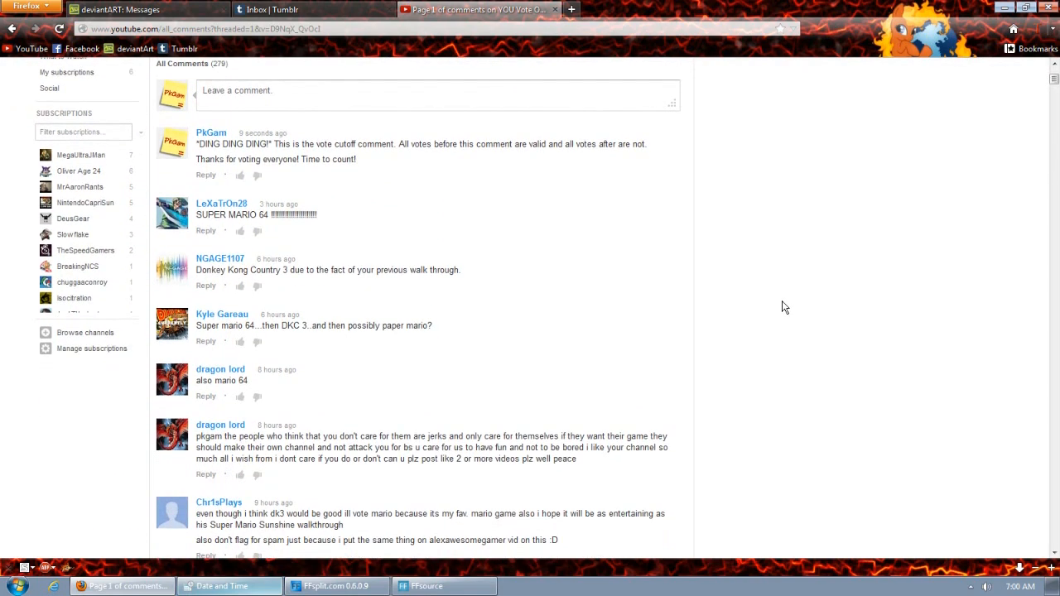
{"action": "scroll", "scroll_direction": "down", "scroll_amount": 3}
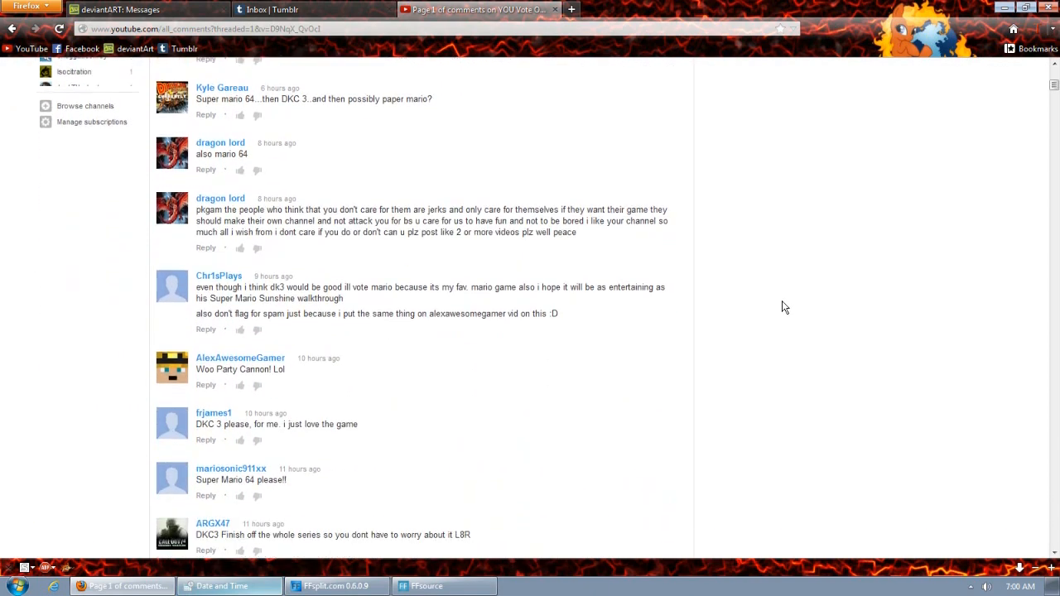
{"action": "scroll", "scroll_direction": "down", "scroll_amount": 3}
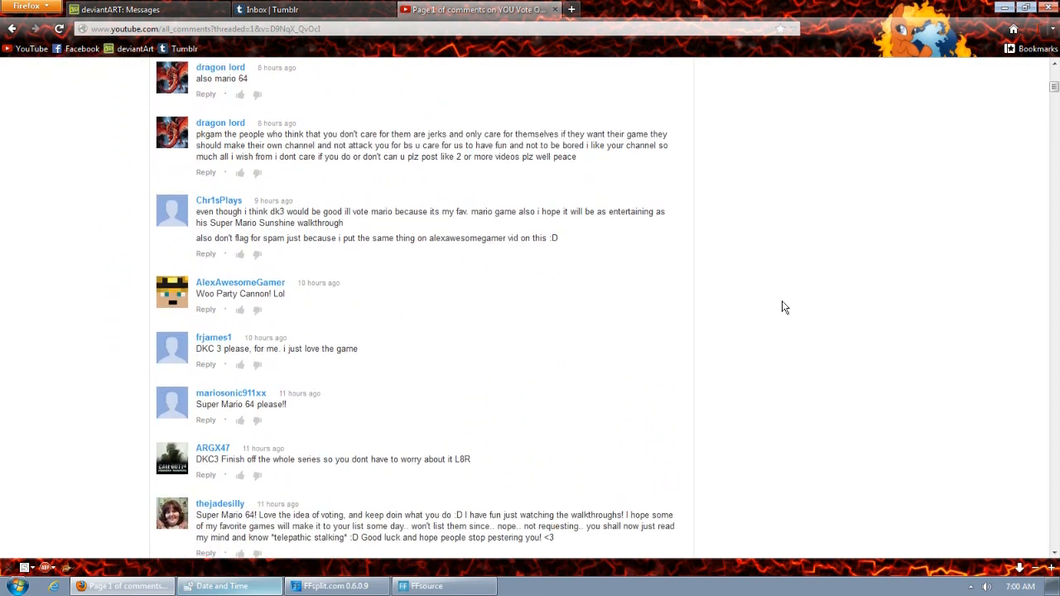
{"action": "scroll", "scroll_direction": "down", "scroll_amount": 3}
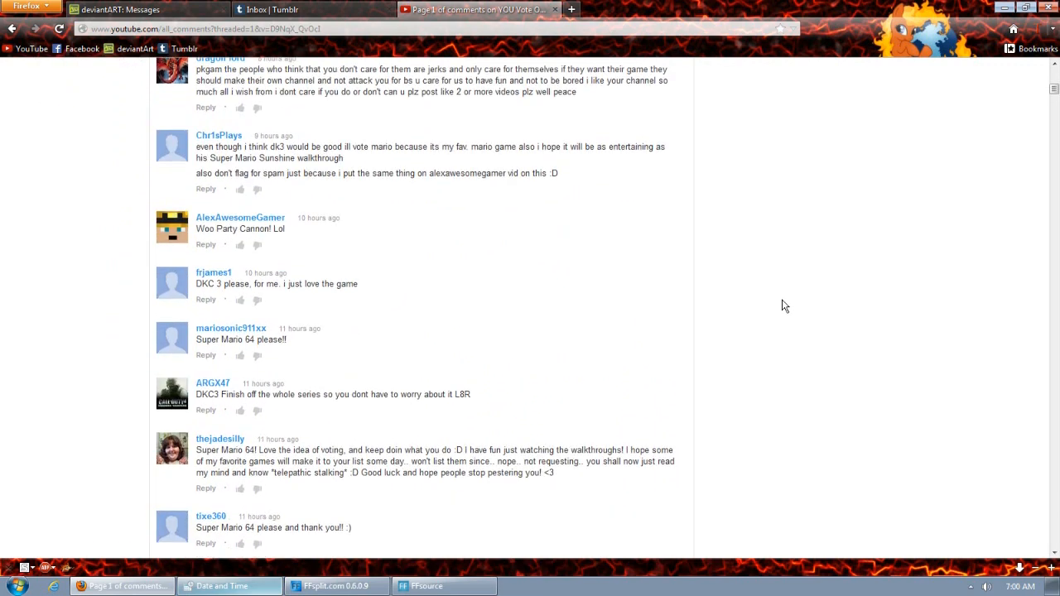
{"action": "scroll", "scroll_direction": "down", "scroll_amount": 3}
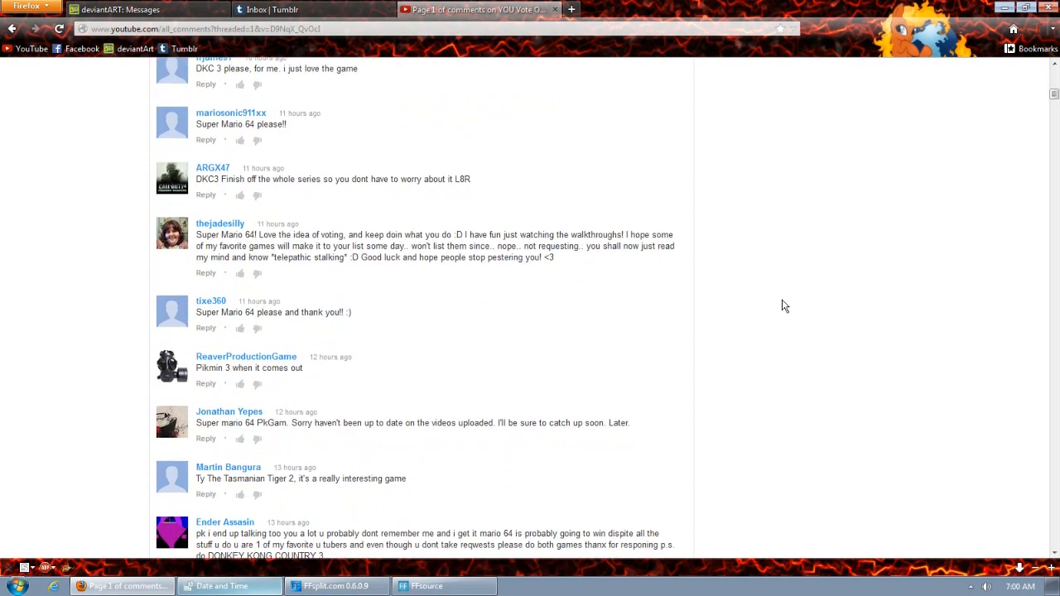
{"action": "scroll", "scroll_direction": "down", "scroll_amount": 3}
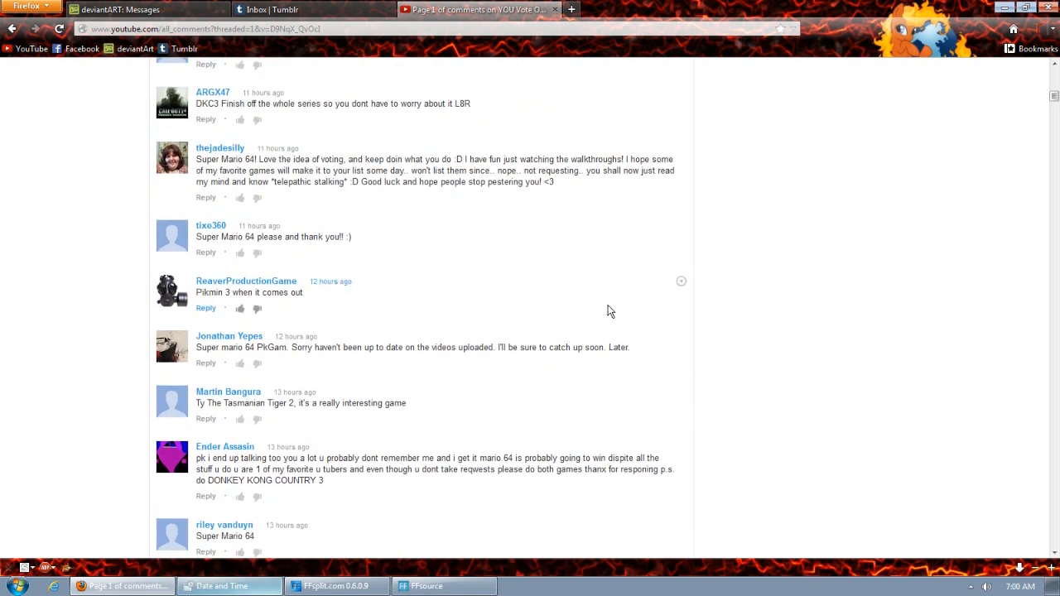
{"action": "mouse_move", "coordinate": [289, 320]}
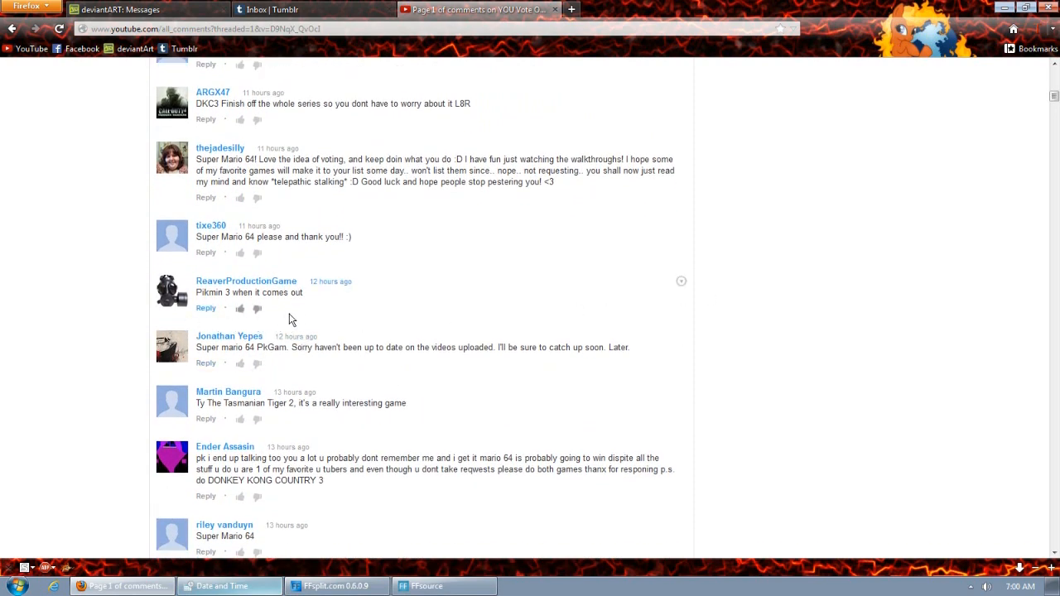
{"action": "scroll", "scroll_direction": "down", "scroll_amount": 3}
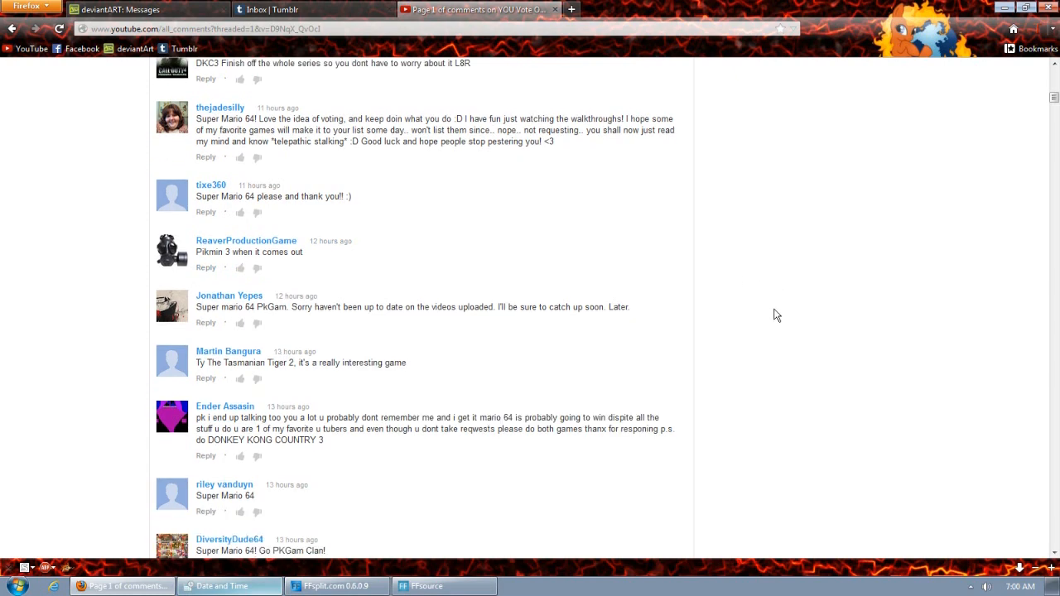
{"action": "scroll", "scroll_direction": "down", "scroll_amount": 3}
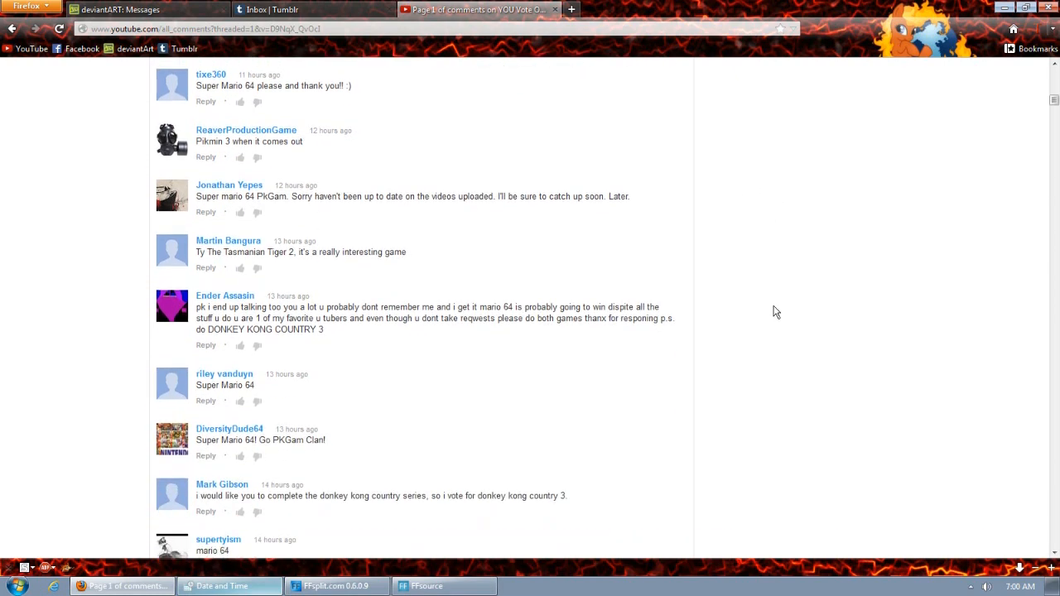
{"action": "scroll", "scroll_direction": "down", "scroll_amount": 3}
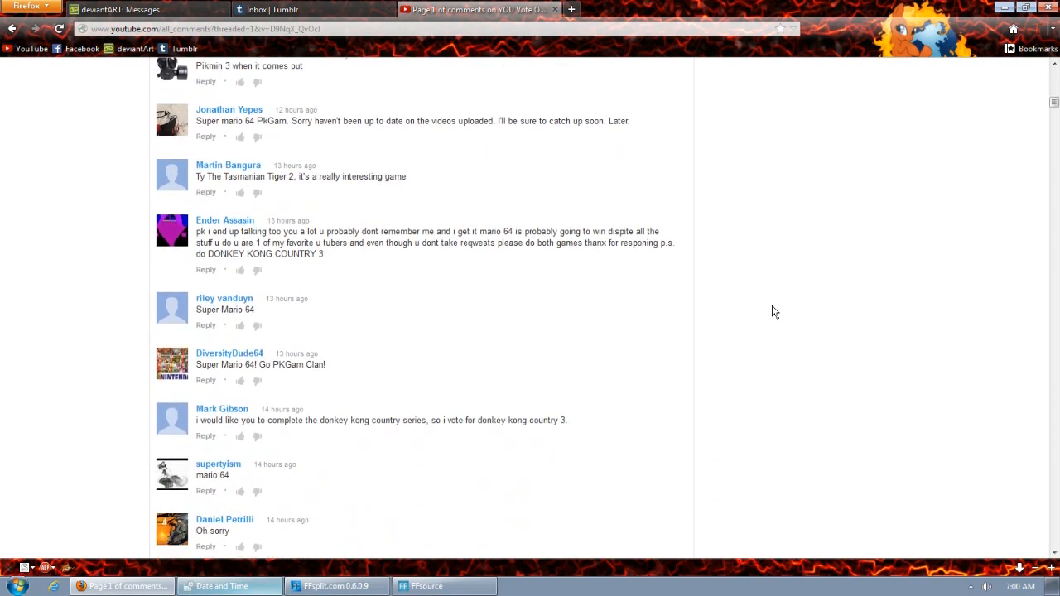
{"action": "scroll", "scroll_direction": "down", "scroll_amount": 3}
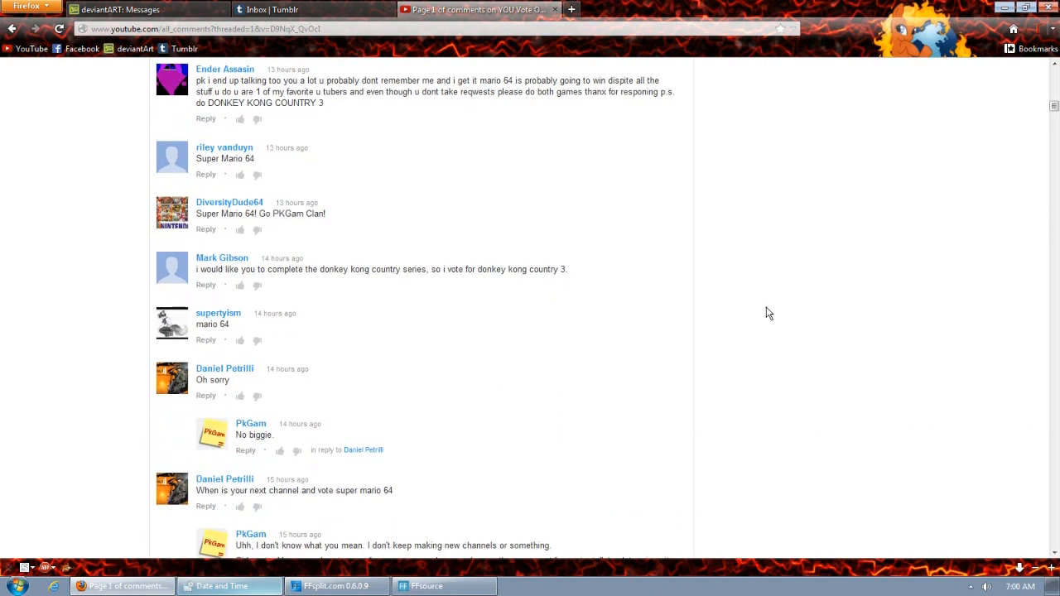
{"action": "scroll", "scroll_direction": "down", "scroll_amount": 3}
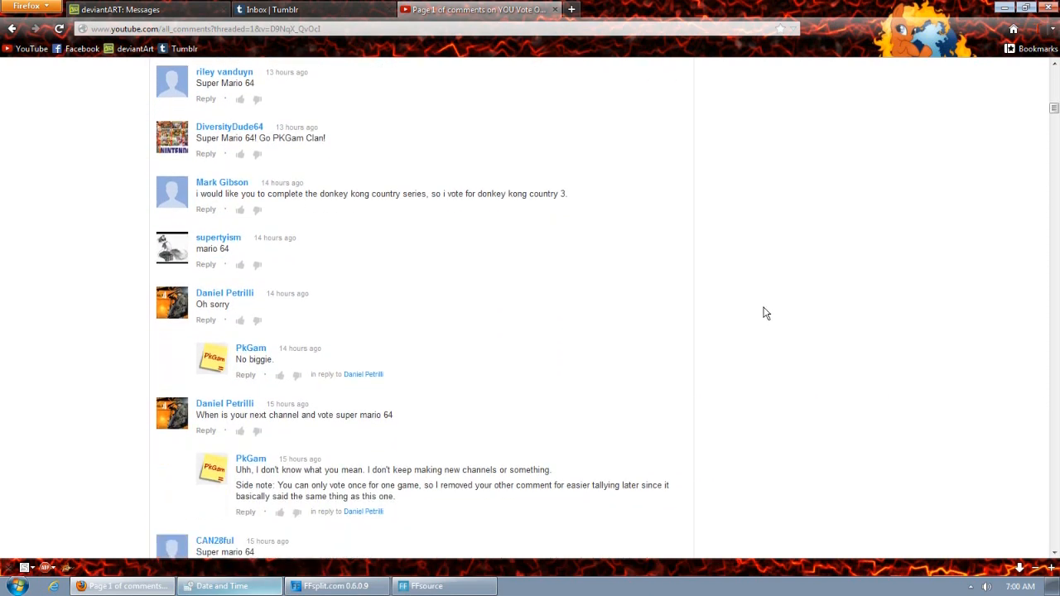
{"action": "scroll", "scroll_direction": "down", "scroll_amount": 3}
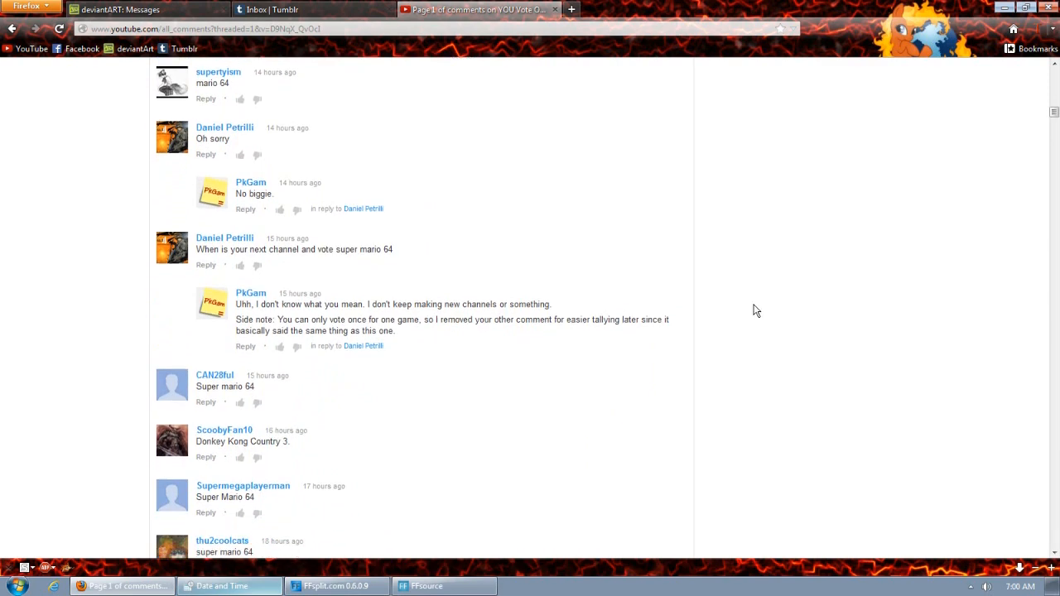
{"action": "scroll", "scroll_direction": "down", "scroll_amount": 3}
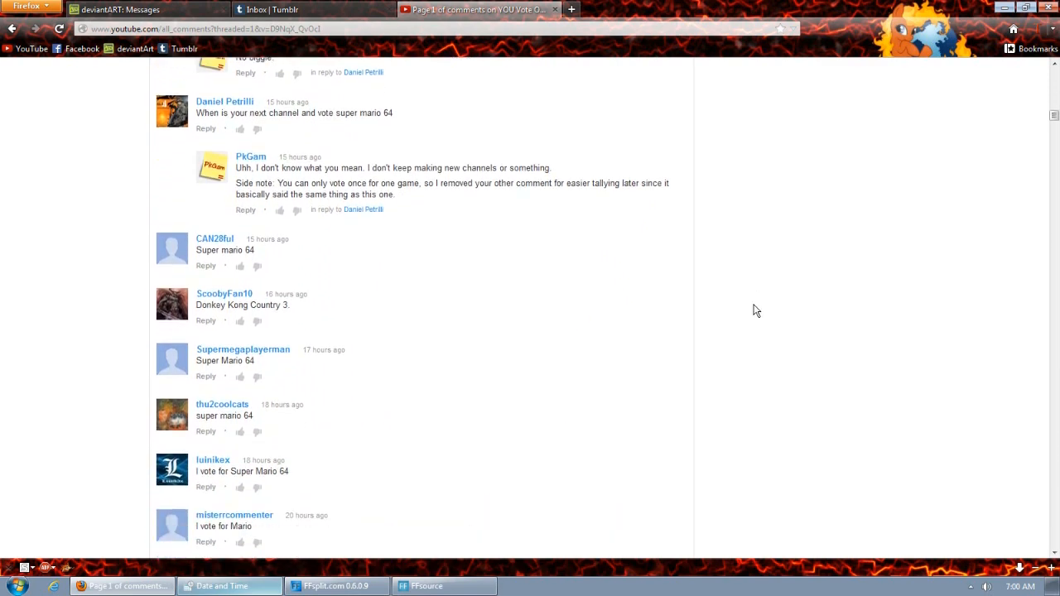
{"action": "scroll", "scroll_direction": "down", "scroll_amount": 3}
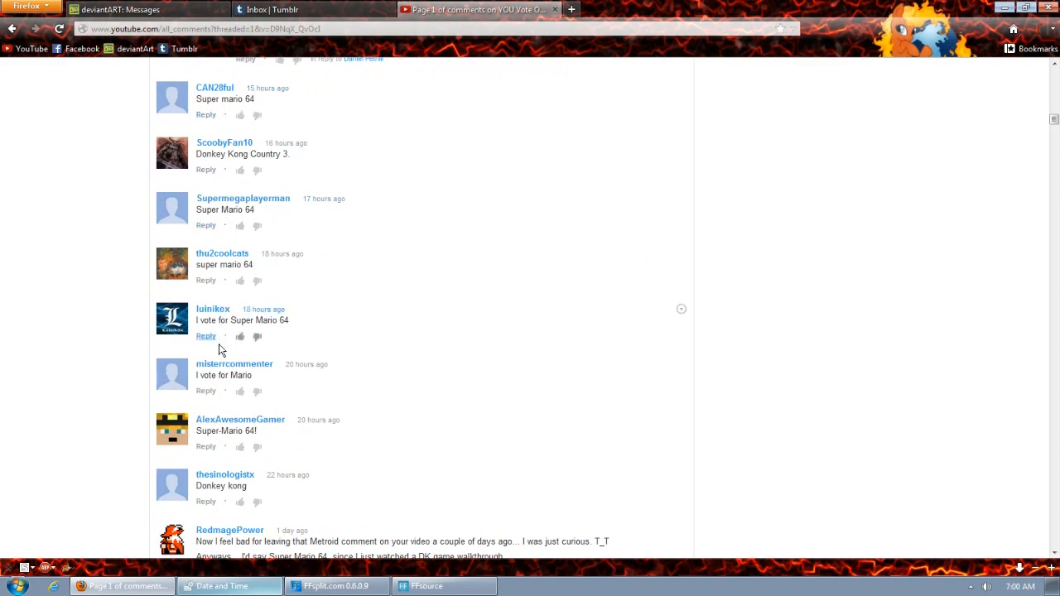
Step: Scroll down to the two-day-old votes and creator replies favouring Super Mario 64 over Donkey Kong Country 3
{"action": "scroll", "scroll_direction": "down", "scroll_amount": 3}
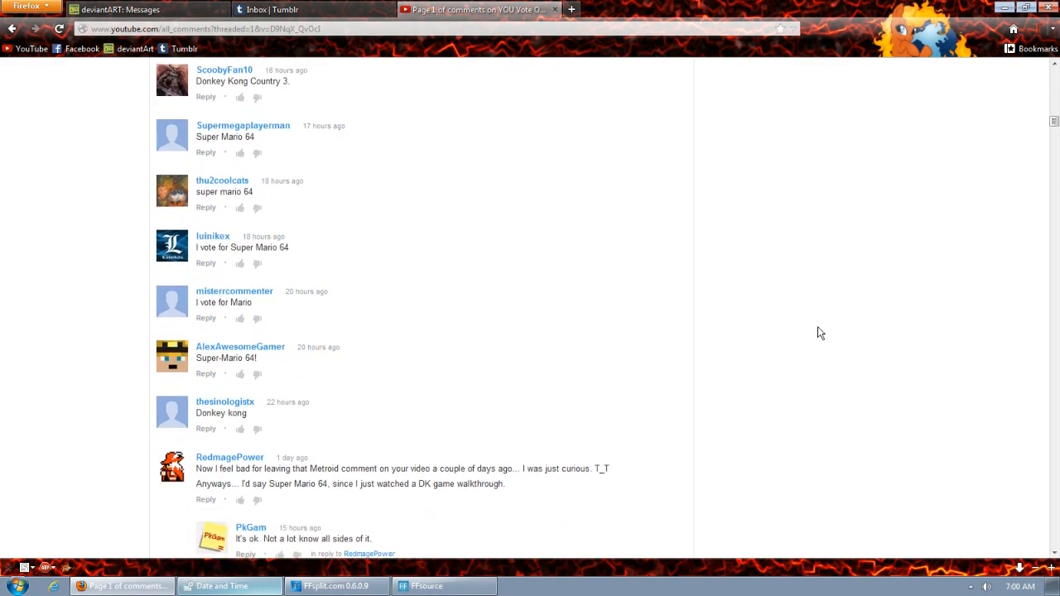
{"action": "scroll", "scroll_direction": "down", "scroll_amount": 3}
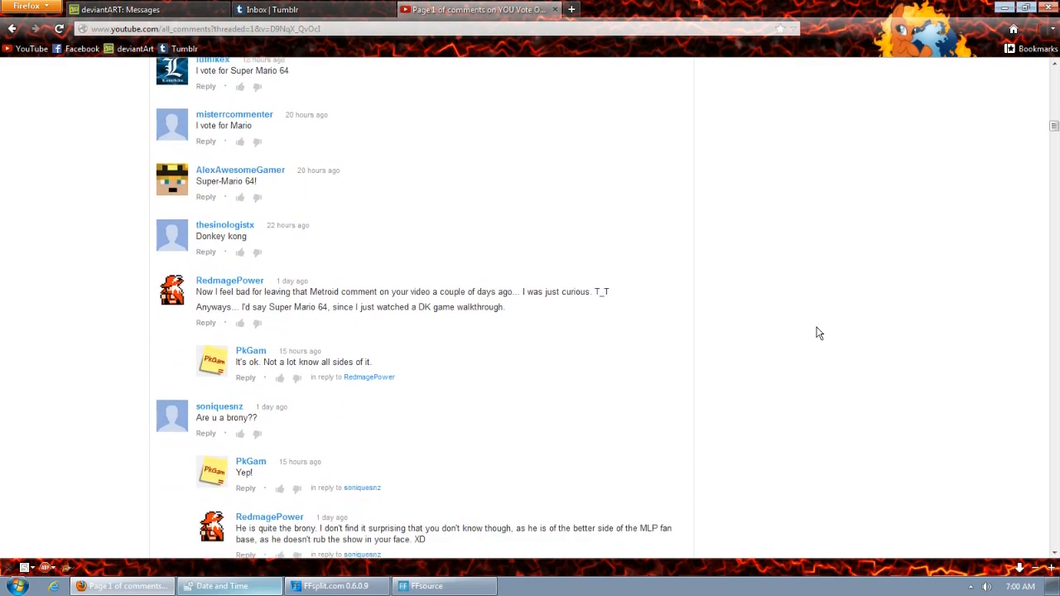
{"action": "scroll", "scroll_direction": "down", "scroll_amount": 3}
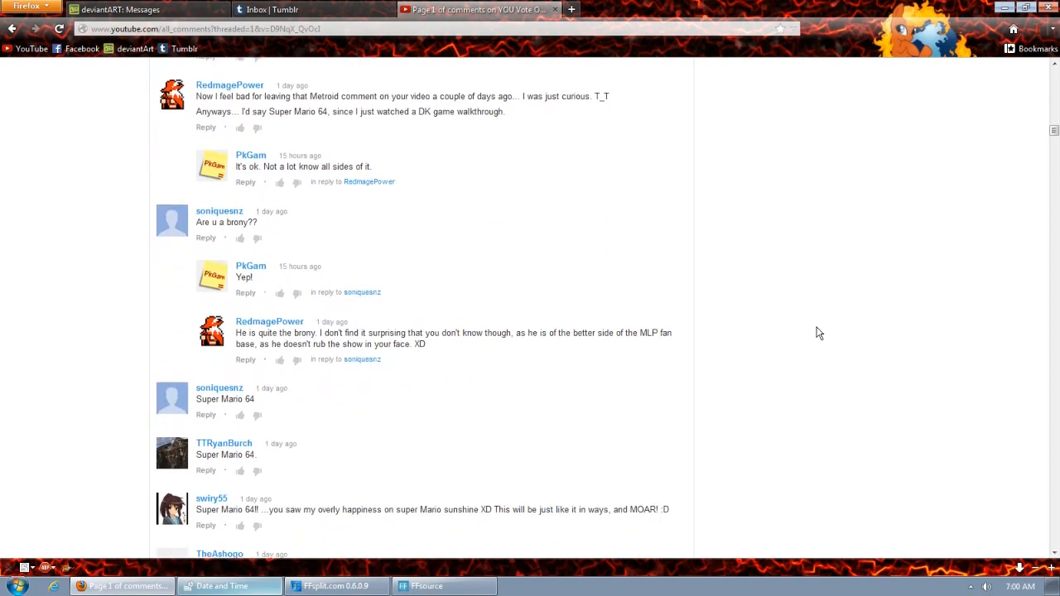
{"action": "scroll", "scroll_direction": "down", "scroll_amount": 3}
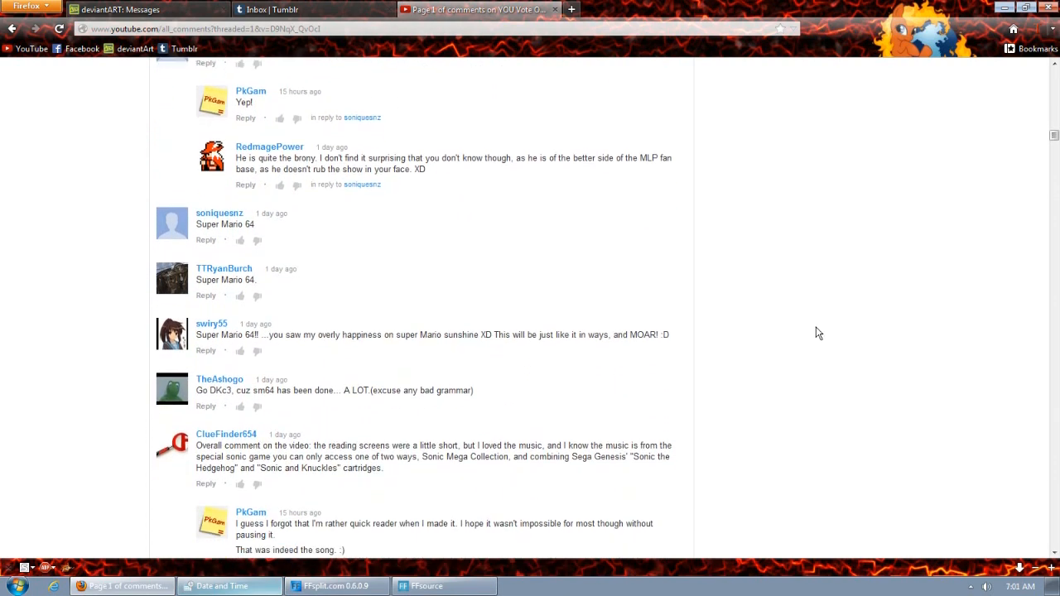
{"action": "scroll", "scroll_direction": "down", "scroll_amount": 3}
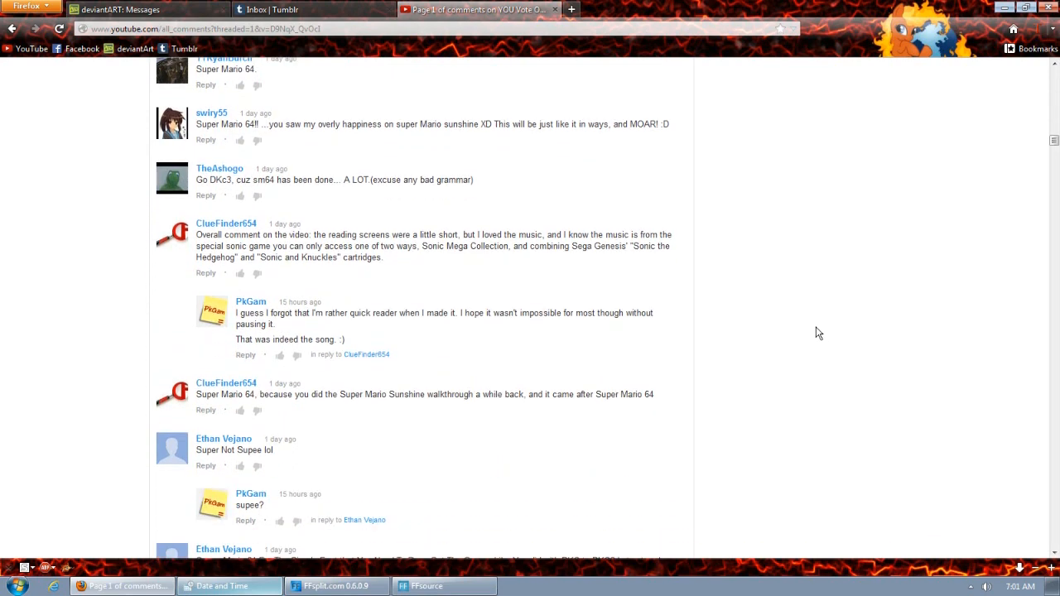
{"action": "scroll", "scroll_direction": "down", "scroll_amount": 3}
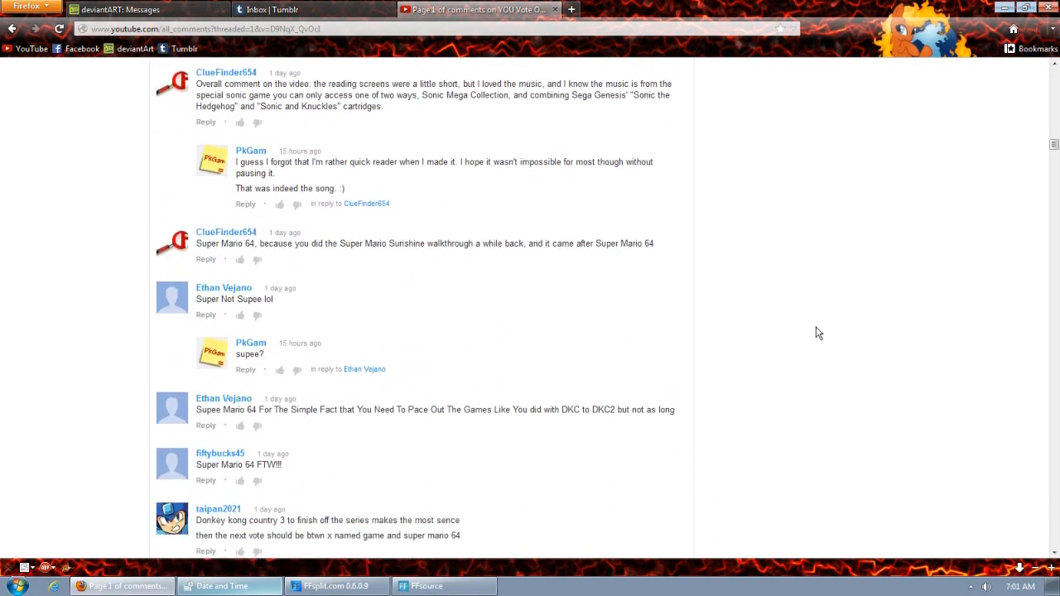
{"action": "scroll", "scroll_direction": "down", "scroll_amount": 3}
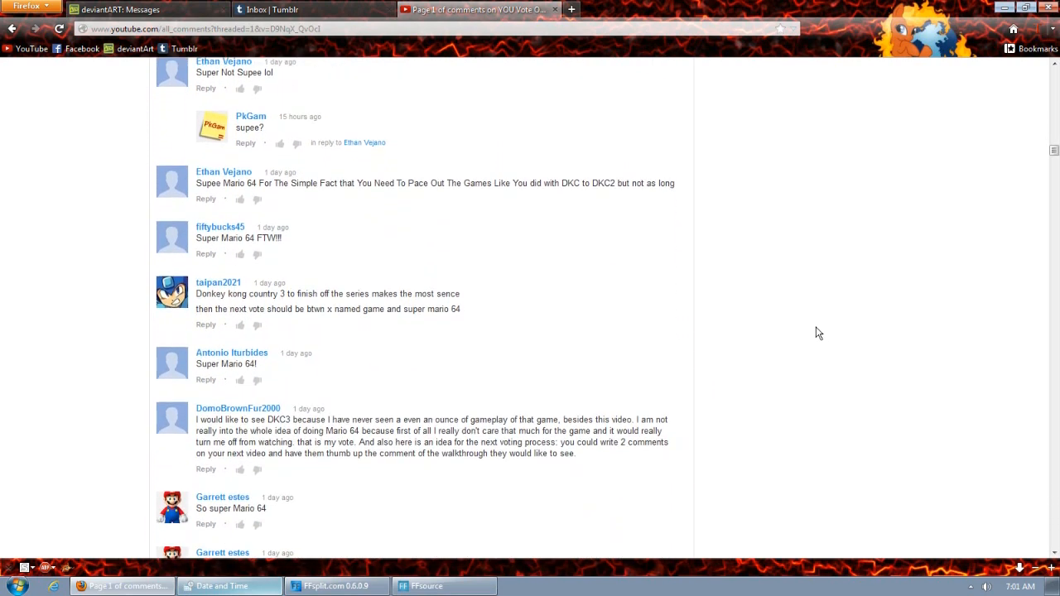
{"action": "scroll", "scroll_direction": "down", "scroll_amount": 3}
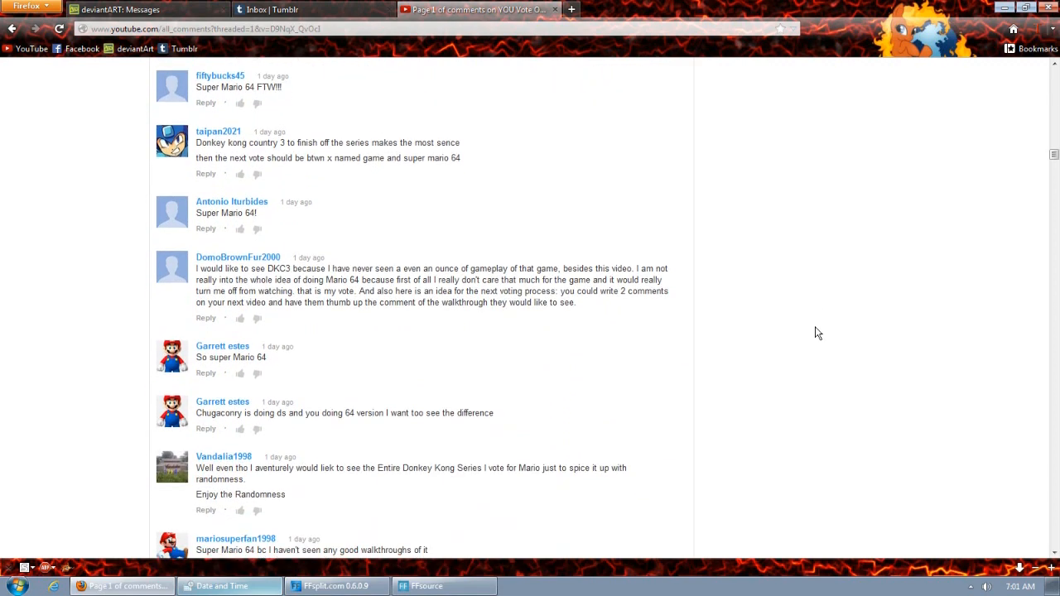
{"action": "scroll", "scroll_direction": "down", "scroll_amount": 3}
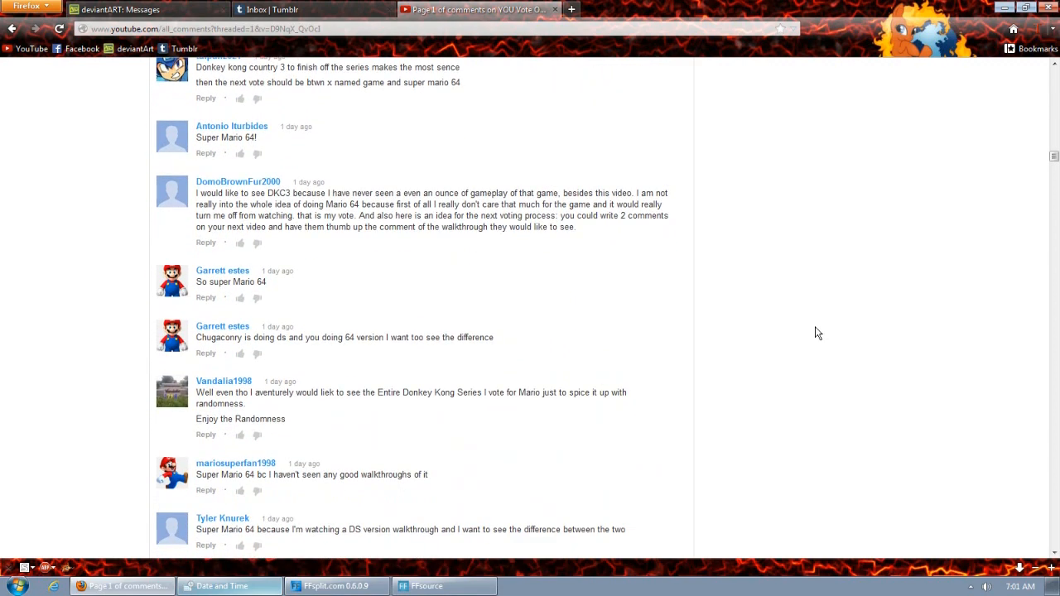
{"action": "scroll", "scroll_direction": "down", "scroll_amount": 3}
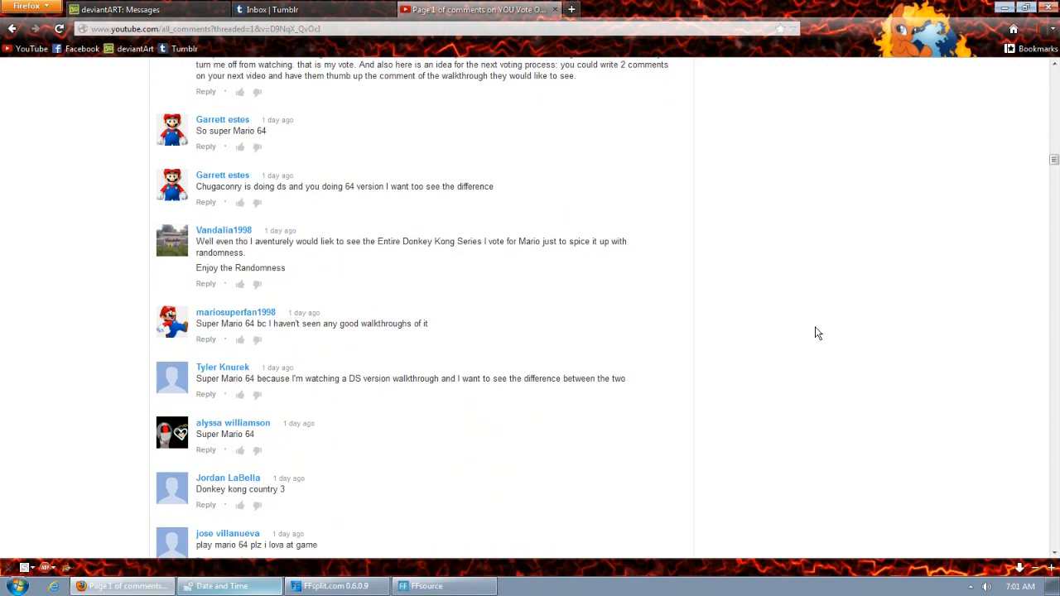
{"action": "scroll", "scroll_direction": "down", "scroll_amount": 3}
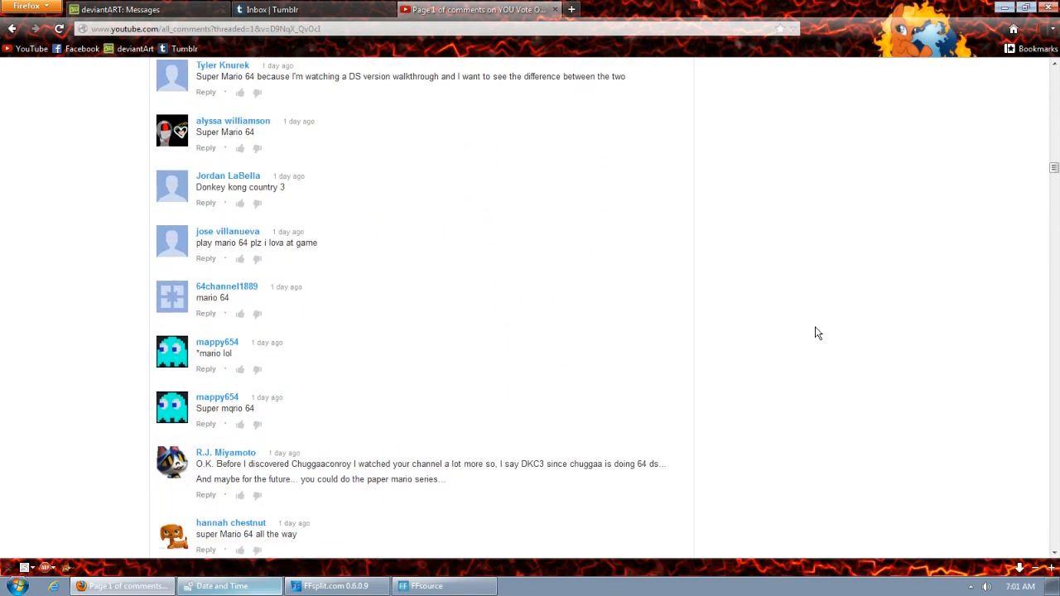
{"action": "scroll", "scroll_direction": "down", "scroll_amount": 3}
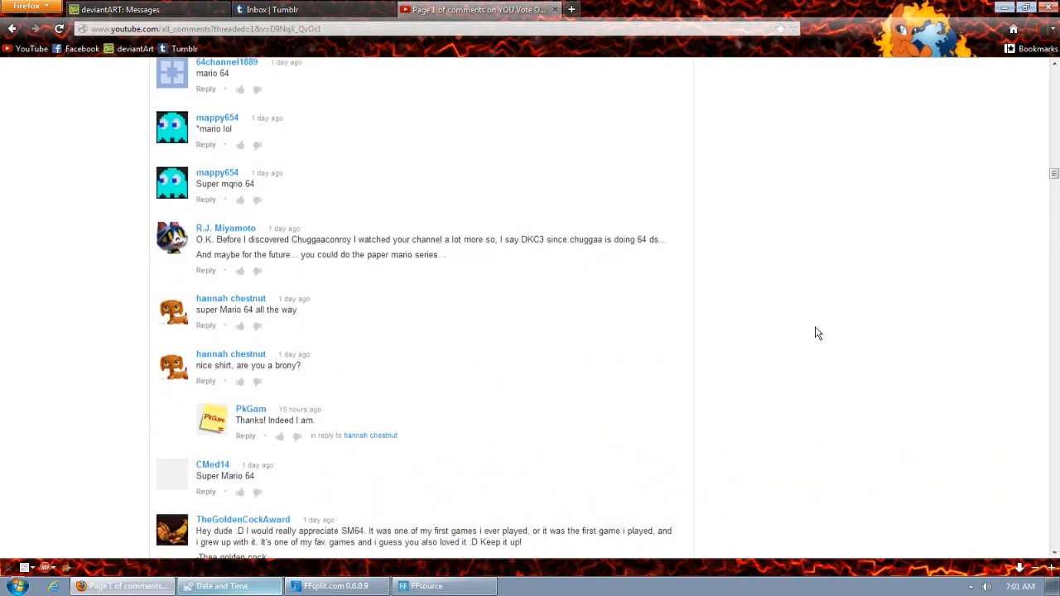
{"action": "scroll", "scroll_direction": "down", "scroll_amount": 3}
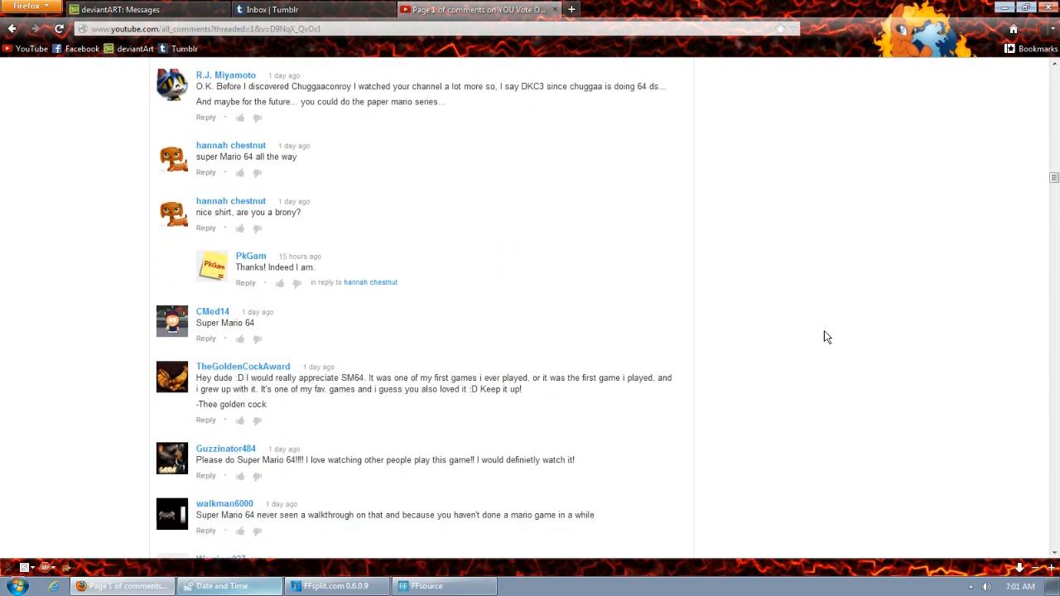
{"action": "scroll", "scroll_direction": "down", "scroll_amount": 3}
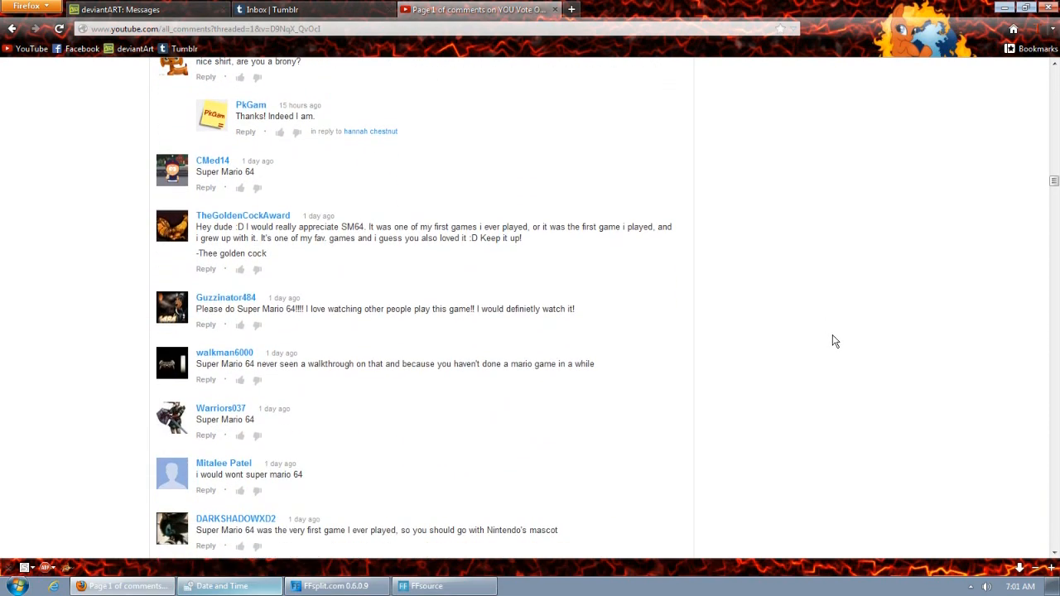
{"action": "scroll", "scroll_direction": "down", "scroll_amount": 3}
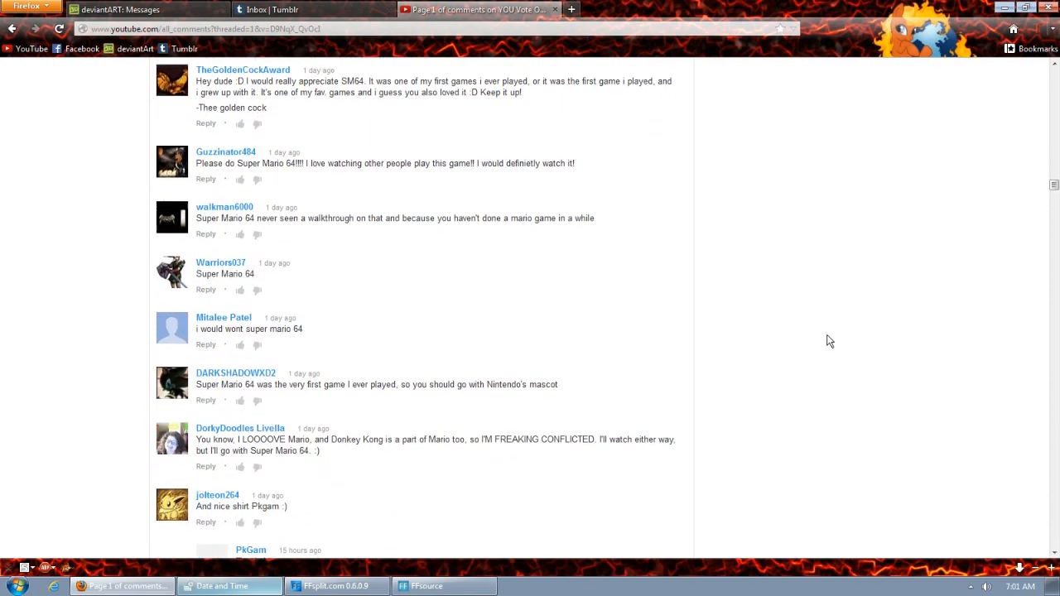
{"action": "scroll", "scroll_direction": "down", "scroll_amount": 3}
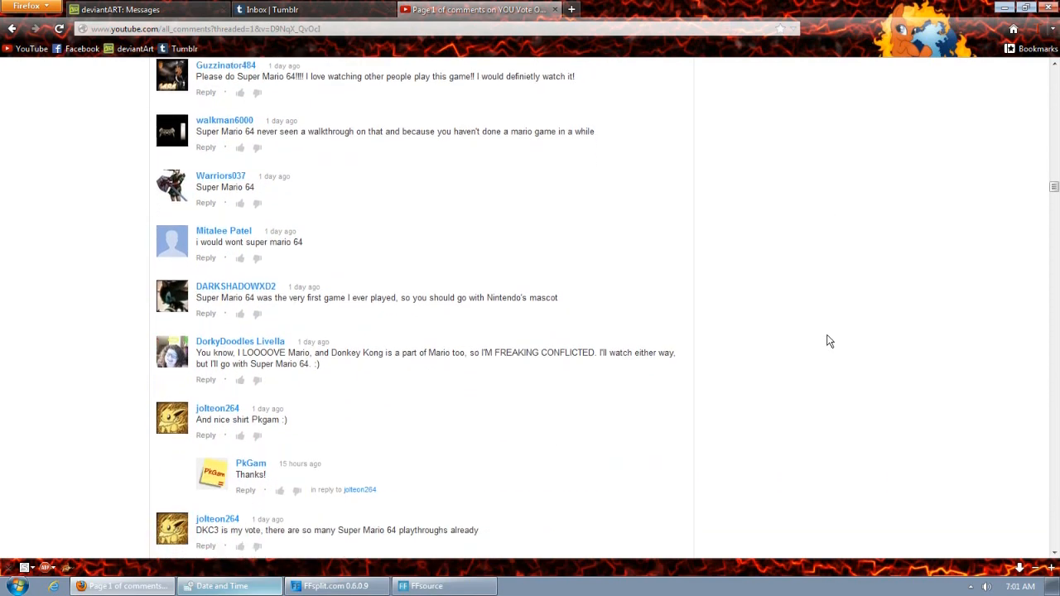
{"action": "scroll", "scroll_direction": "down", "scroll_amount": 3}
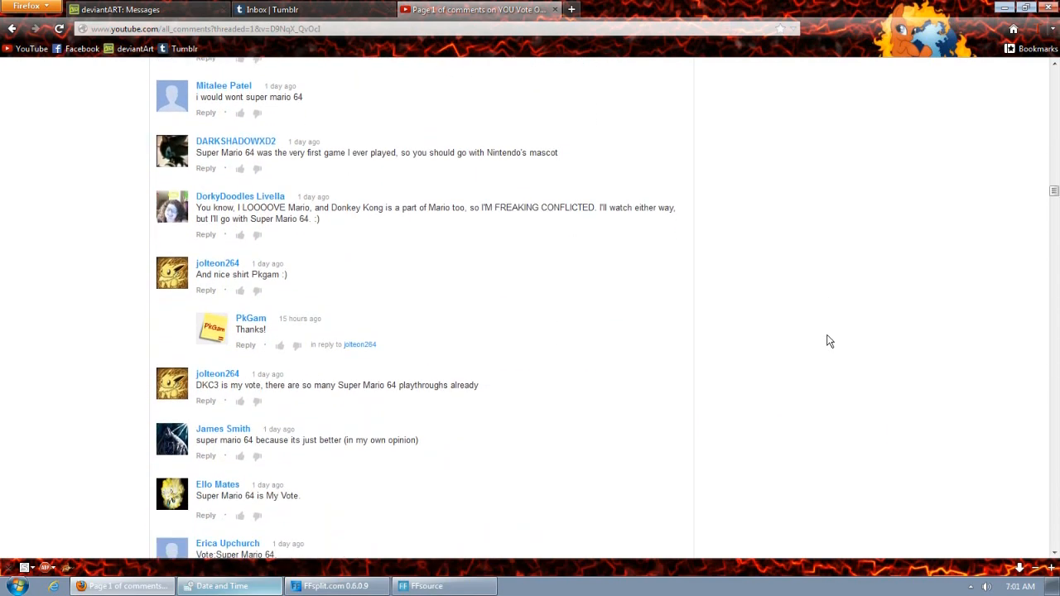
{"action": "scroll", "scroll_direction": "down", "scroll_amount": 3}
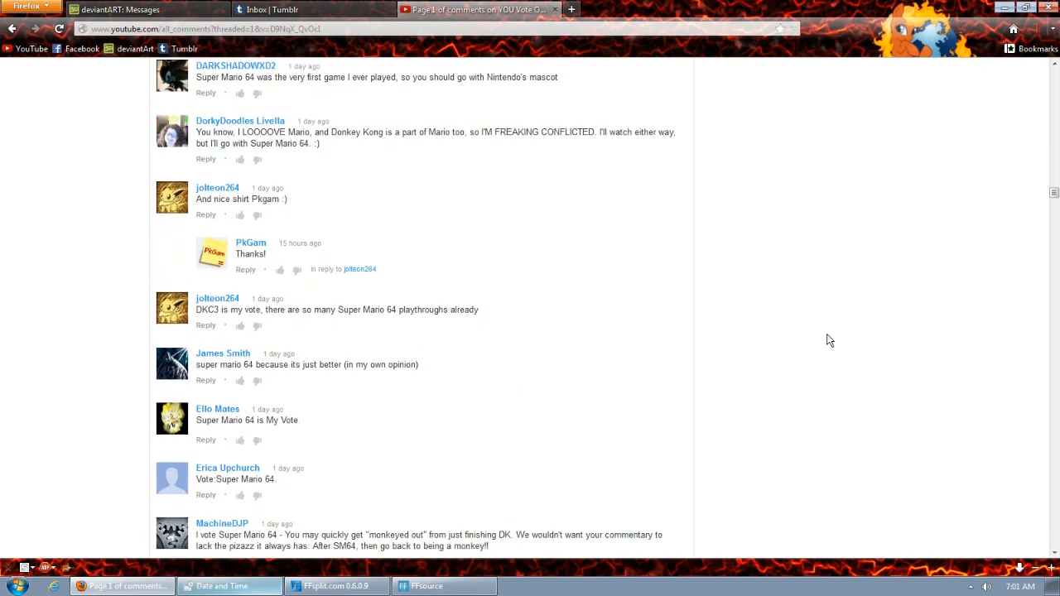
{"action": "scroll", "scroll_direction": "down", "scroll_amount": 3}
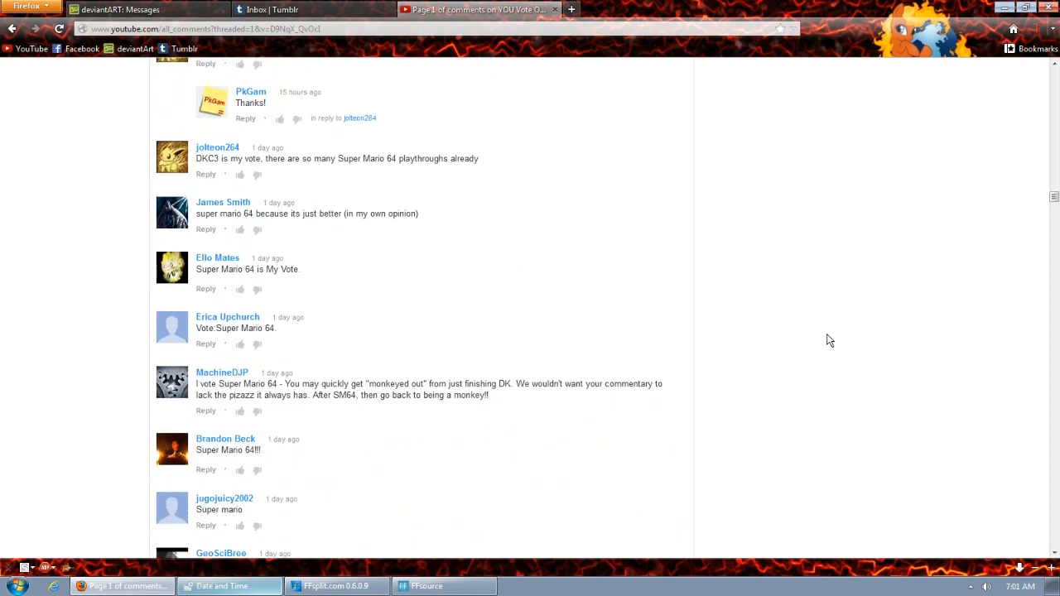
{"action": "scroll", "scroll_direction": "down", "scroll_amount": 3}
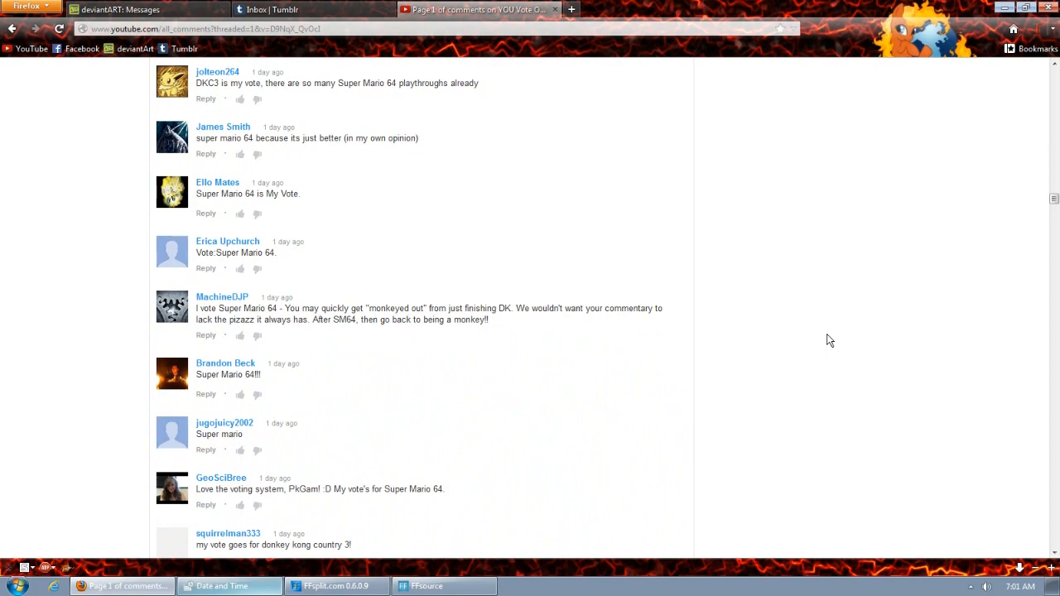
{"action": "scroll", "scroll_direction": "down", "scroll_amount": 3}
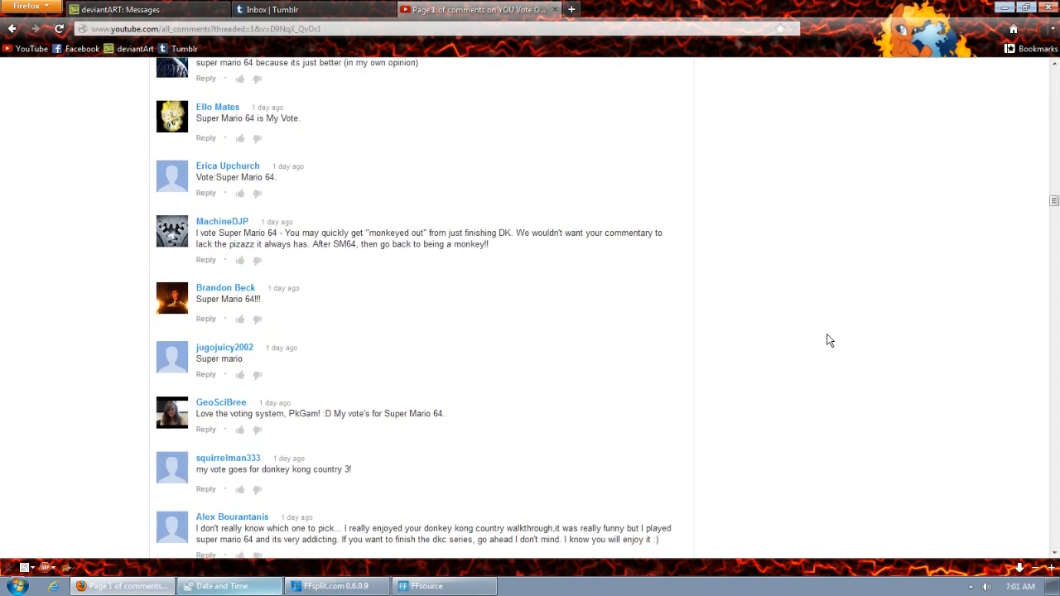
{"action": "scroll", "scroll_direction": "down", "scroll_amount": 3}
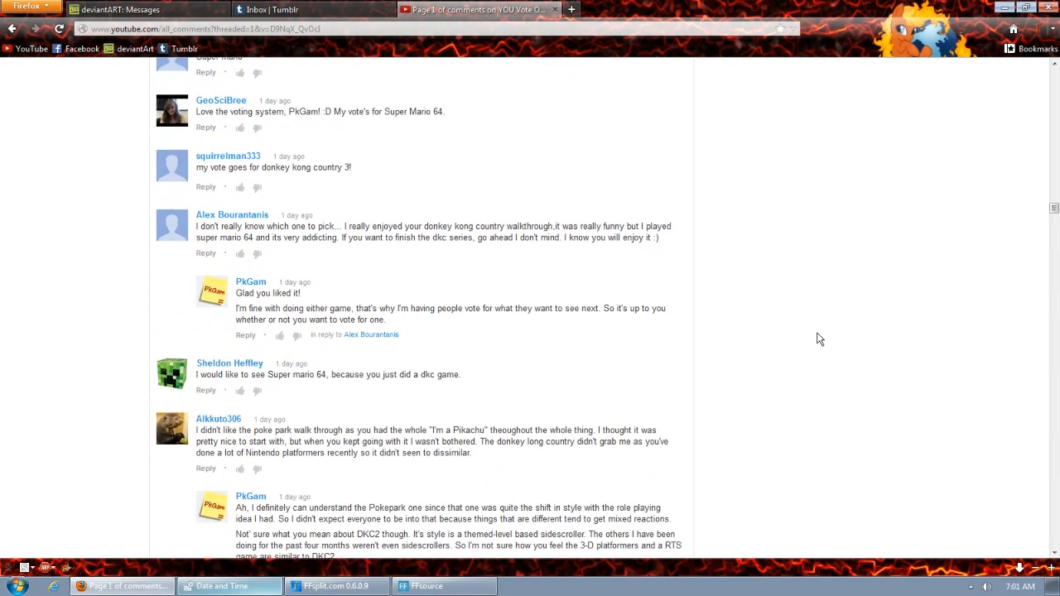
{"action": "scroll", "scroll_direction": "down", "scroll_amount": 3}
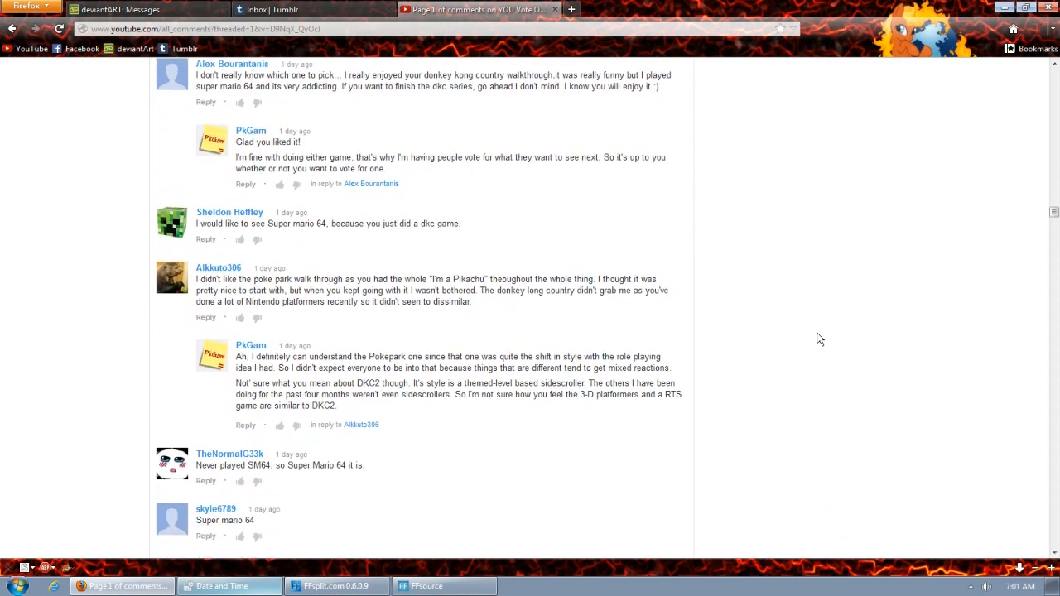
{"action": "scroll", "scroll_direction": "down", "scroll_amount": 3}
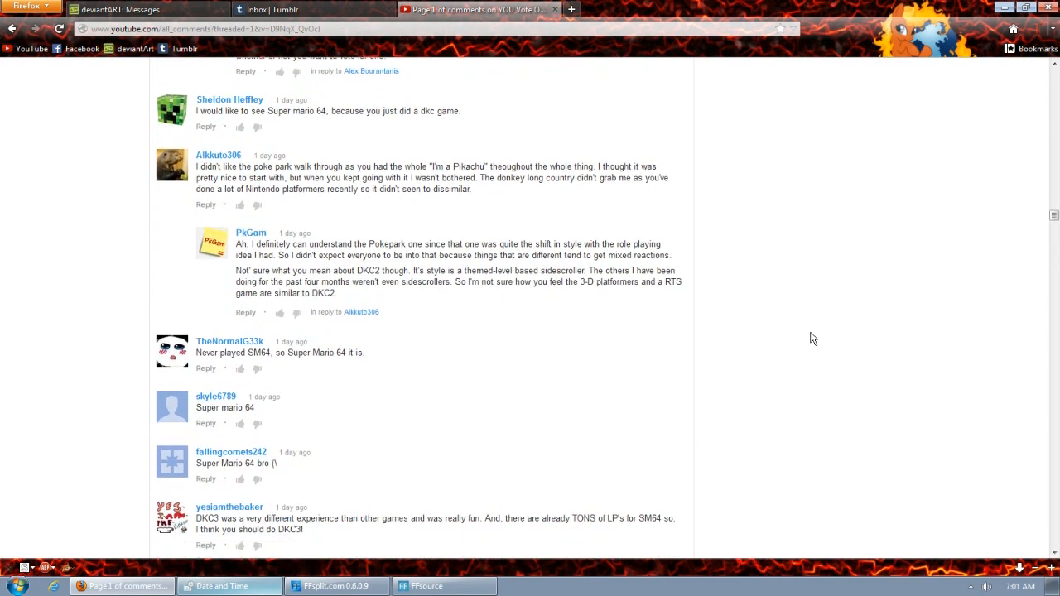
{"action": "scroll", "scroll_direction": "down", "scroll_amount": 3}
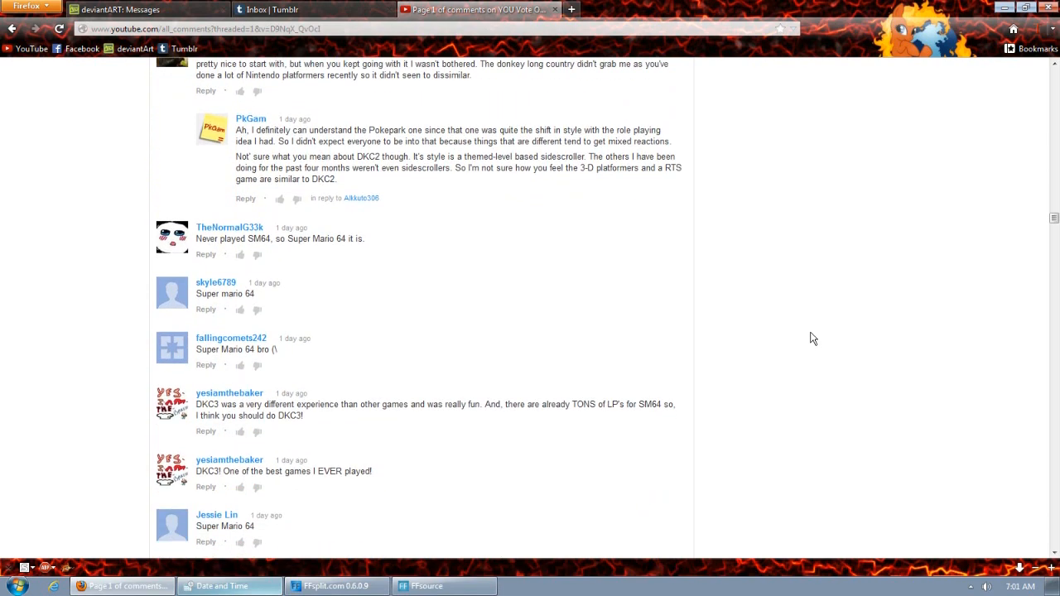
{"action": "scroll", "scroll_direction": "down", "scroll_amount": 3}
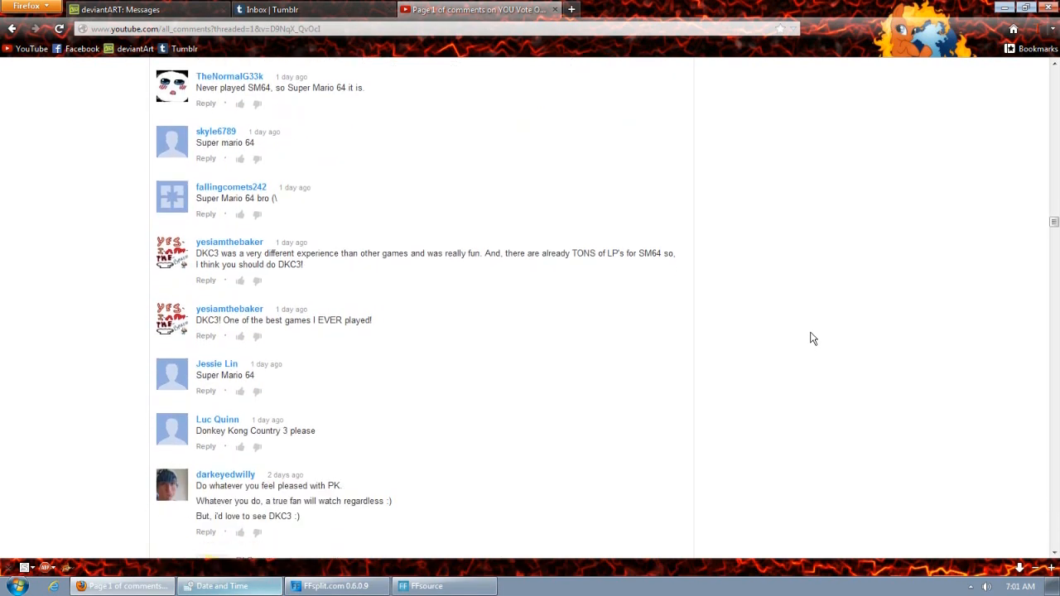
{"action": "scroll", "scroll_direction": "down", "scroll_amount": 3}
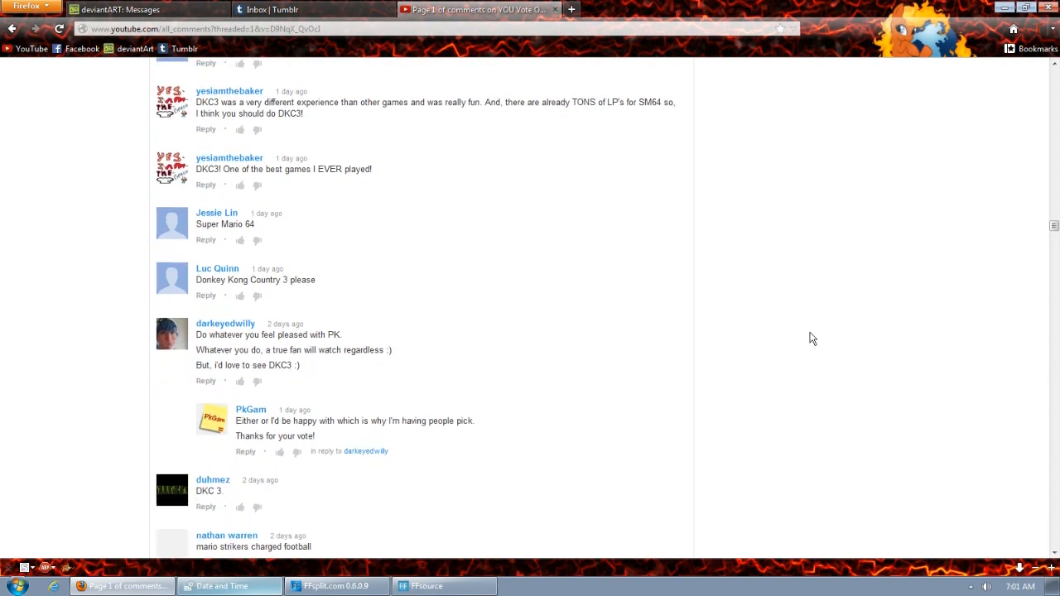
{"action": "scroll", "scroll_direction": "down", "scroll_amount": 3}
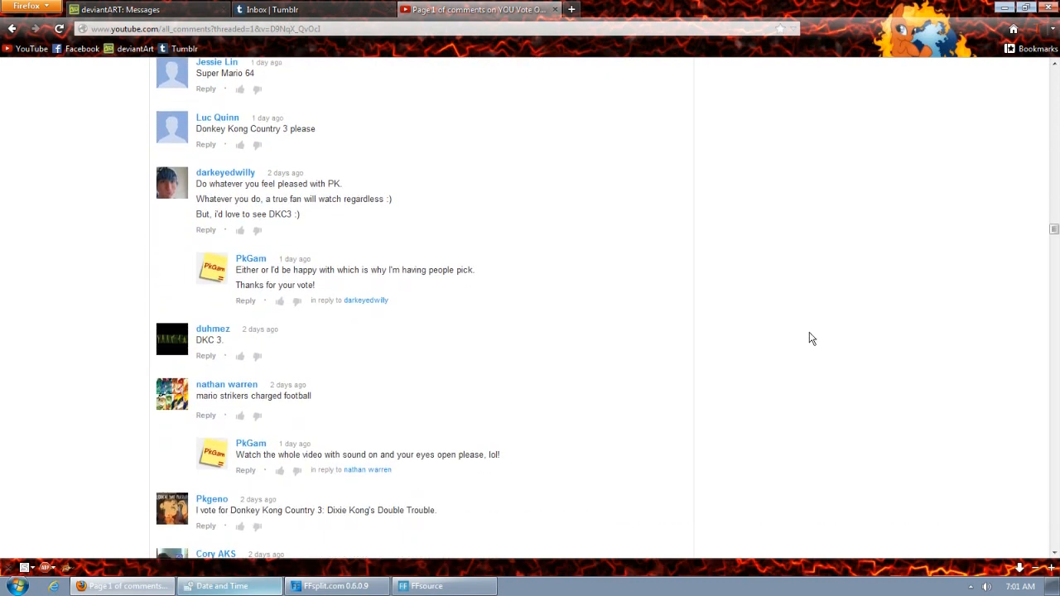
{"action": "scroll", "scroll_direction": "down", "scroll_amount": 3}
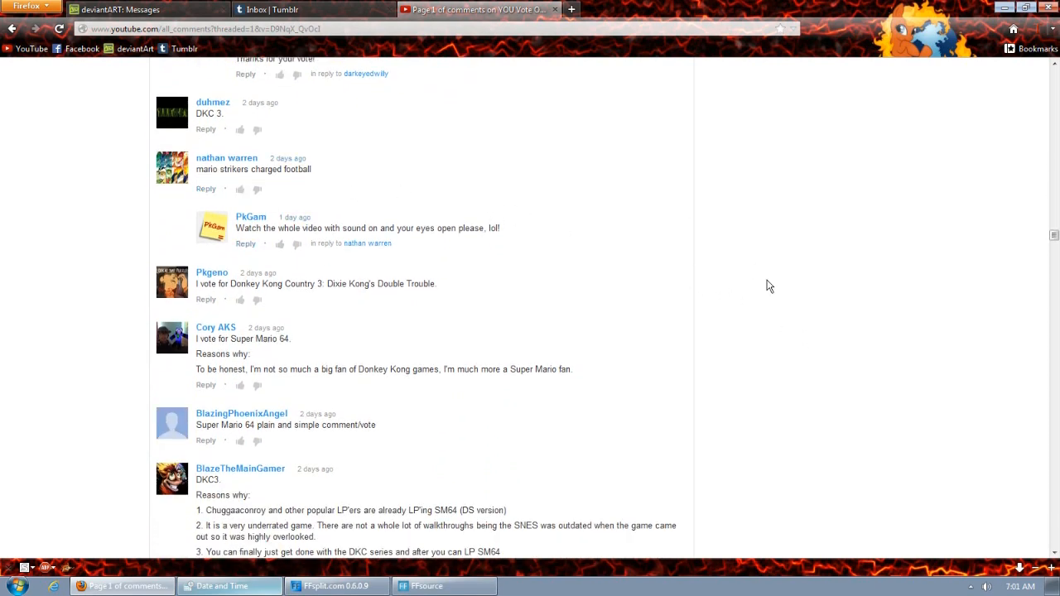
{"action": "scroll", "scroll_direction": "down", "scroll_amount": 3}
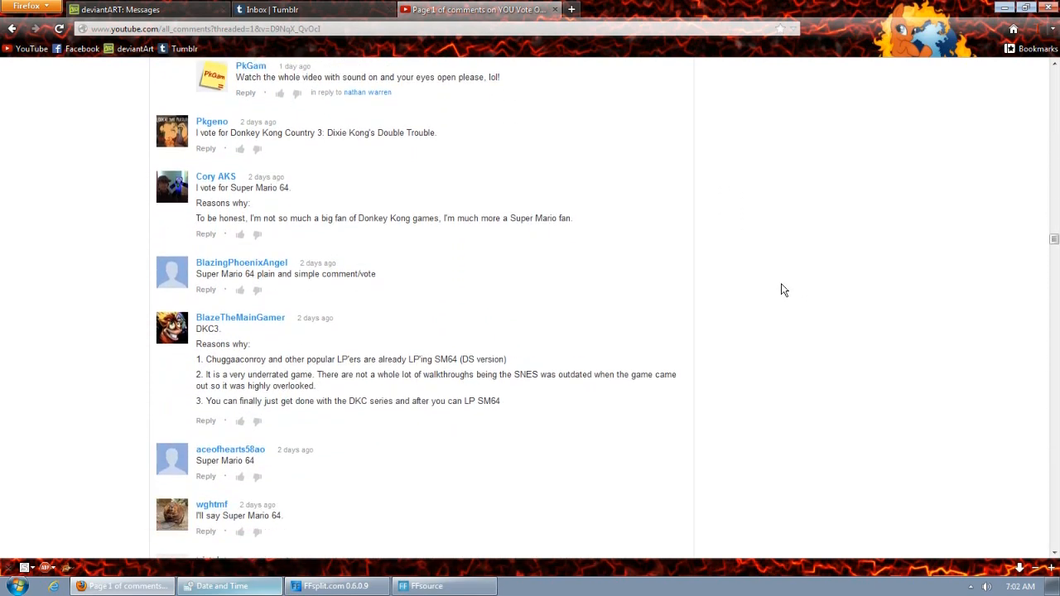
{"action": "scroll", "scroll_direction": "down", "scroll_amount": 3}
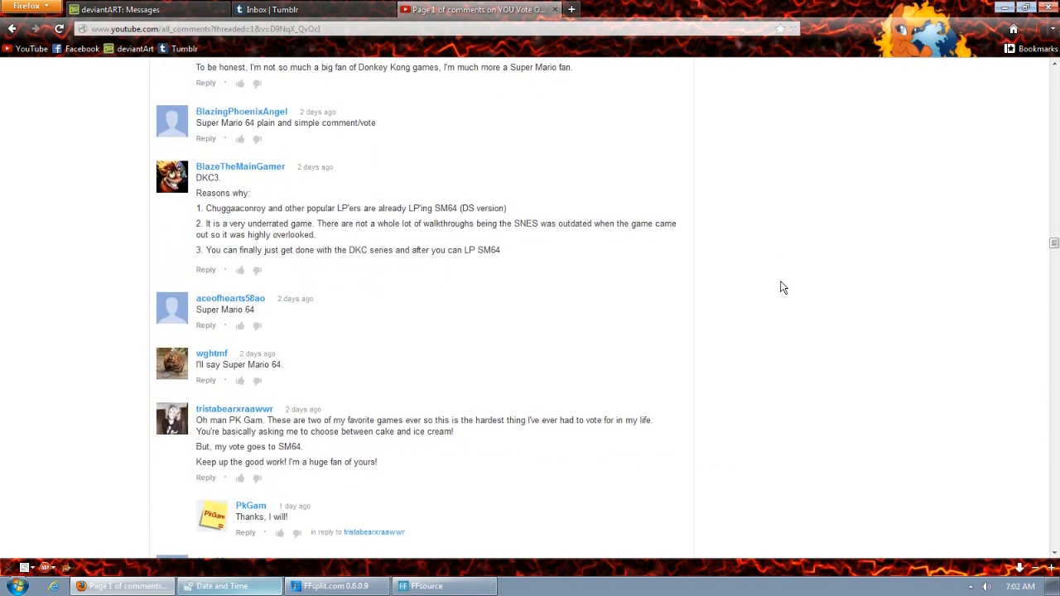
{"action": "scroll", "scroll_direction": "down", "scroll_amount": 3}
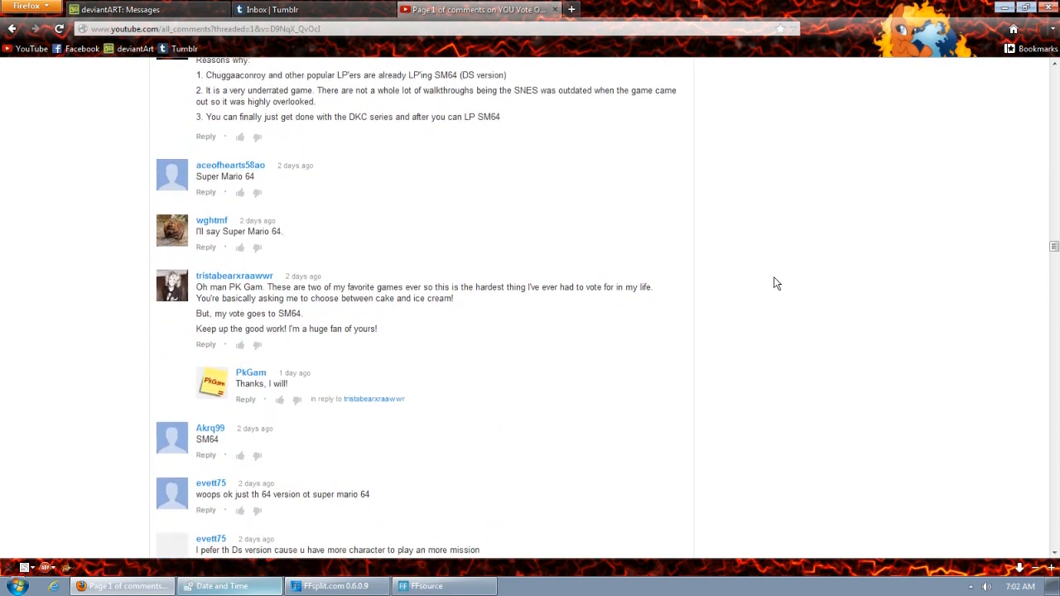
{"action": "scroll", "scroll_direction": "down", "scroll_amount": 3}
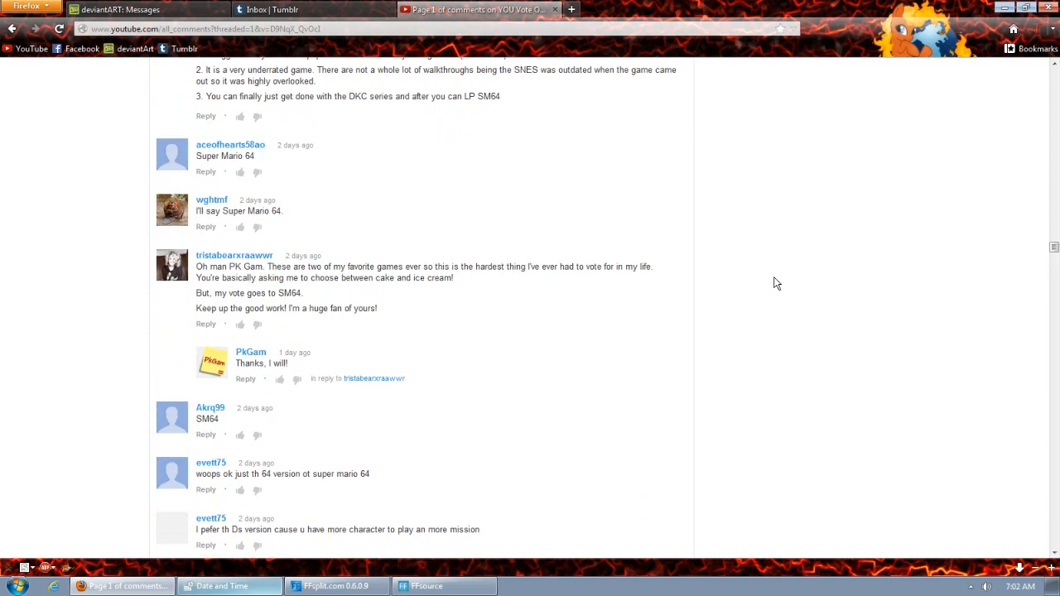
{"action": "scroll", "scroll_direction": "down", "scroll_amount": 3}
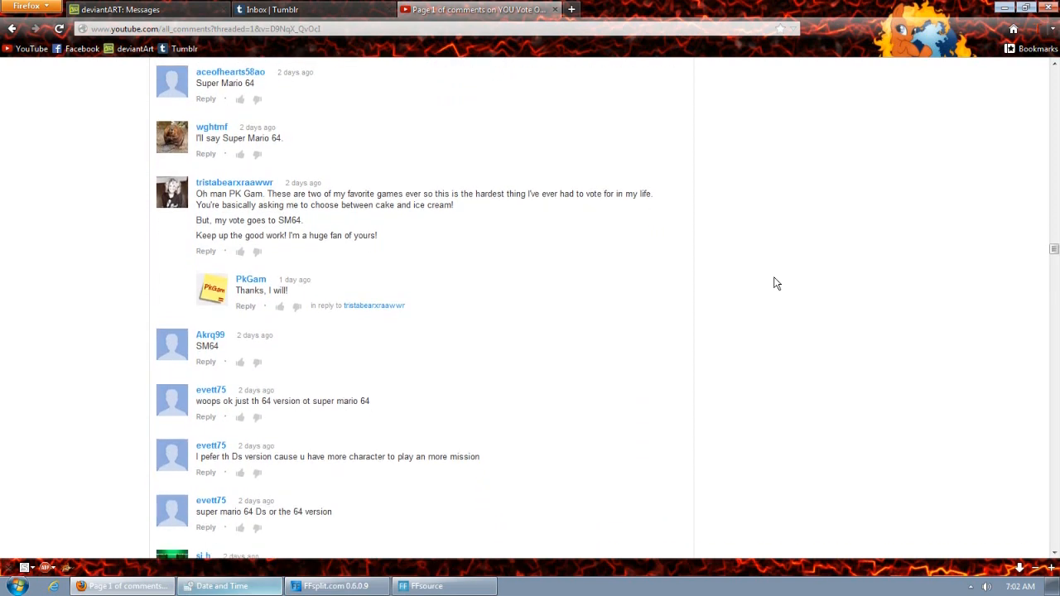
{"action": "scroll", "scroll_direction": "down", "scroll_amount": 3}
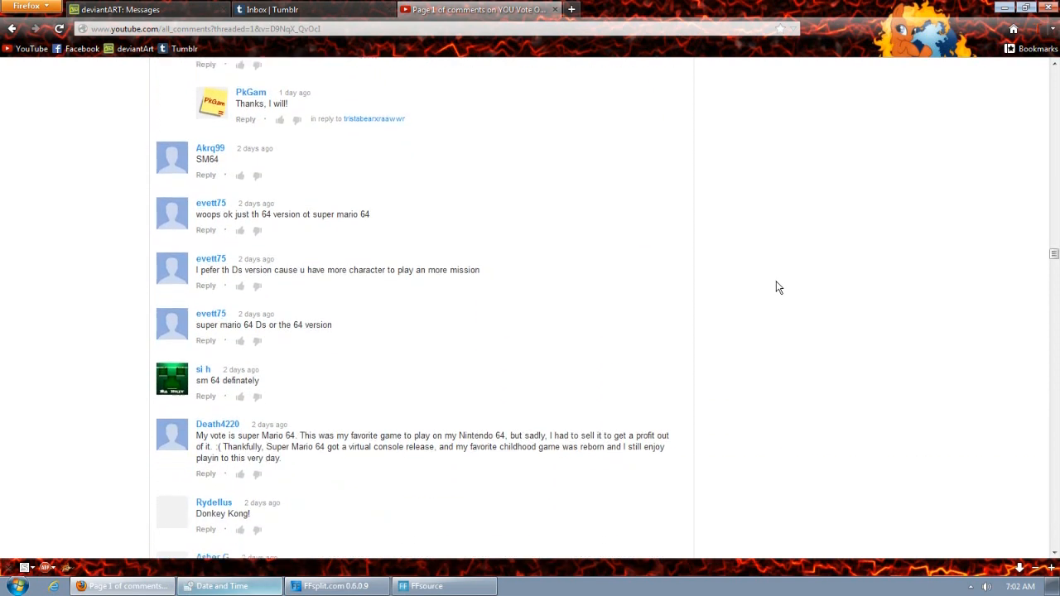
{"action": "scroll", "scroll_direction": "down", "scroll_amount": 3}
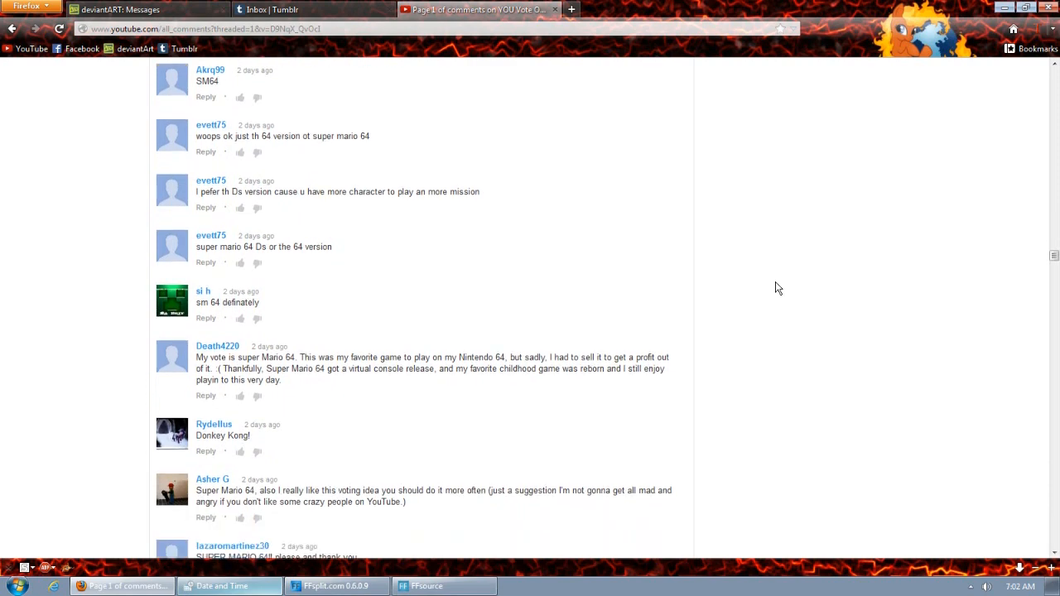
{"action": "scroll", "scroll_direction": "down", "scroll_amount": 3}
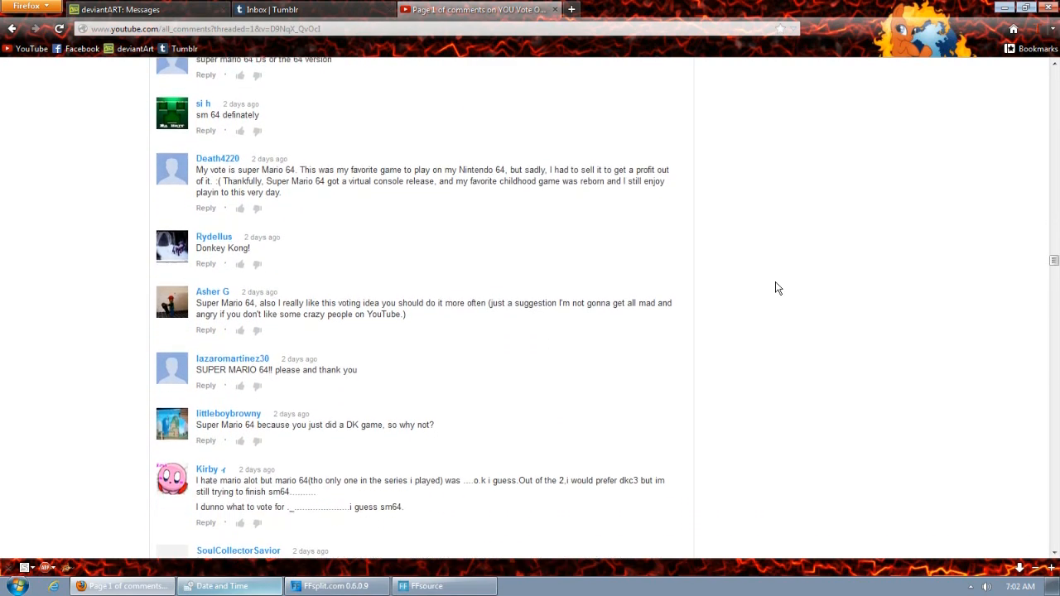
{"action": "scroll", "scroll_direction": "down", "scroll_amount": 3}
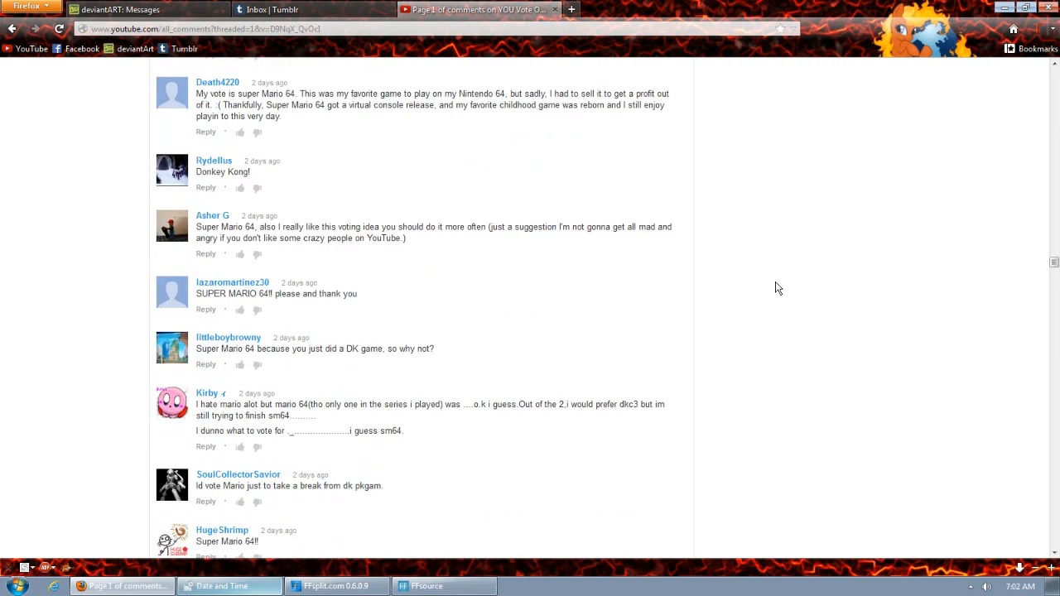
{"action": "scroll", "scroll_direction": "down", "scroll_amount": 3}
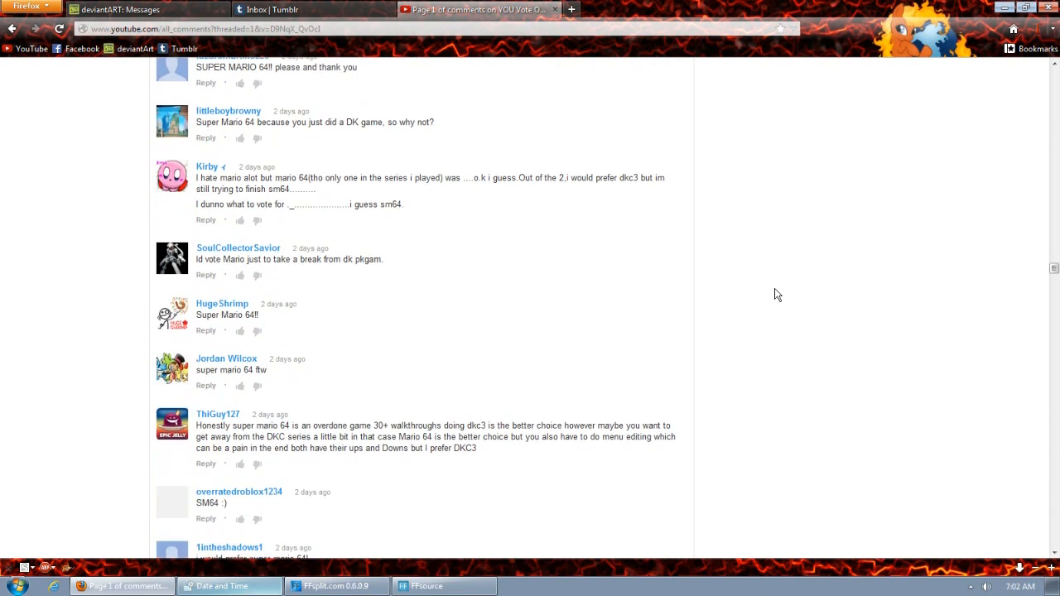
{"action": "scroll", "scroll_direction": "down", "scroll_amount": 3}
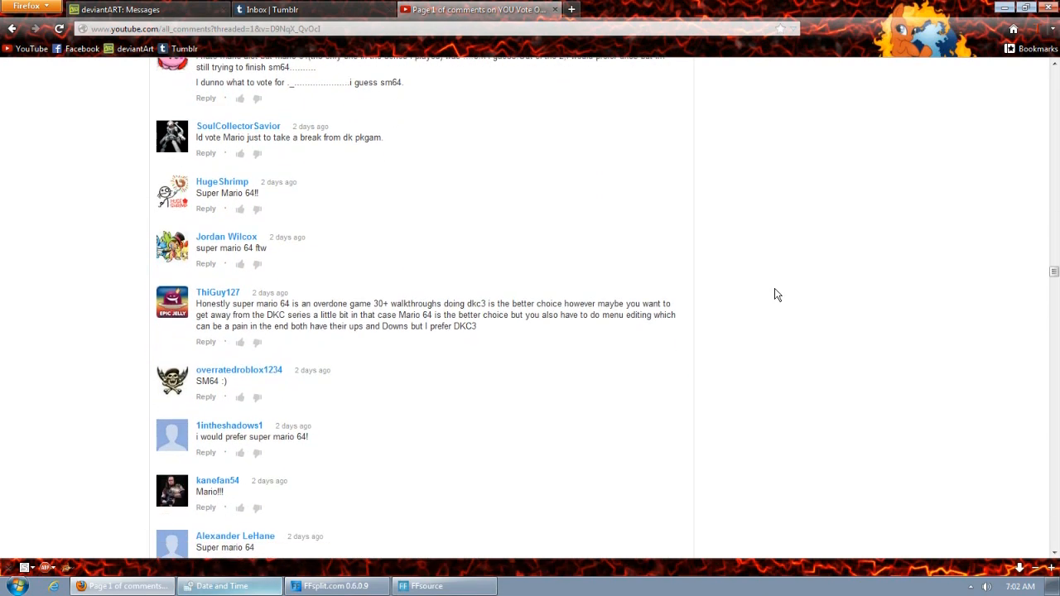
{"action": "scroll", "scroll_direction": "down", "scroll_amount": 3}
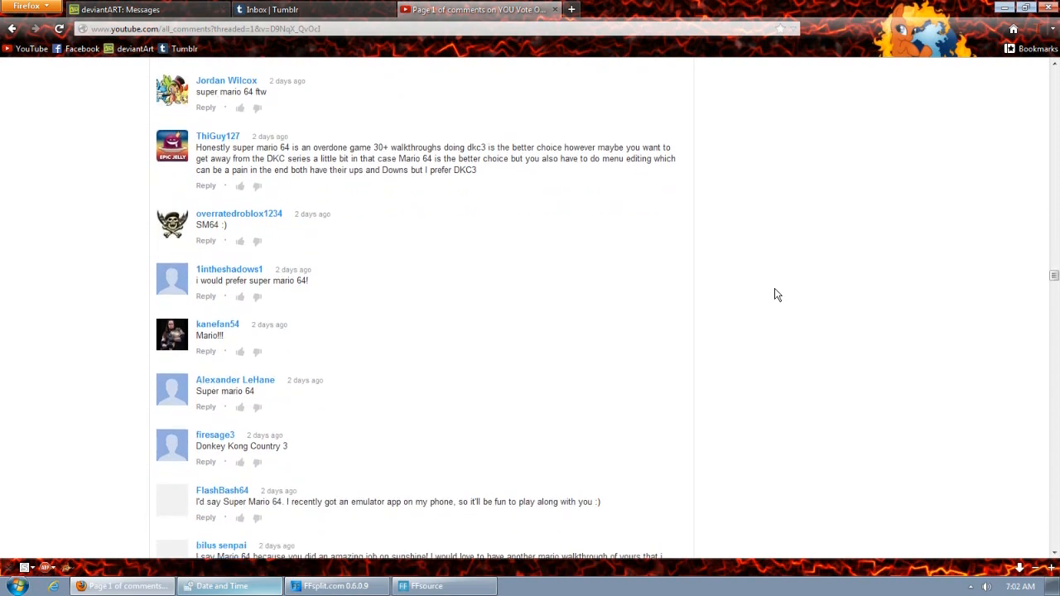
{"action": "scroll", "scroll_direction": "down", "scroll_amount": 3}
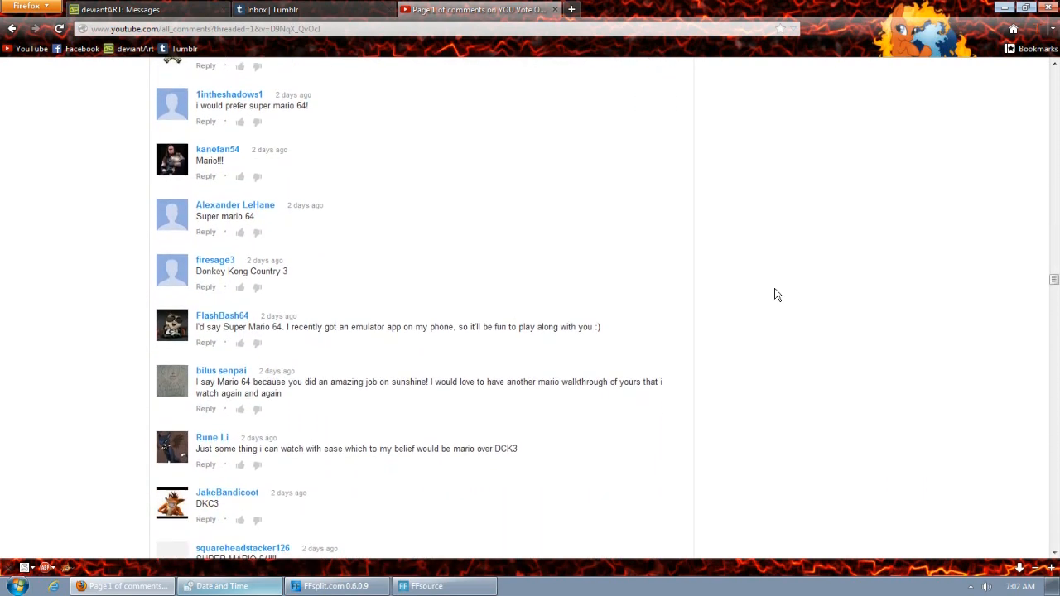
{"action": "scroll", "scroll_direction": "down", "scroll_amount": 3}
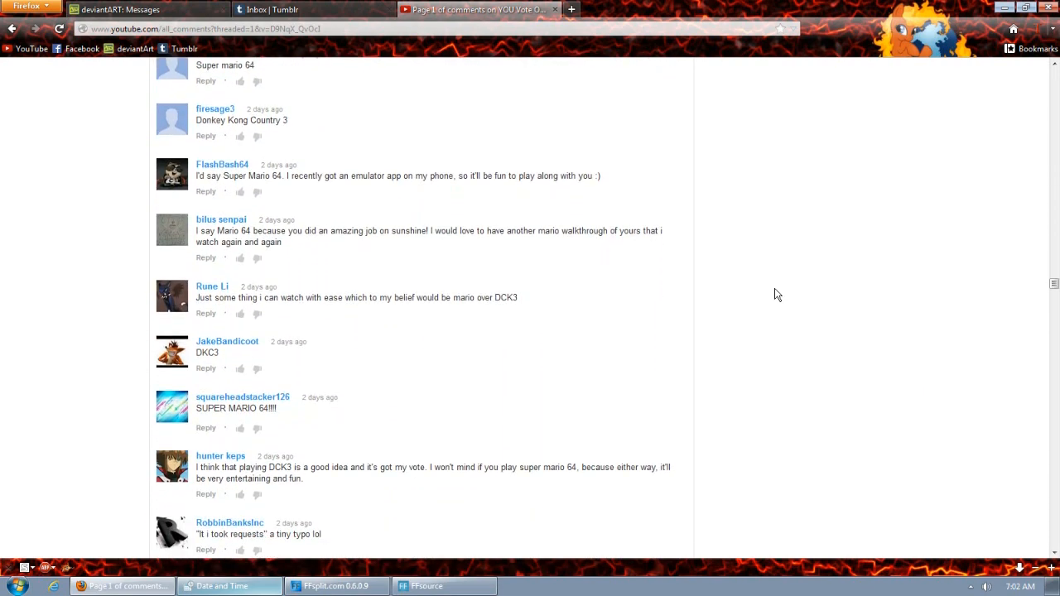
{"action": "scroll", "scroll_direction": "down", "scroll_amount": 3}
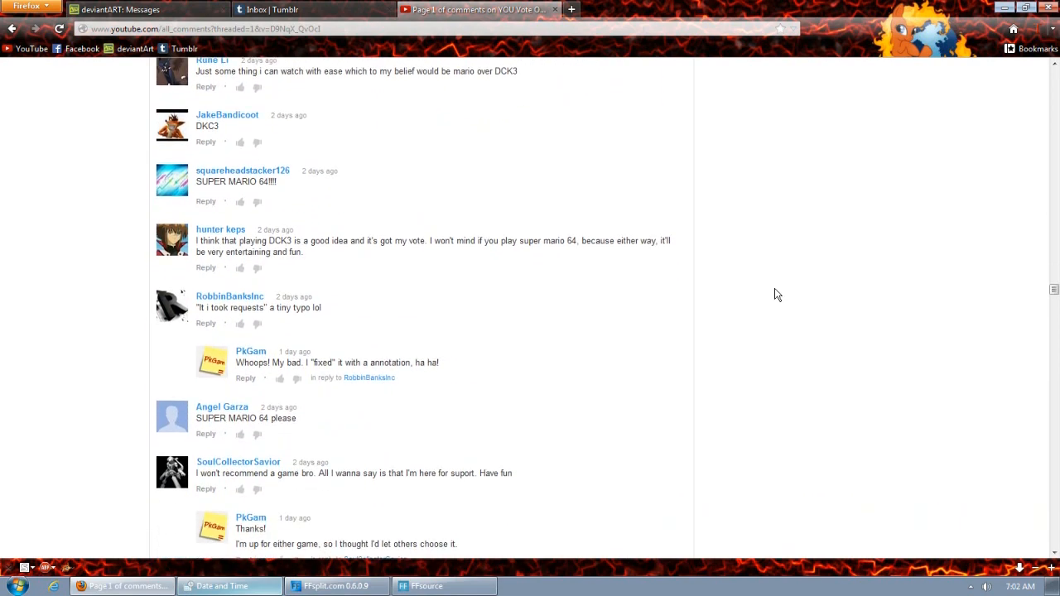
{"action": "scroll", "scroll_direction": "down", "scroll_amount": 3}
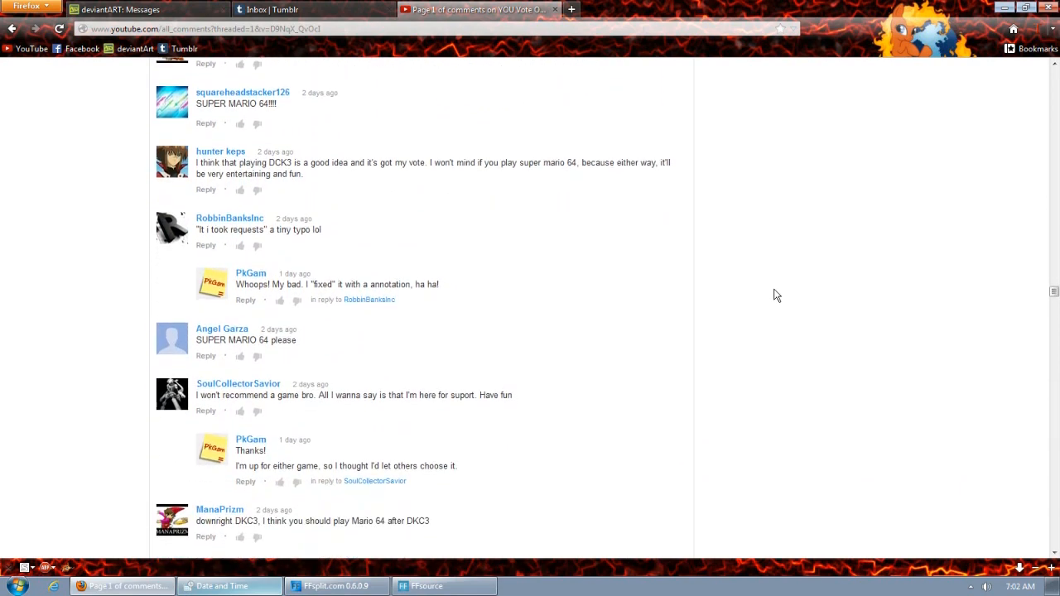
{"action": "scroll", "scroll_direction": "down", "scroll_amount": 3}
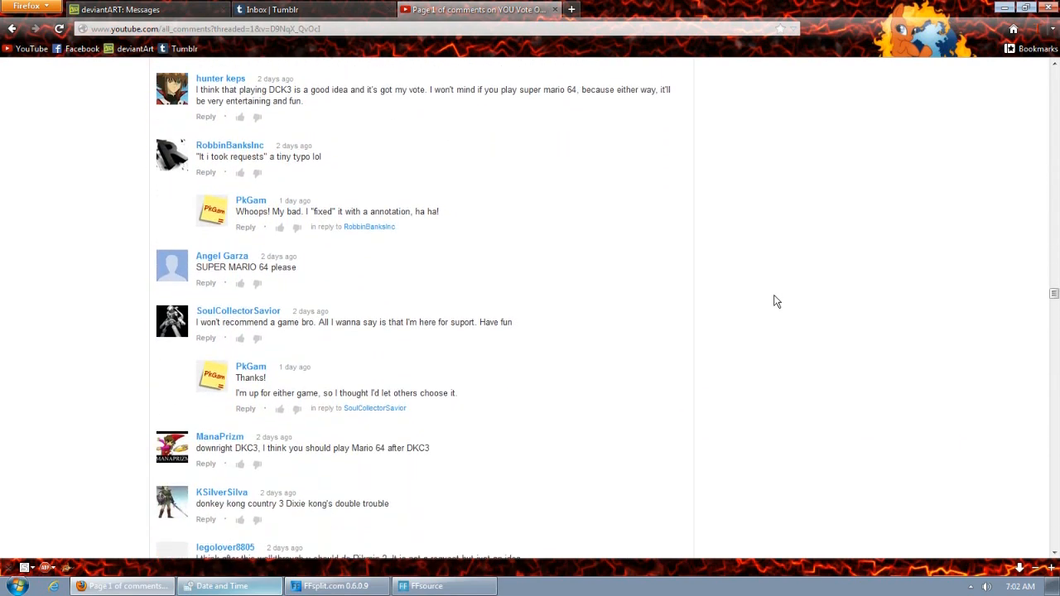
{"action": "scroll", "scroll_direction": "down", "scroll_amount": 3}
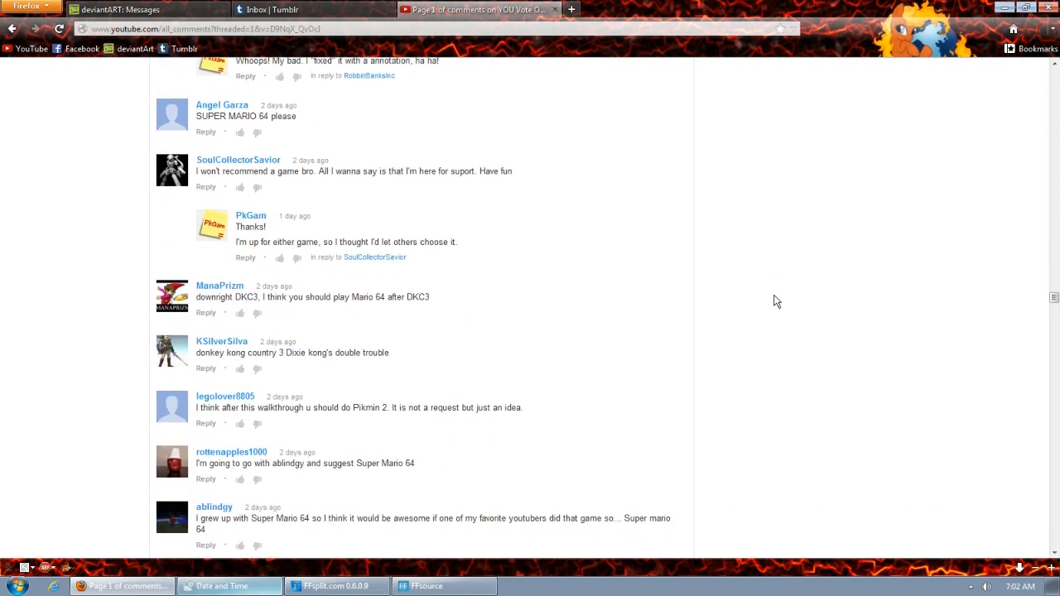
{"action": "scroll", "scroll_direction": "down", "scroll_amount": 3}
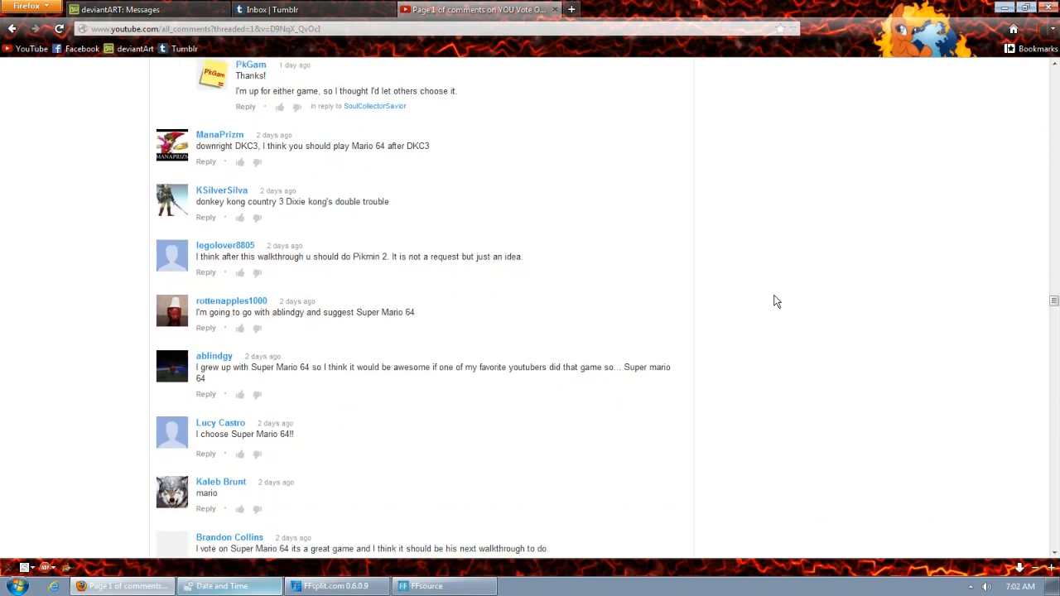
{"action": "scroll", "scroll_direction": "down", "scroll_amount": 3}
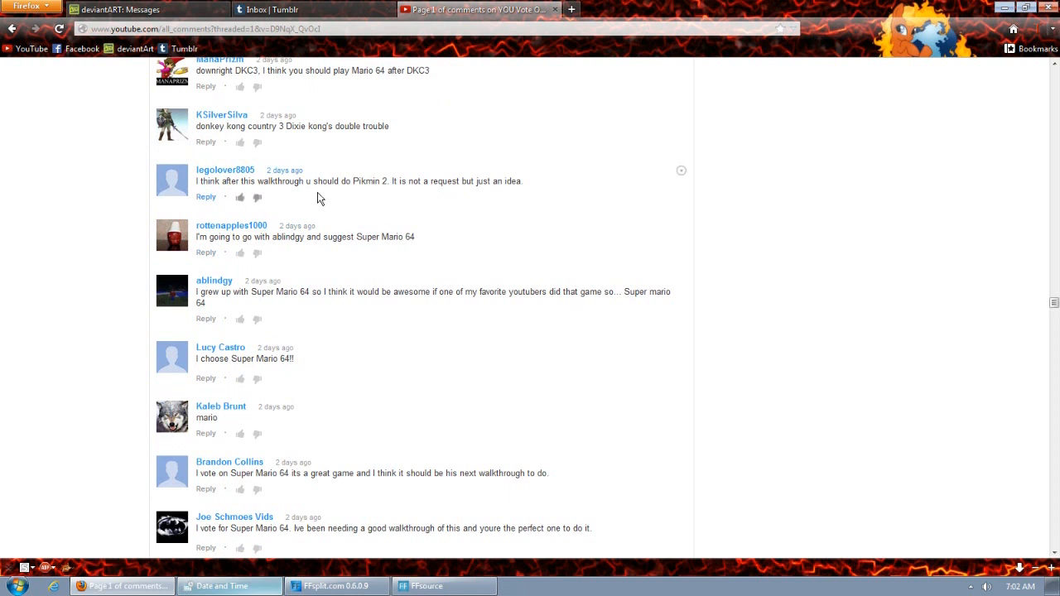
{"action": "mouse_move", "coordinate": [394, 205]}
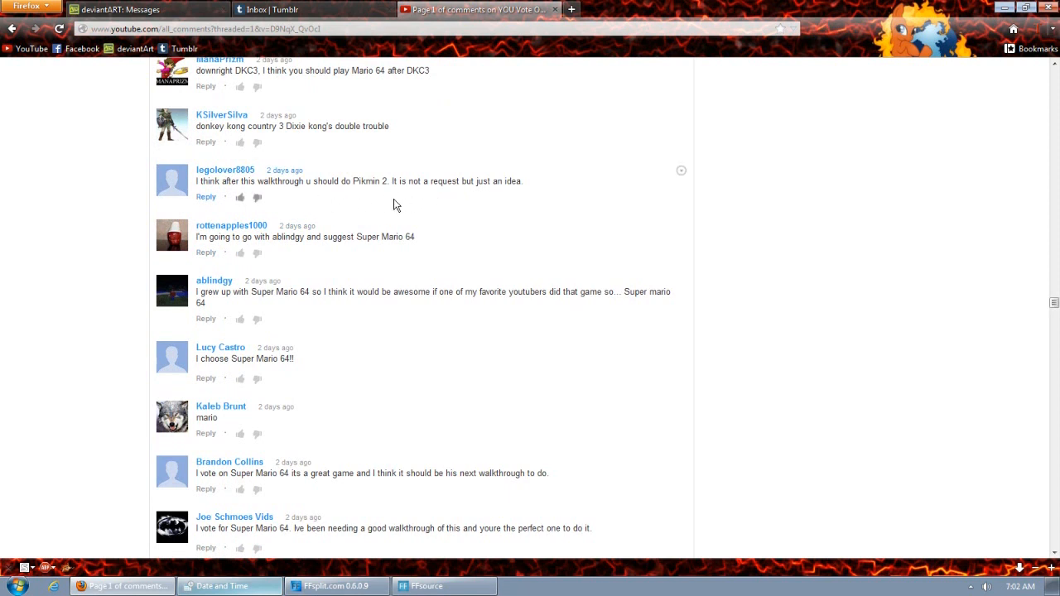
Step: Scroll further through two-day-old votes, mostly Super Mario 64 with a few Donkey Kong Country 3
{"action": "scroll", "scroll_direction": "down", "scroll_amount": 3}
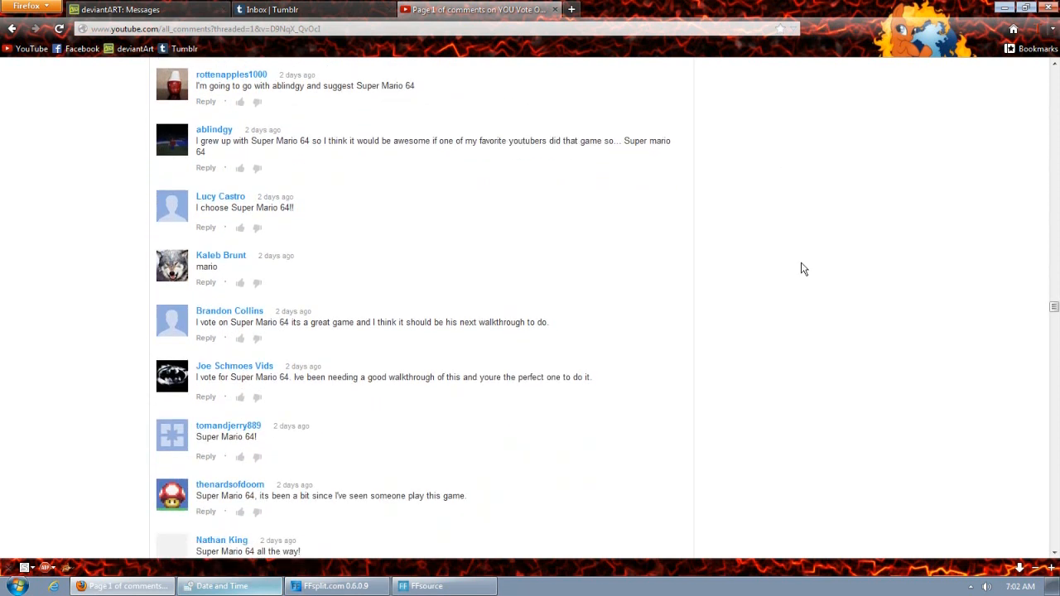
{"action": "scroll", "scroll_direction": "down", "scroll_amount": 3}
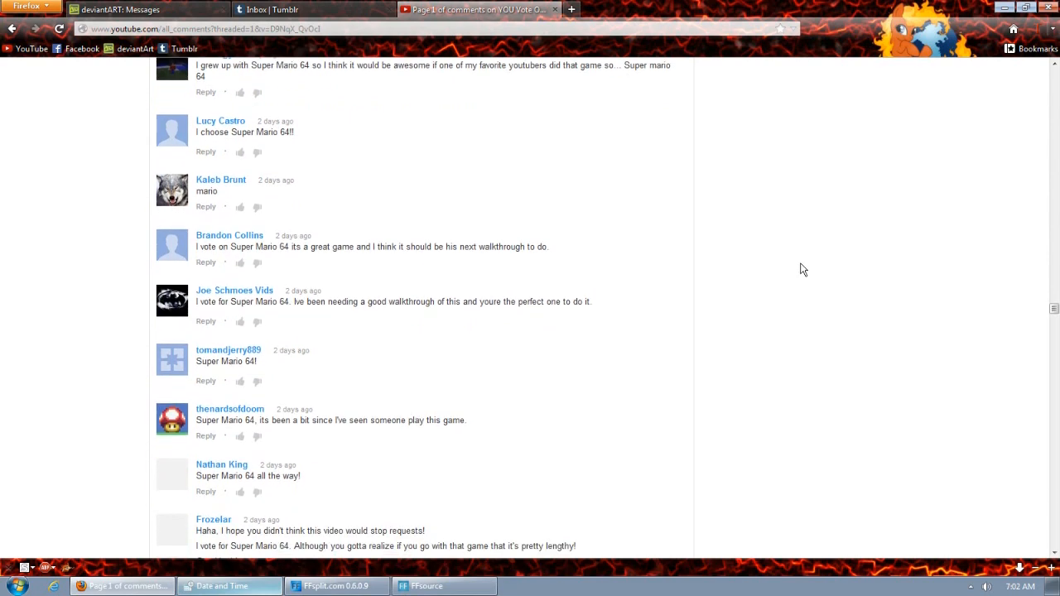
{"action": "scroll", "scroll_direction": "down", "scroll_amount": 3}
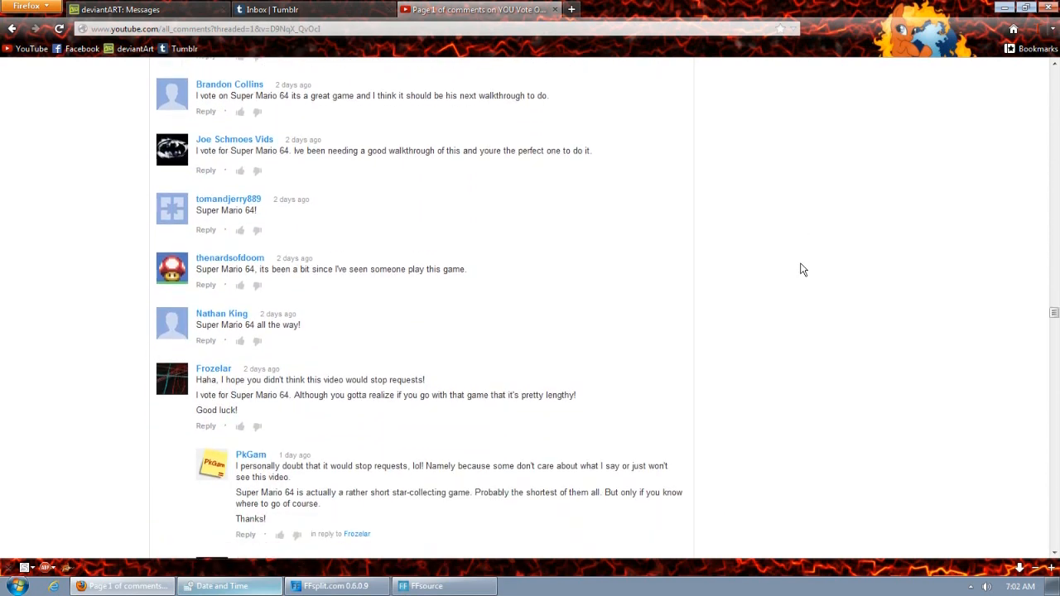
{"action": "scroll", "scroll_direction": "down", "scroll_amount": 3}
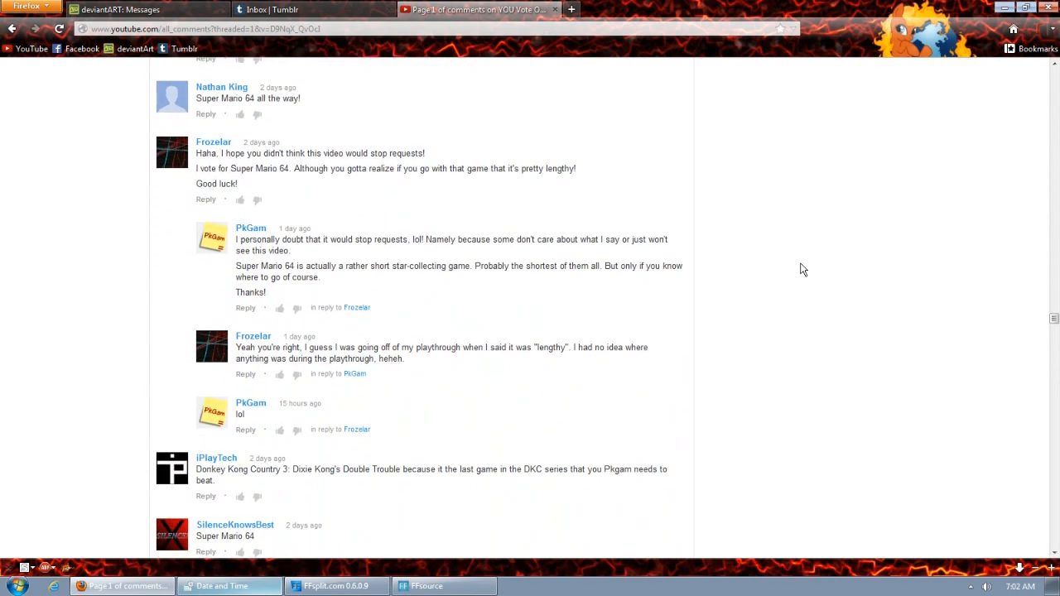
{"action": "scroll", "scroll_direction": "down", "scroll_amount": 3}
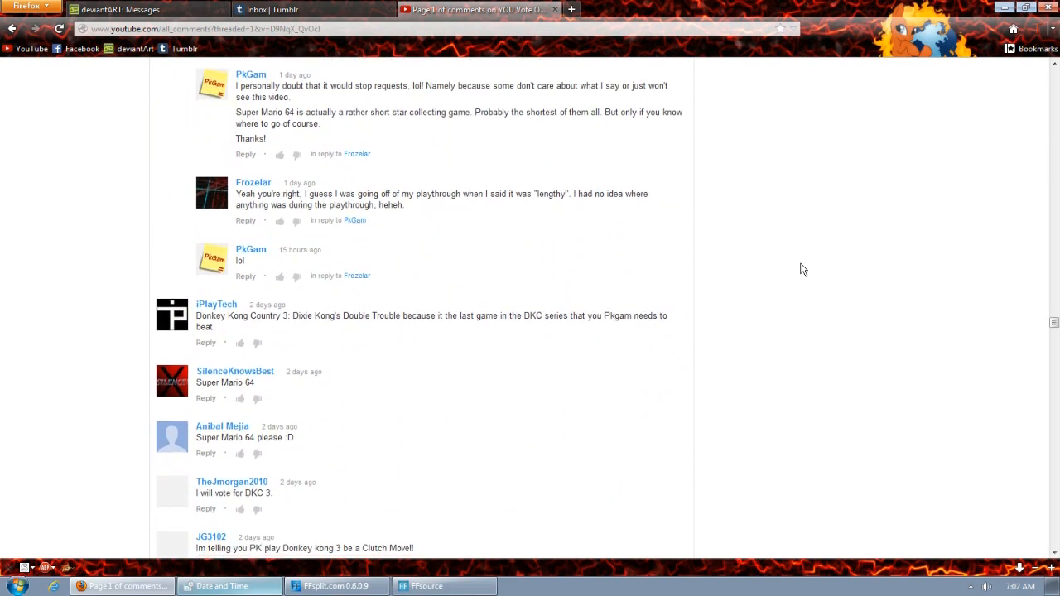
{"action": "scroll", "scroll_direction": "down", "scroll_amount": 3}
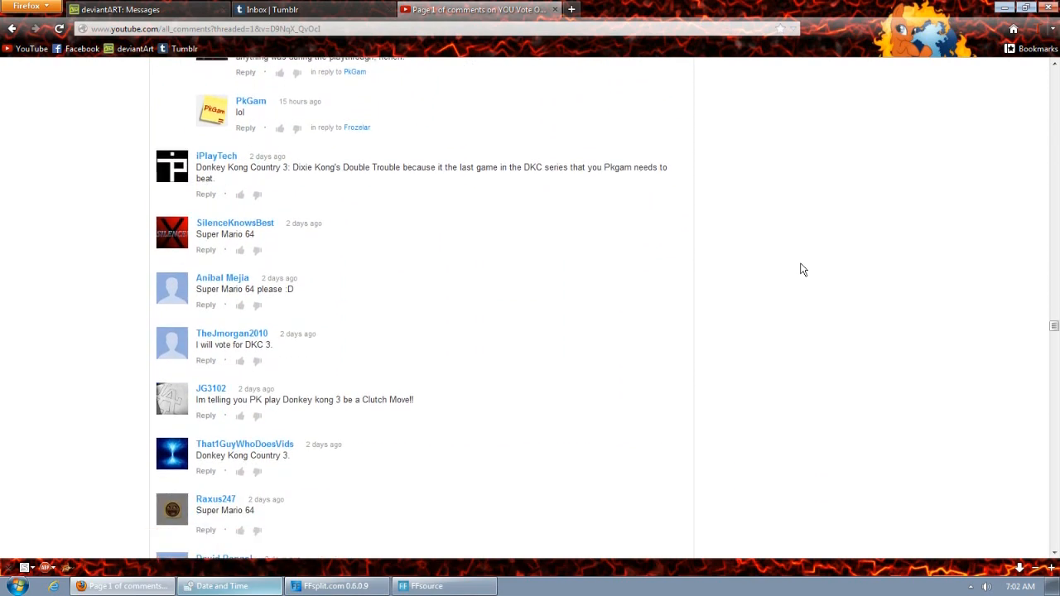
{"action": "scroll", "scroll_direction": "down", "scroll_amount": 3}
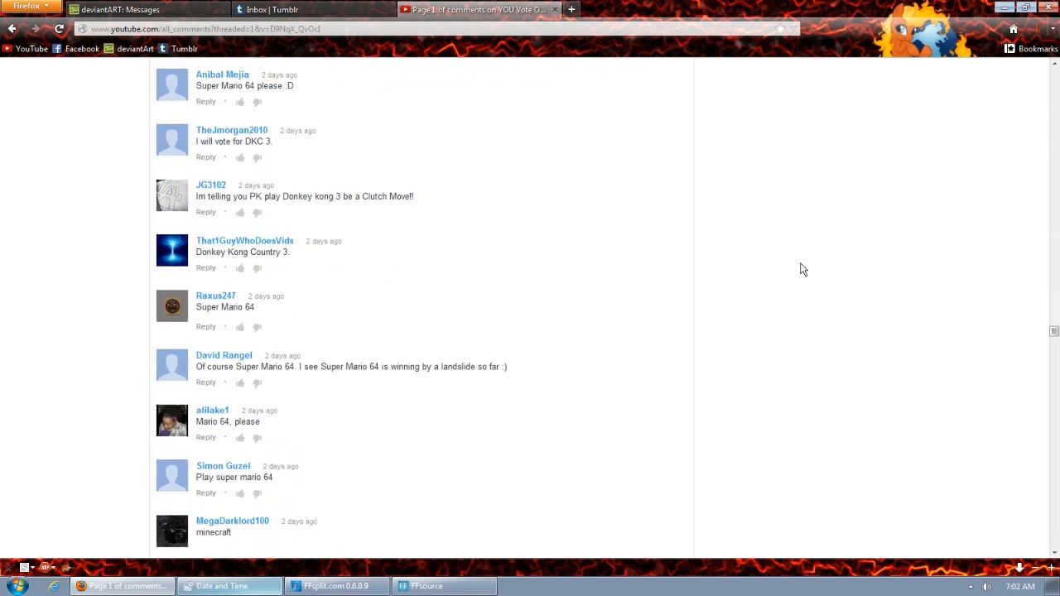
{"action": "scroll", "scroll_direction": "down", "scroll_amount": 3}
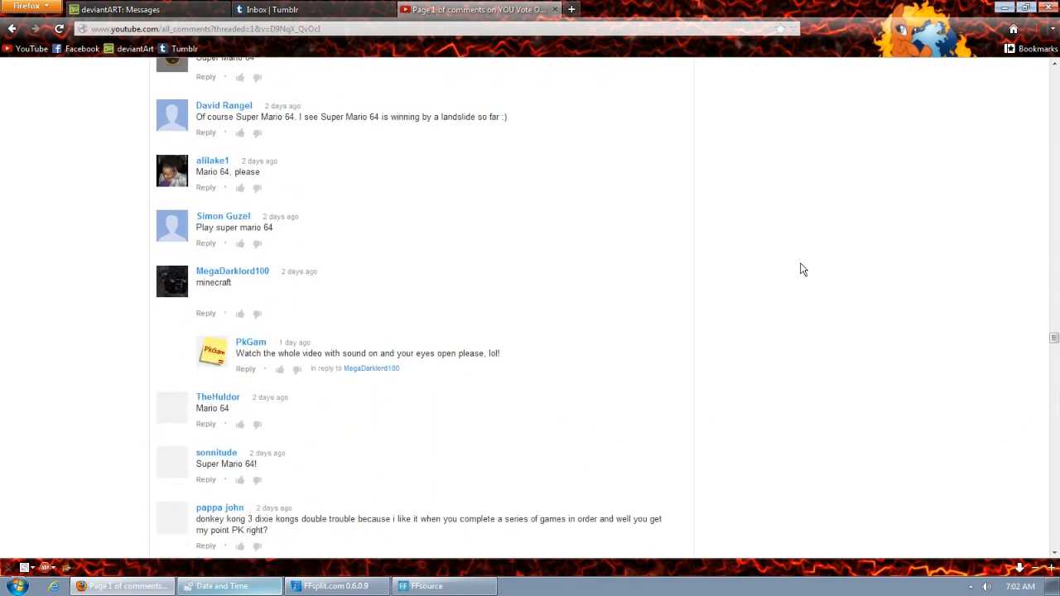
{"action": "scroll", "scroll_direction": "down", "scroll_amount": 3}
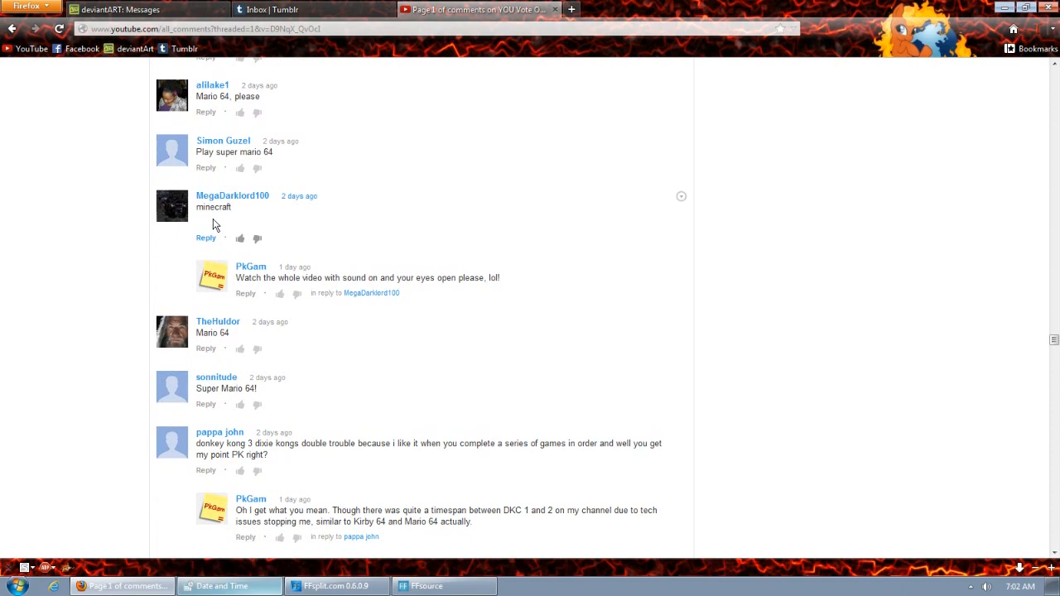
{"action": "scroll", "scroll_direction": "down", "scroll_amount": 3}
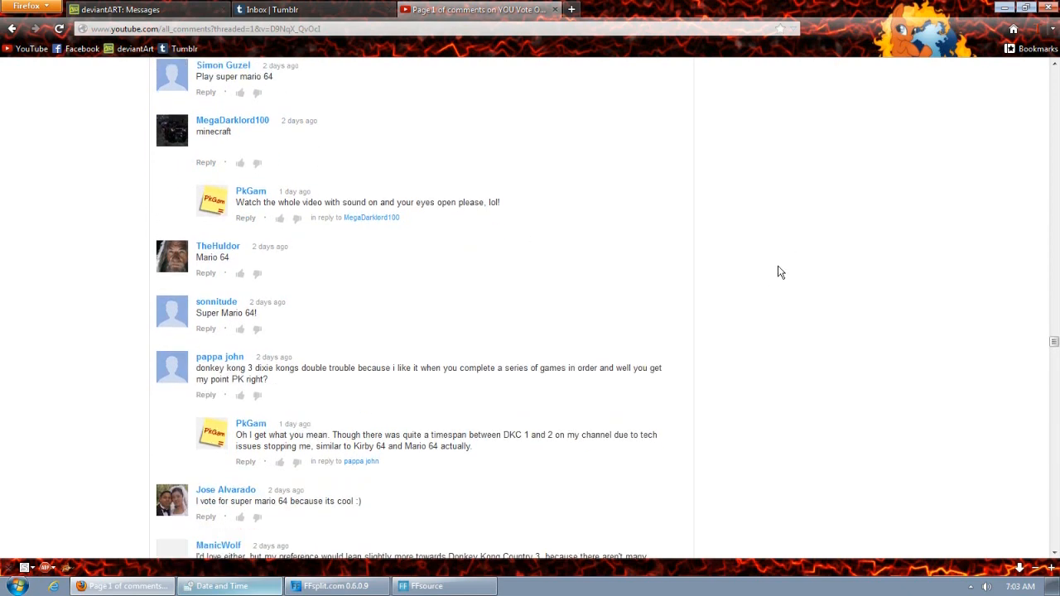
{"action": "scroll", "scroll_direction": "down", "scroll_amount": 3}
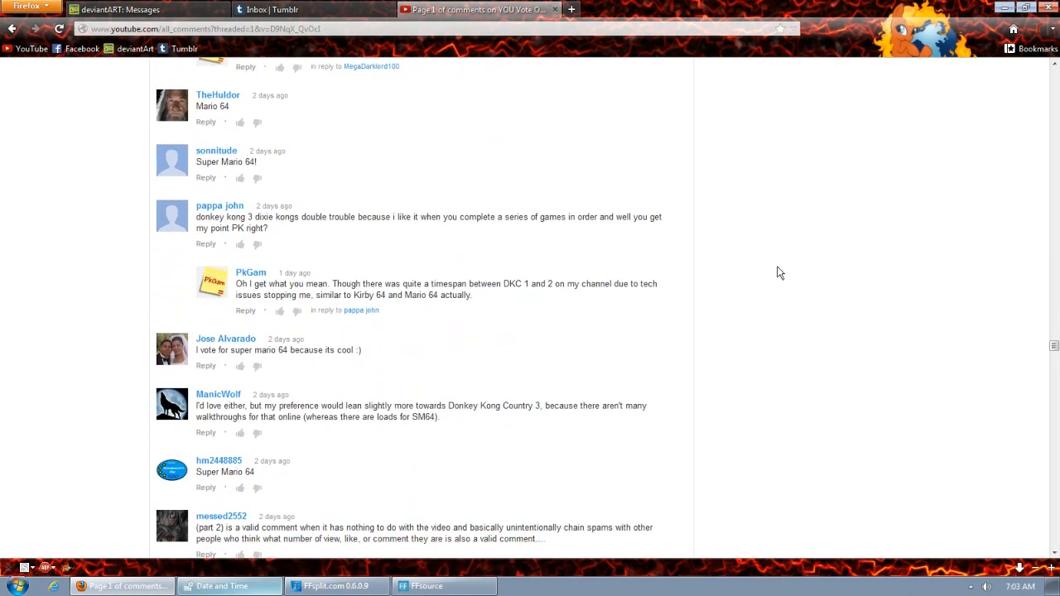
{"action": "scroll", "scroll_direction": "down", "scroll_amount": 3}
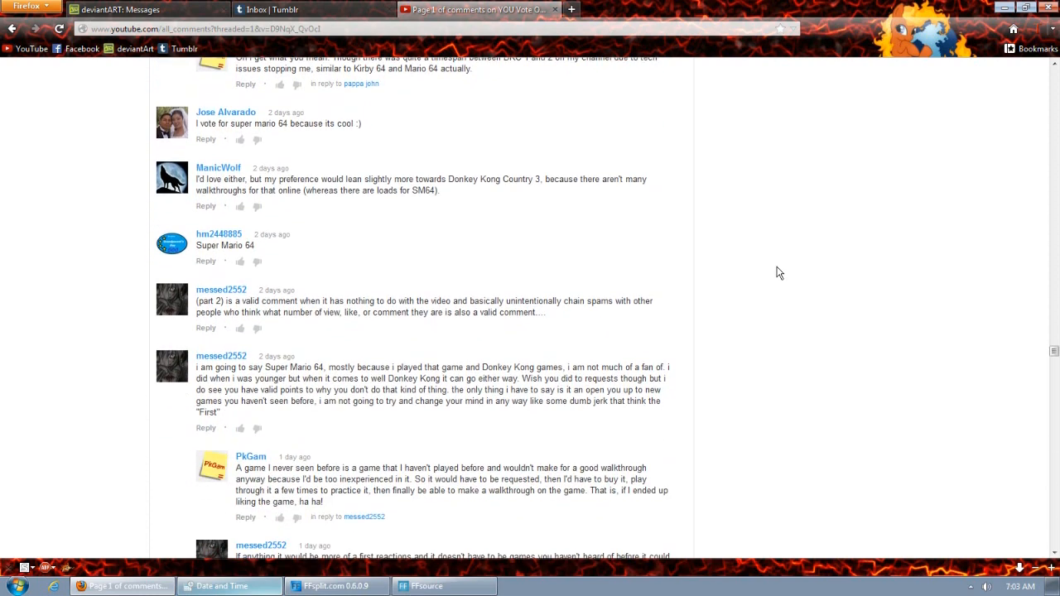
{"action": "scroll", "scroll_direction": "down", "scroll_amount": 3}
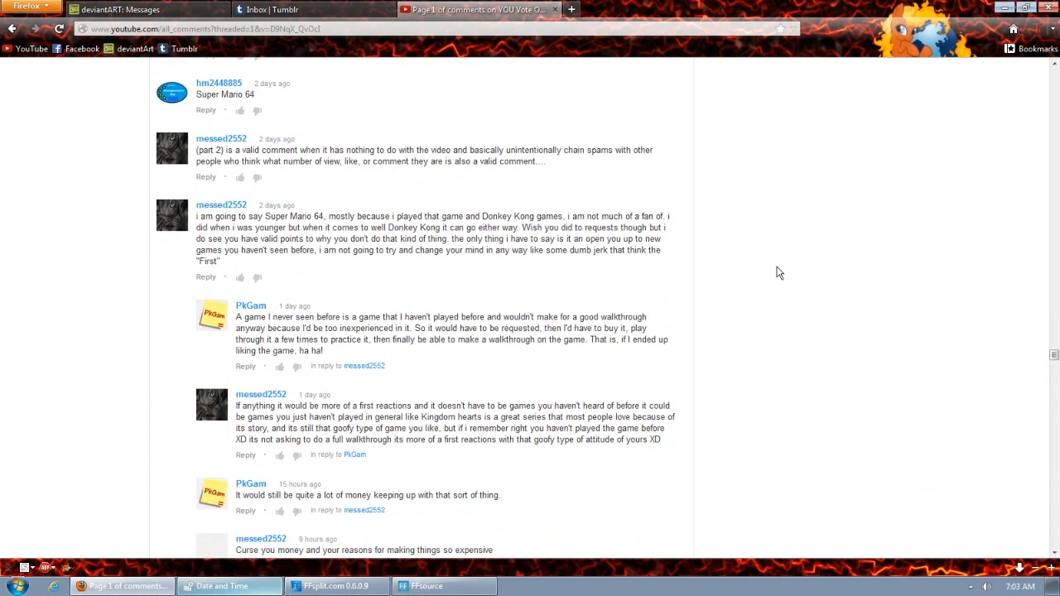
{"action": "scroll", "scroll_direction": "down", "scroll_amount": 3}
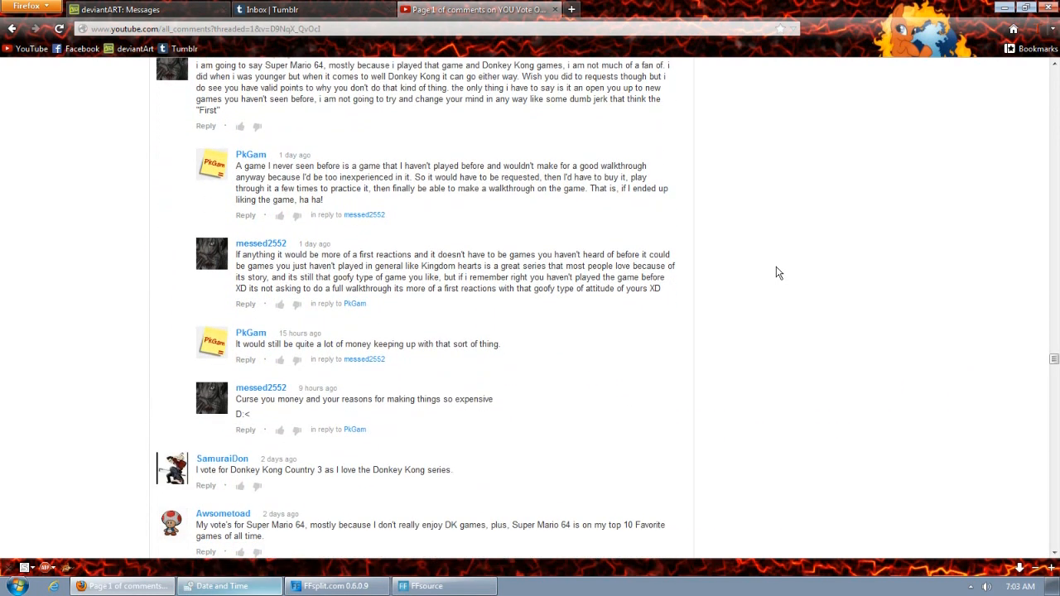
{"action": "scroll", "scroll_direction": "down", "scroll_amount": 3}
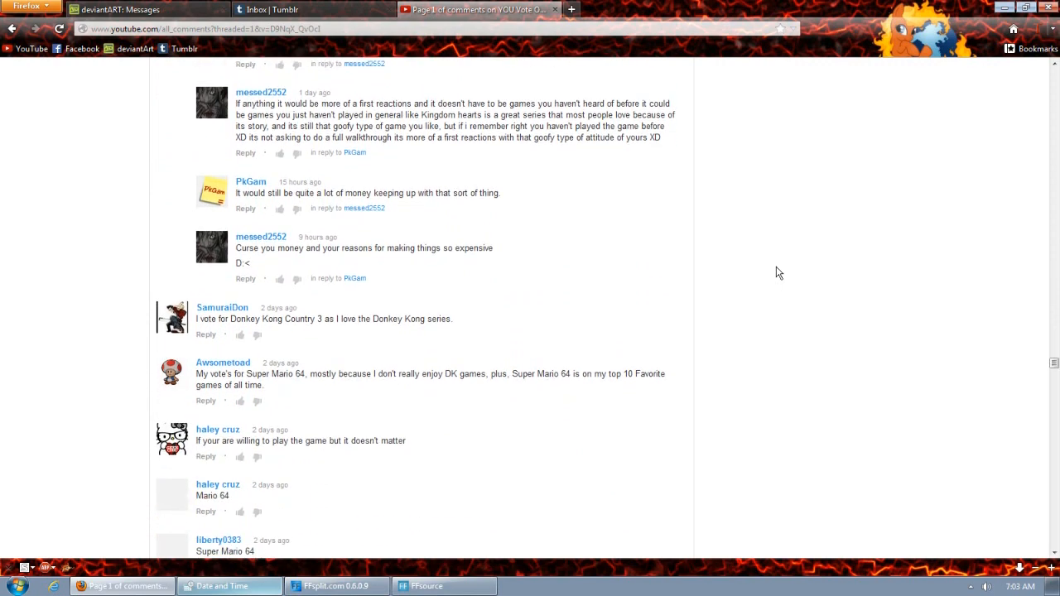
{"action": "scroll", "scroll_direction": "down", "scroll_amount": 3}
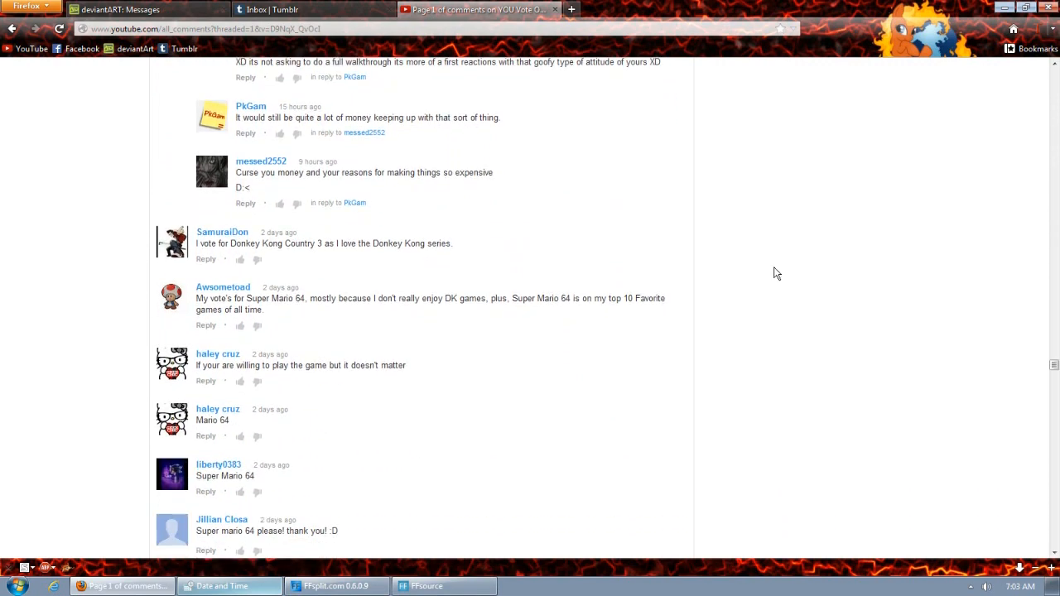
{"action": "scroll", "scroll_direction": "down", "scroll_amount": 3}
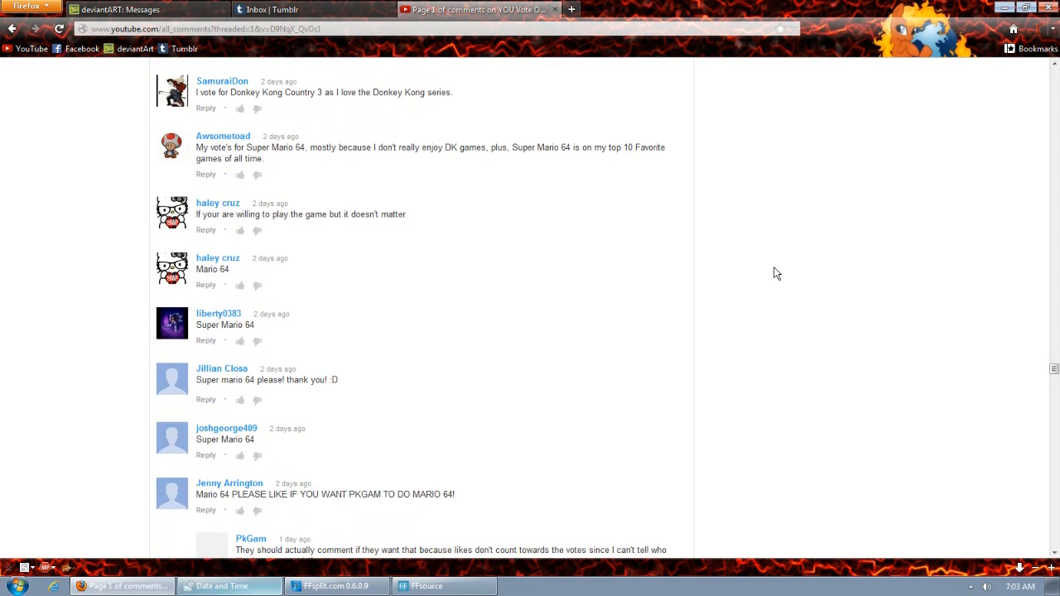
{"action": "scroll", "scroll_direction": "down", "scroll_amount": 3}
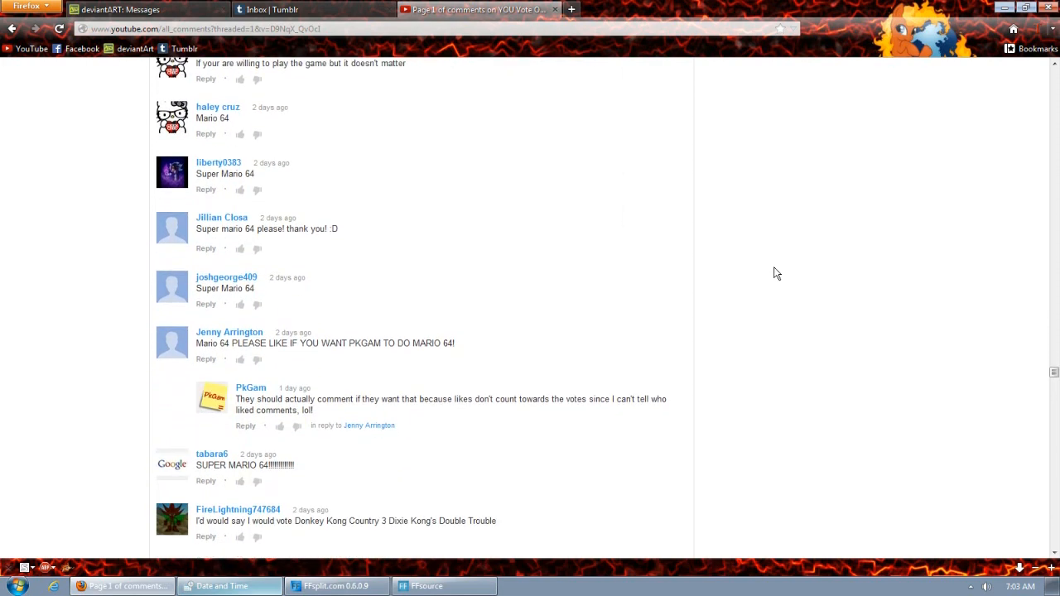
{"action": "scroll", "scroll_direction": "down", "scroll_amount": 3}
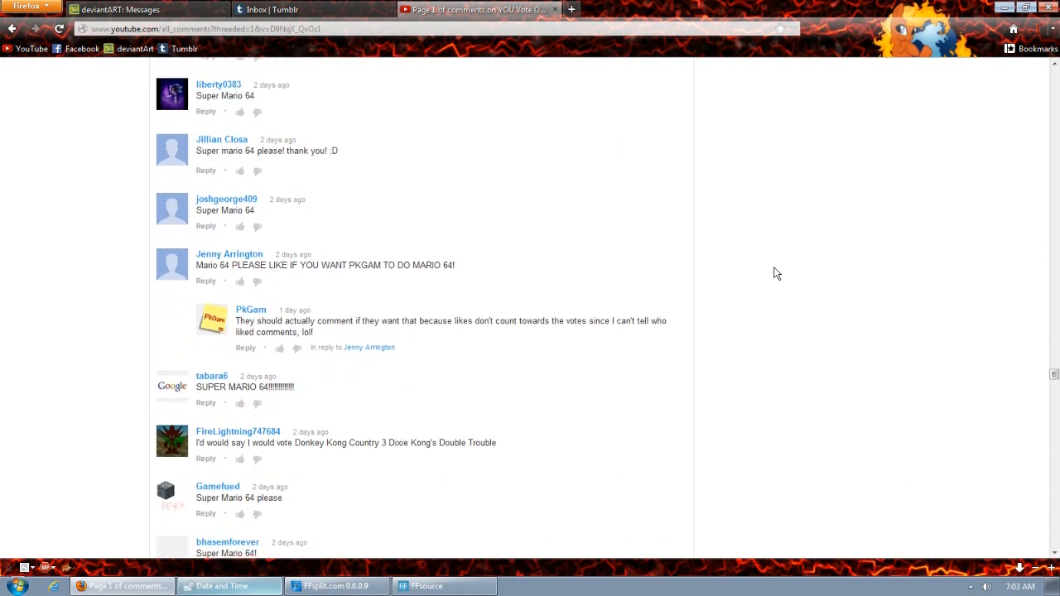
{"action": "scroll", "scroll_direction": "down", "scroll_amount": 3}
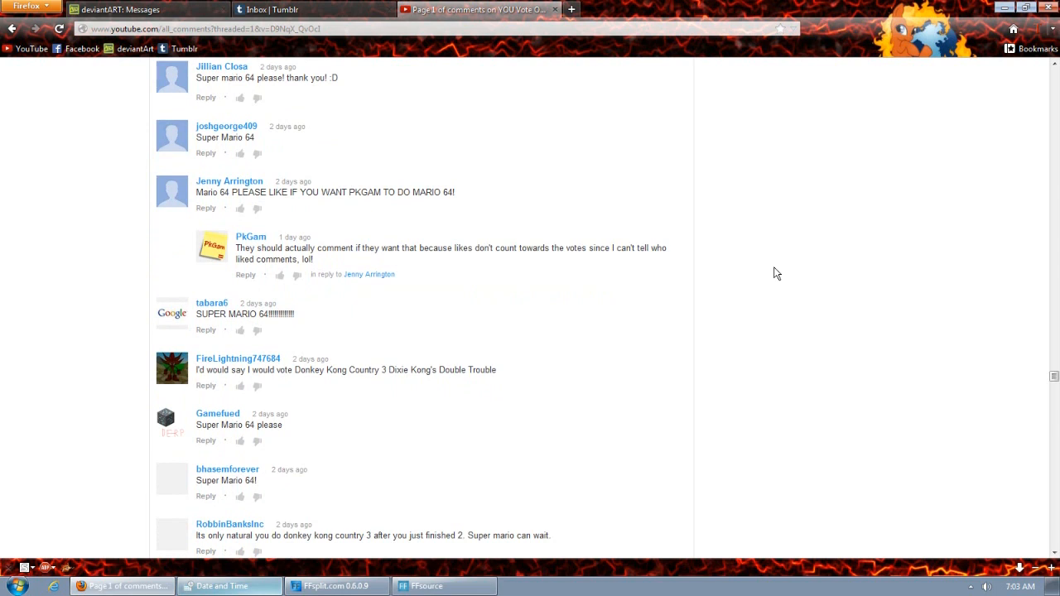
{"action": "scroll", "scroll_direction": "down", "scroll_amount": 3}
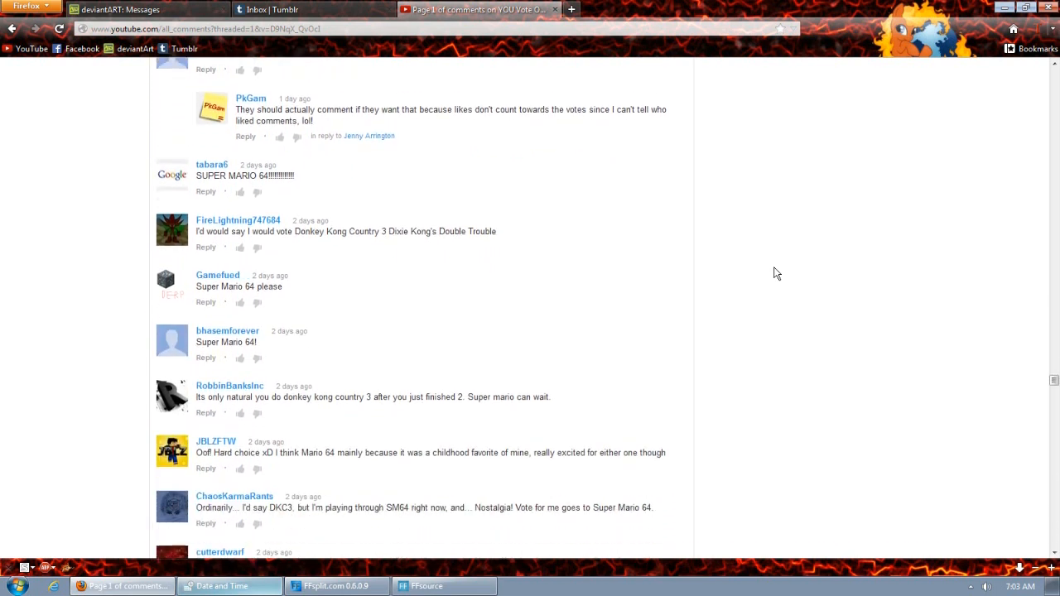
{"action": "scroll", "scroll_direction": "down", "scroll_amount": 3}
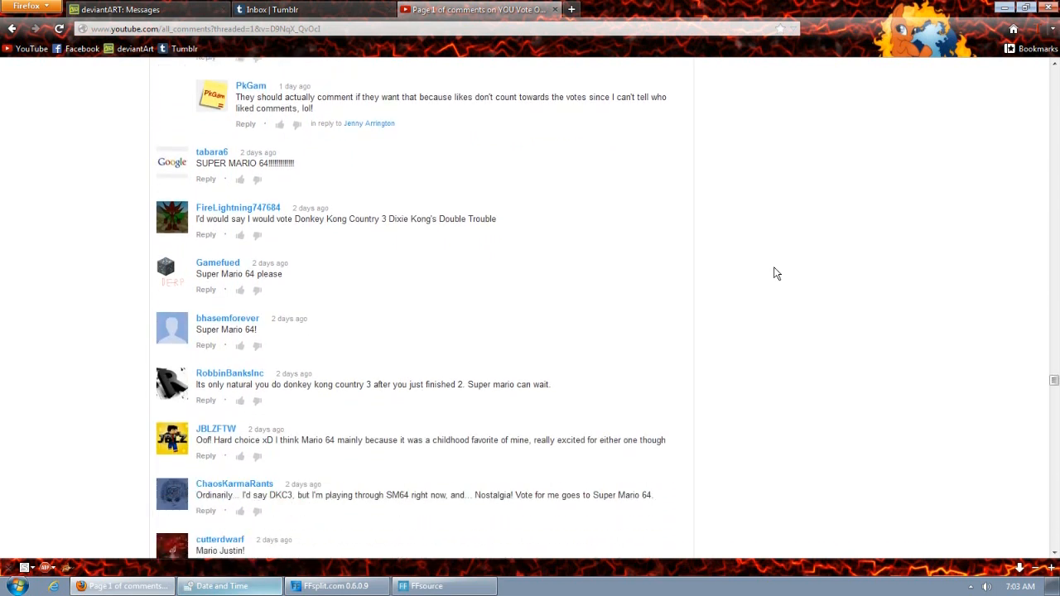
{"action": "scroll", "scroll_direction": "down", "scroll_amount": 3}
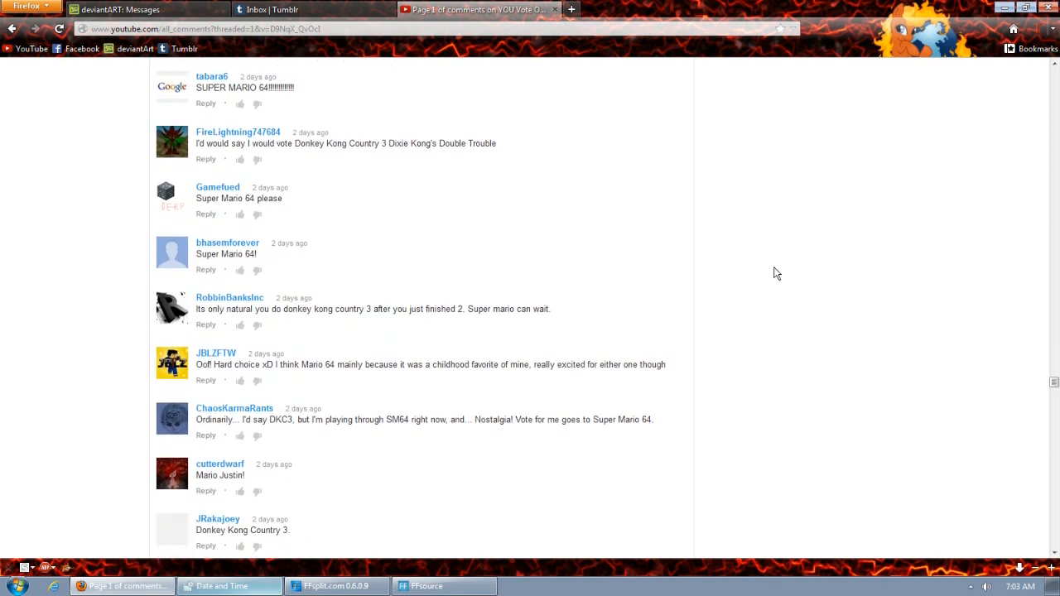
{"action": "scroll", "scroll_direction": "down", "scroll_amount": 3}
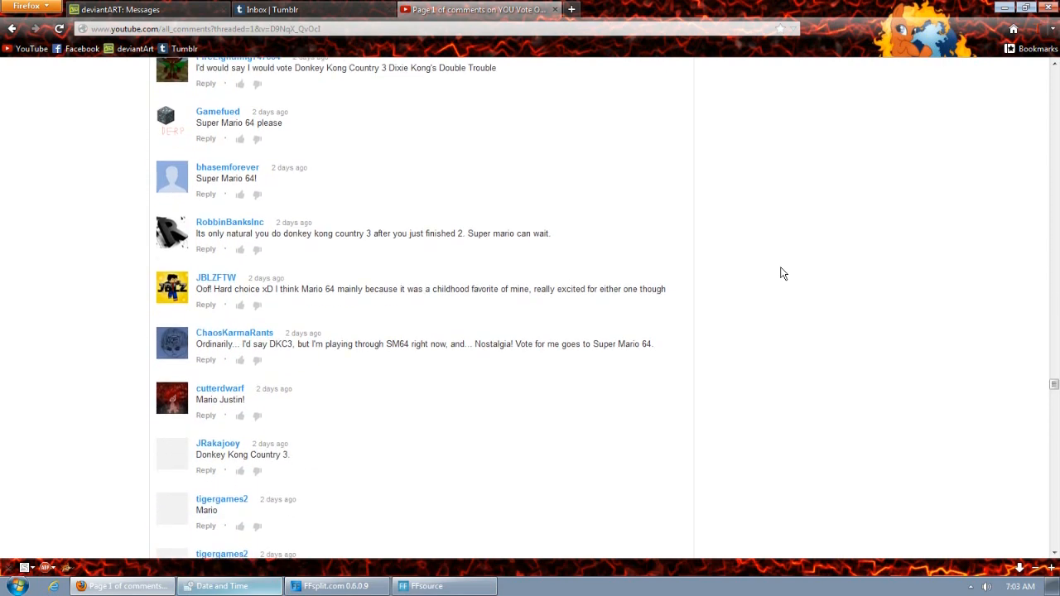
{"action": "scroll", "scroll_direction": "down", "scroll_amount": 3}
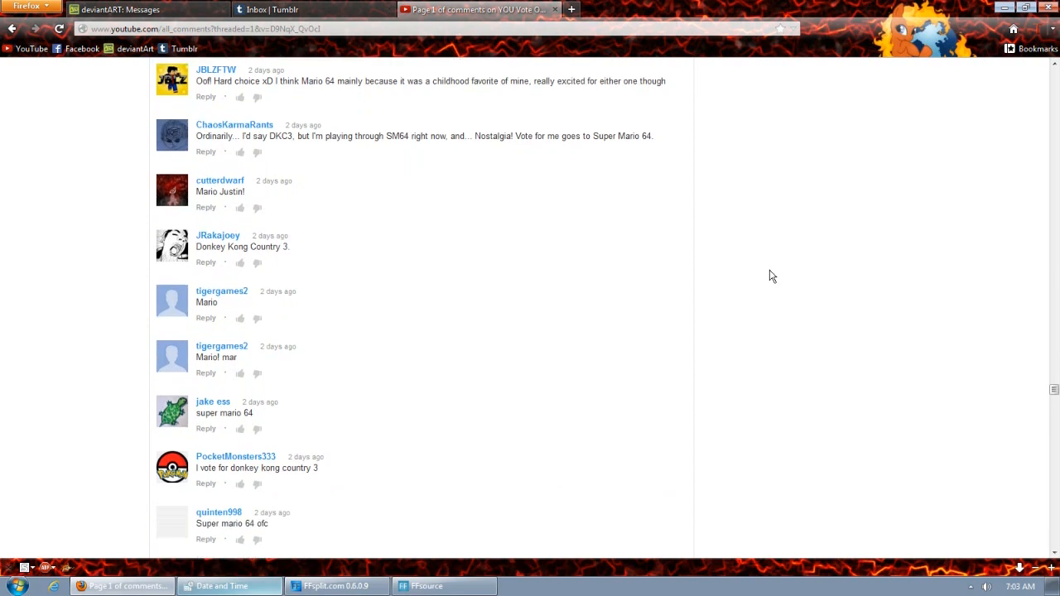
{"action": "scroll", "scroll_direction": "down", "scroll_amount": 3}
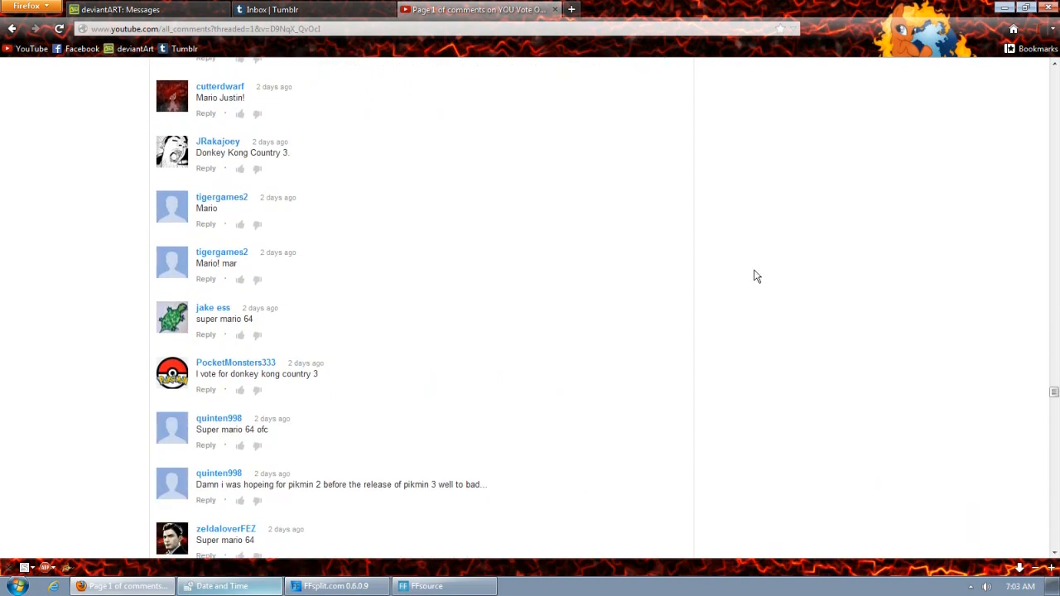
{"action": "scroll", "scroll_direction": "down", "scroll_amount": 3}
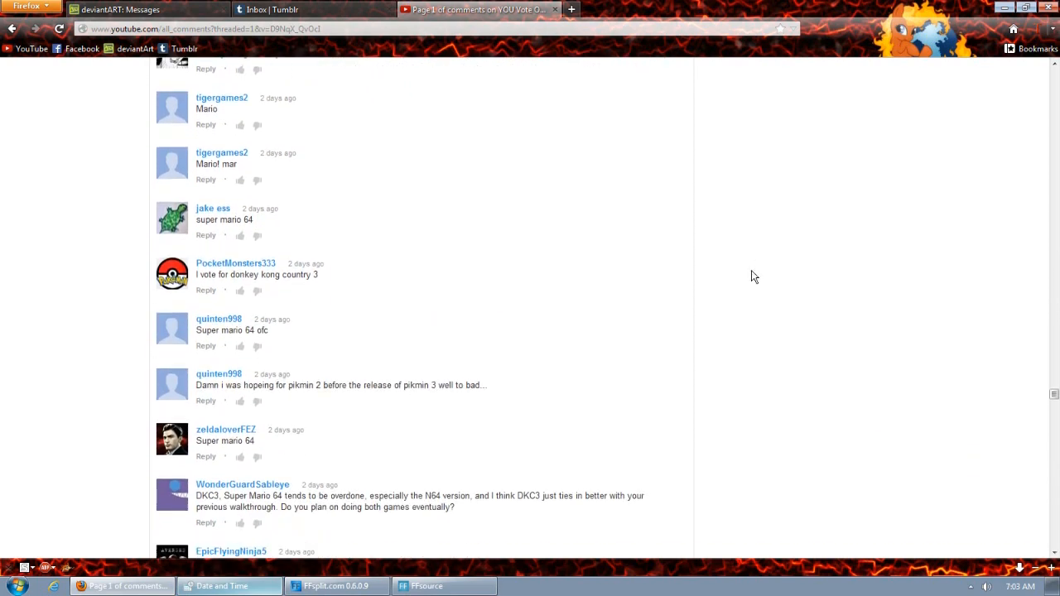
{"action": "scroll", "scroll_direction": "down", "scroll_amount": 3}
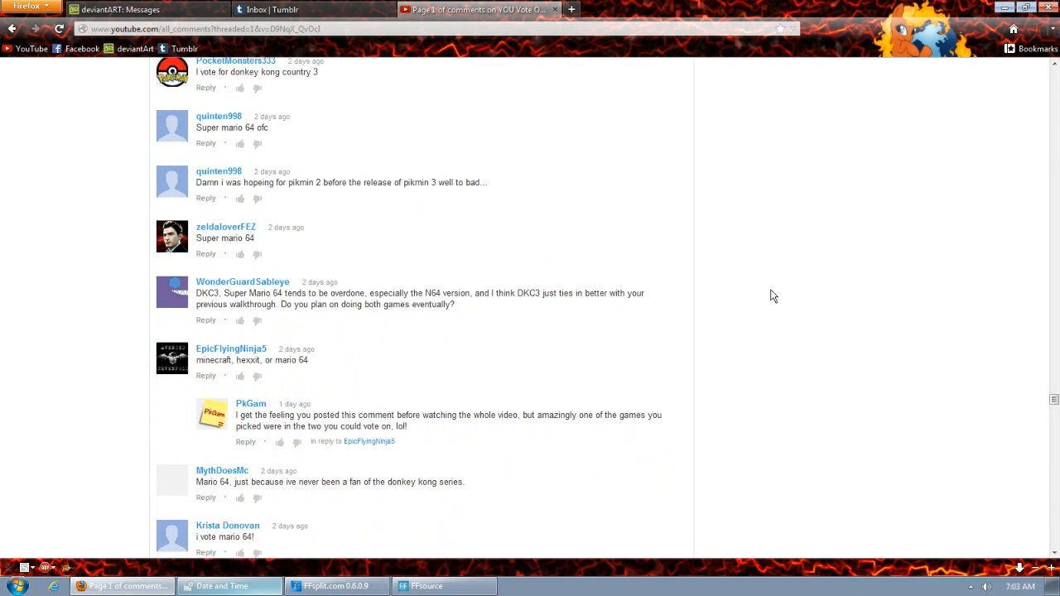
{"action": "scroll", "scroll_direction": "down", "scroll_amount": 3}
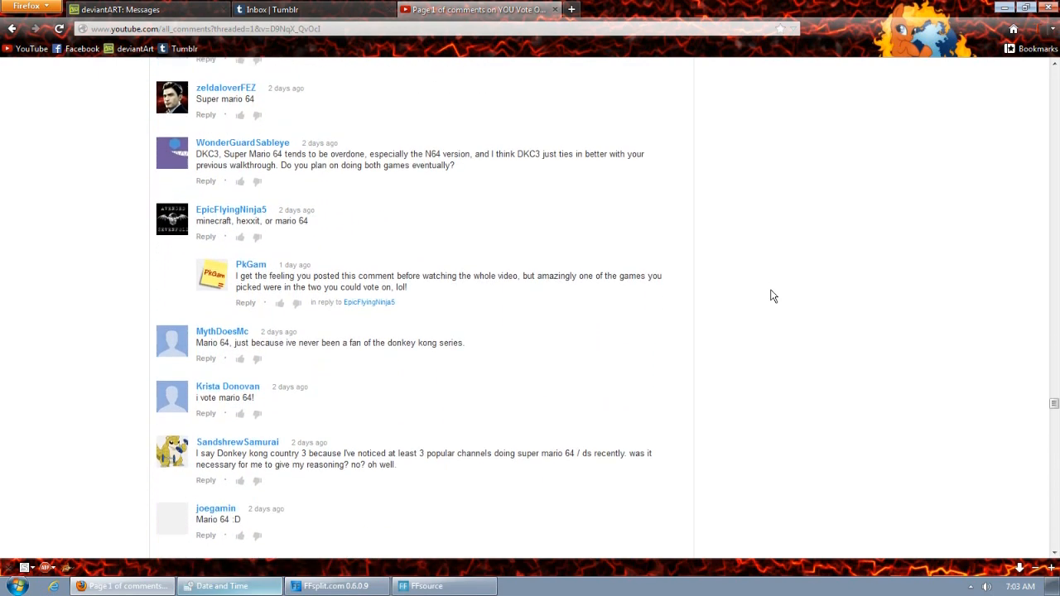
{"action": "scroll", "scroll_direction": "down", "scroll_amount": 3}
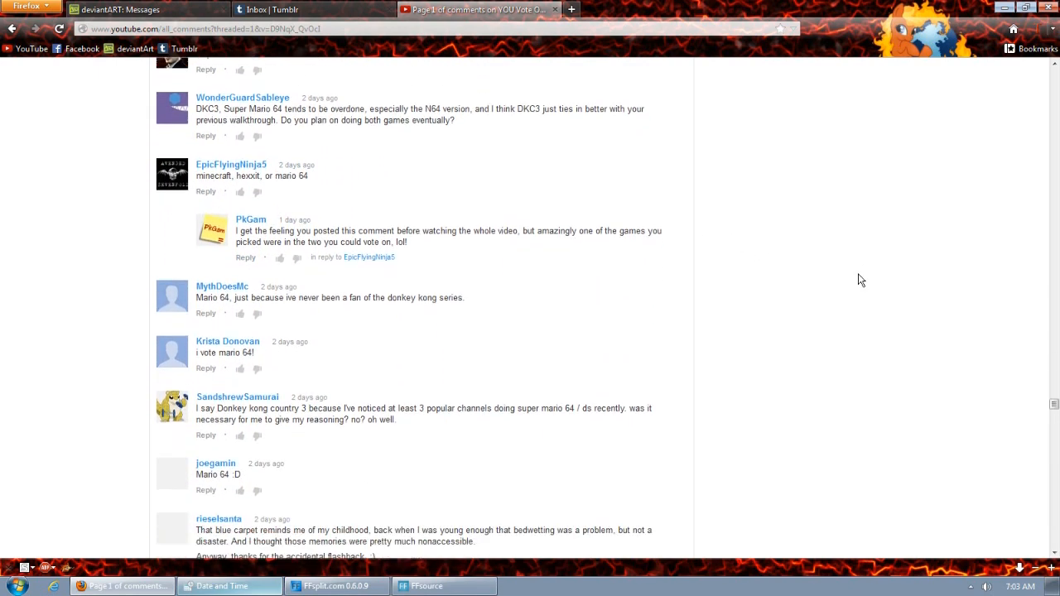
{"action": "scroll", "scroll_direction": "down", "scroll_amount": 3}
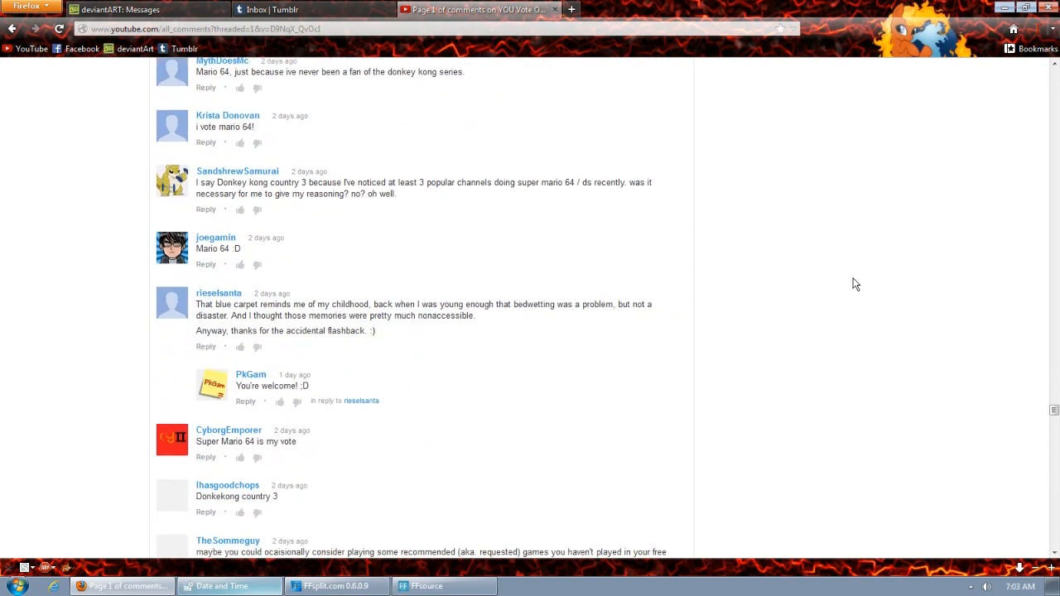
{"action": "scroll", "scroll_direction": "down", "scroll_amount": 3}
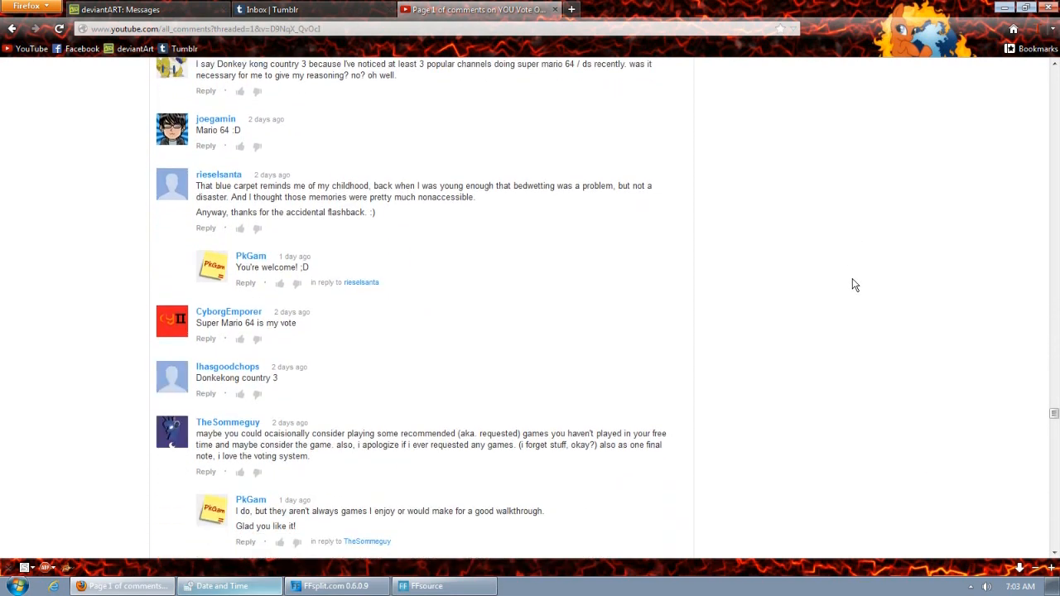
{"action": "scroll", "scroll_direction": "down", "scroll_amount": 3}
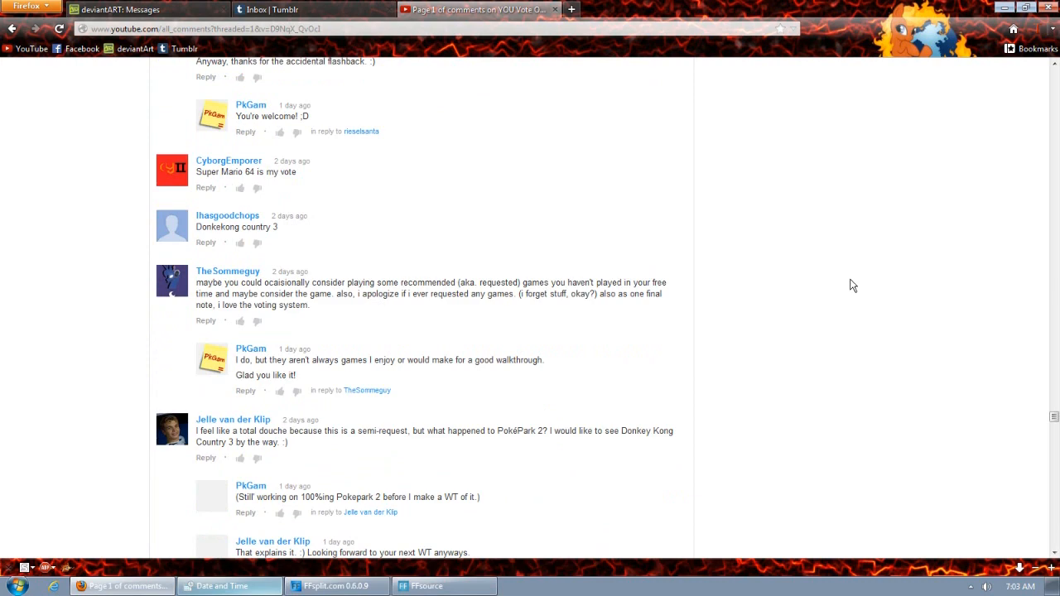
{"action": "scroll", "scroll_direction": "down", "scroll_amount": 3}
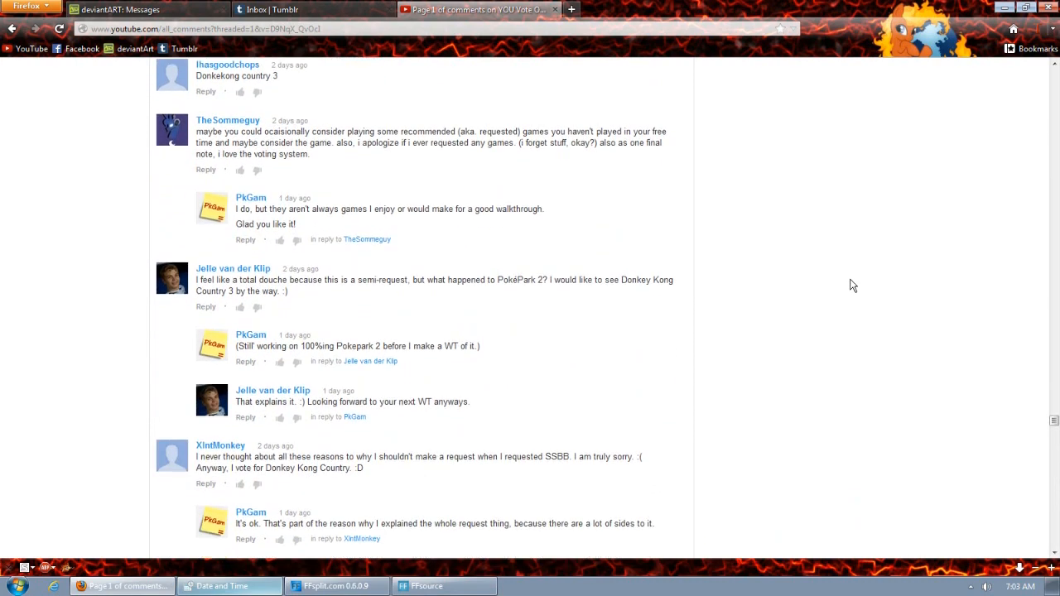
{"action": "scroll", "scroll_direction": "down", "scroll_amount": 3}
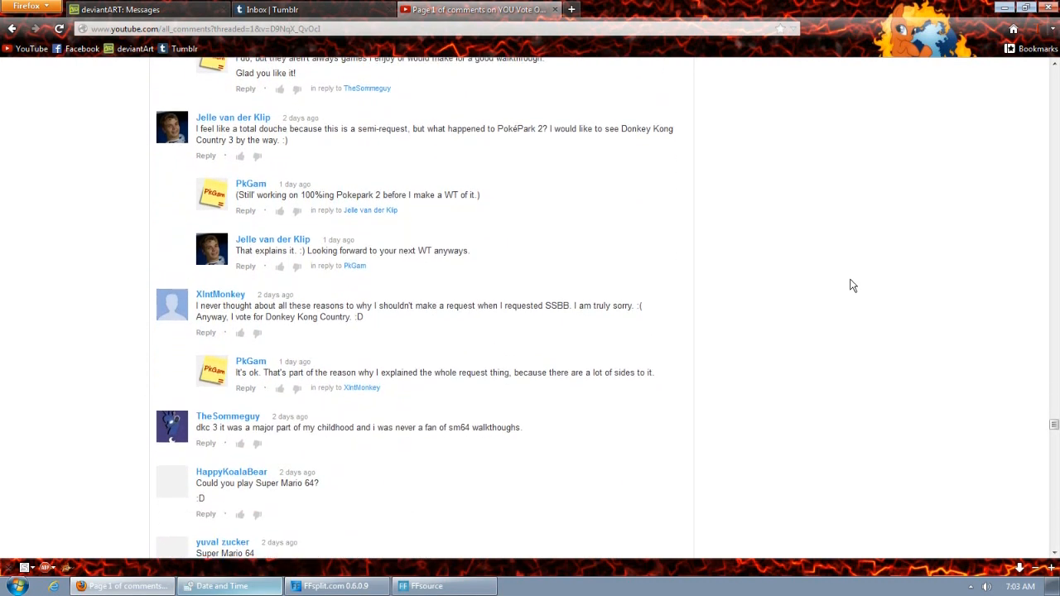
{"action": "scroll", "scroll_direction": "down", "scroll_amount": 3}
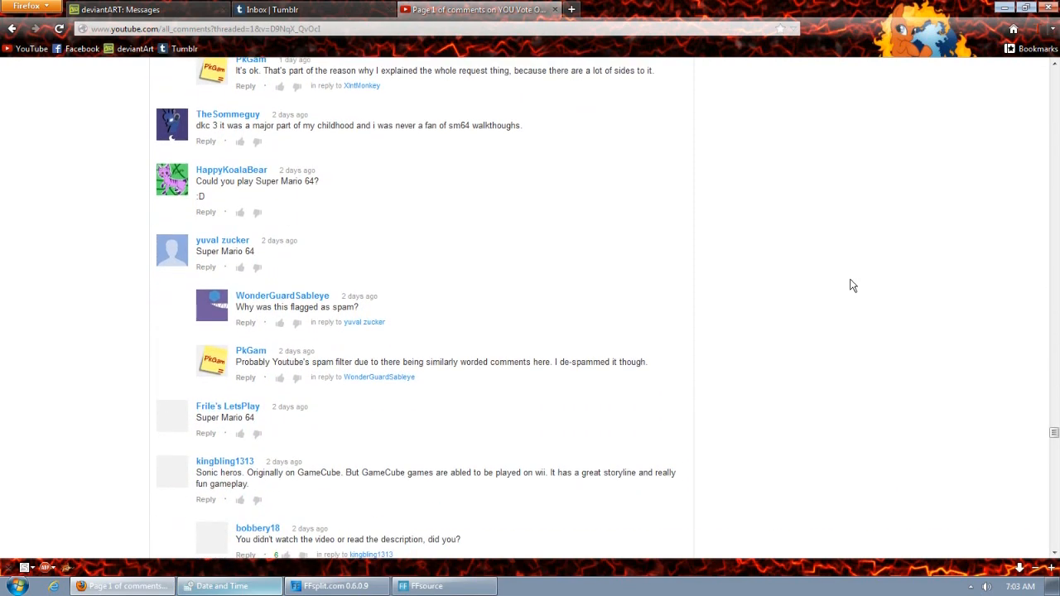
{"action": "scroll", "scroll_direction": "down", "scroll_amount": 3}
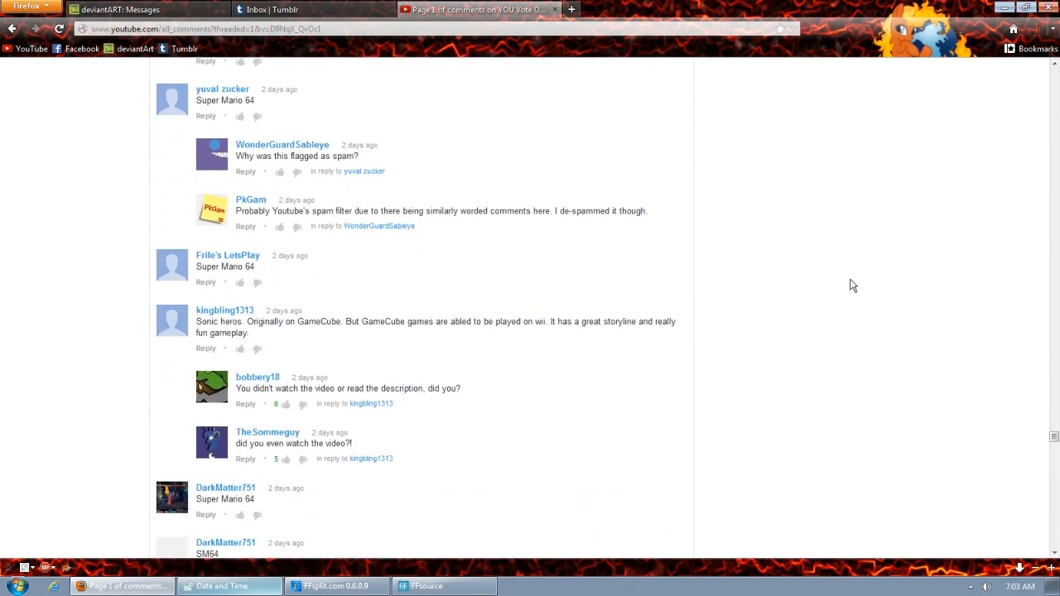
{"action": "scroll", "scroll_direction": "down", "scroll_amount": 3}
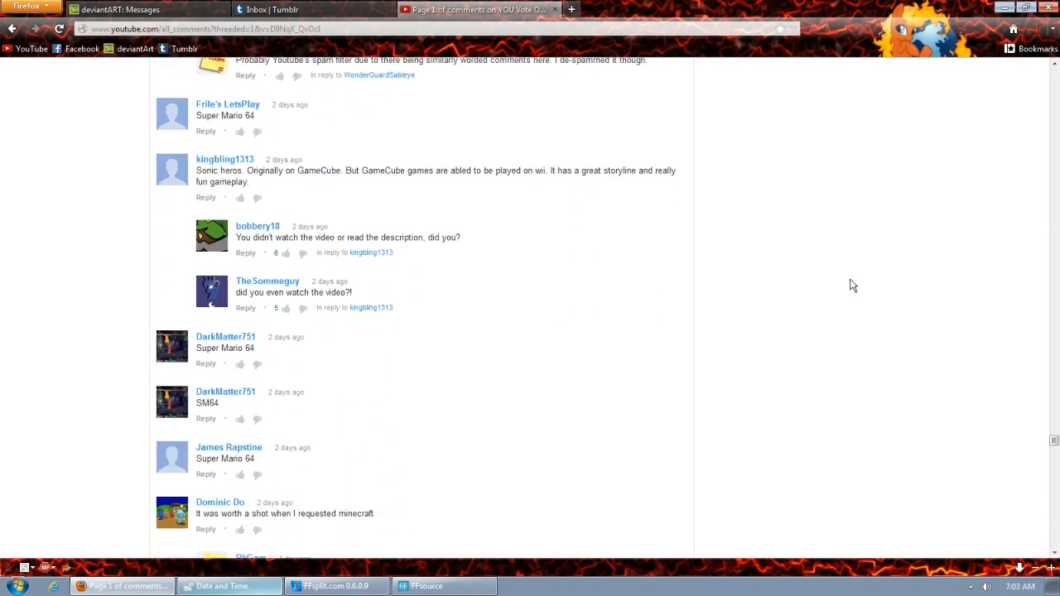
{"action": "scroll", "scroll_direction": "down", "scroll_amount": 3}
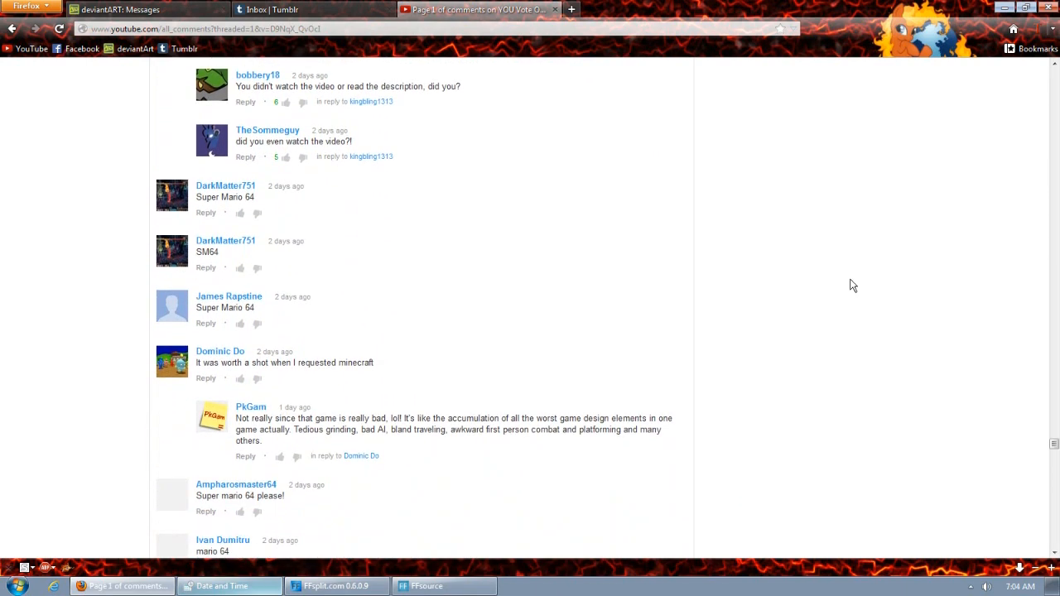
{"action": "scroll", "scroll_direction": "down", "scroll_amount": 3}
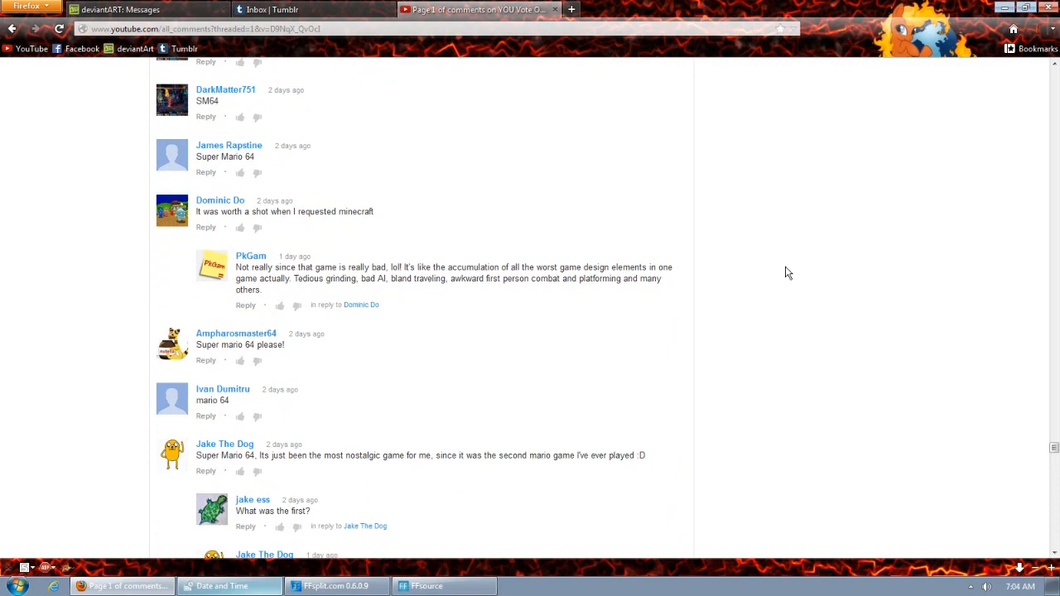
{"action": "mouse_move", "coordinate": [786, 313]}
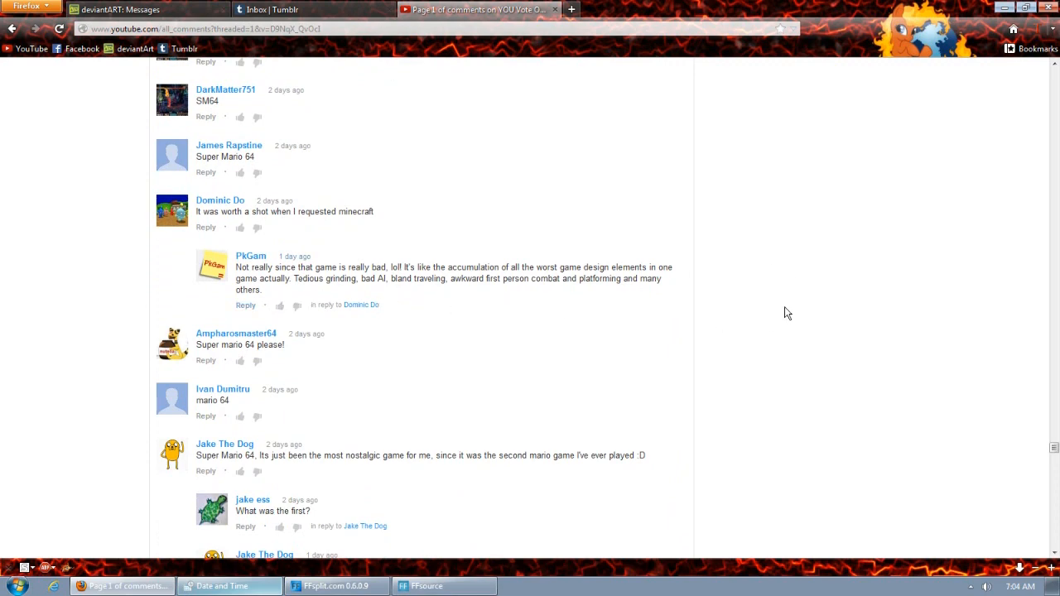
{"action": "scroll", "scroll_direction": "down", "scroll_amount": 3}
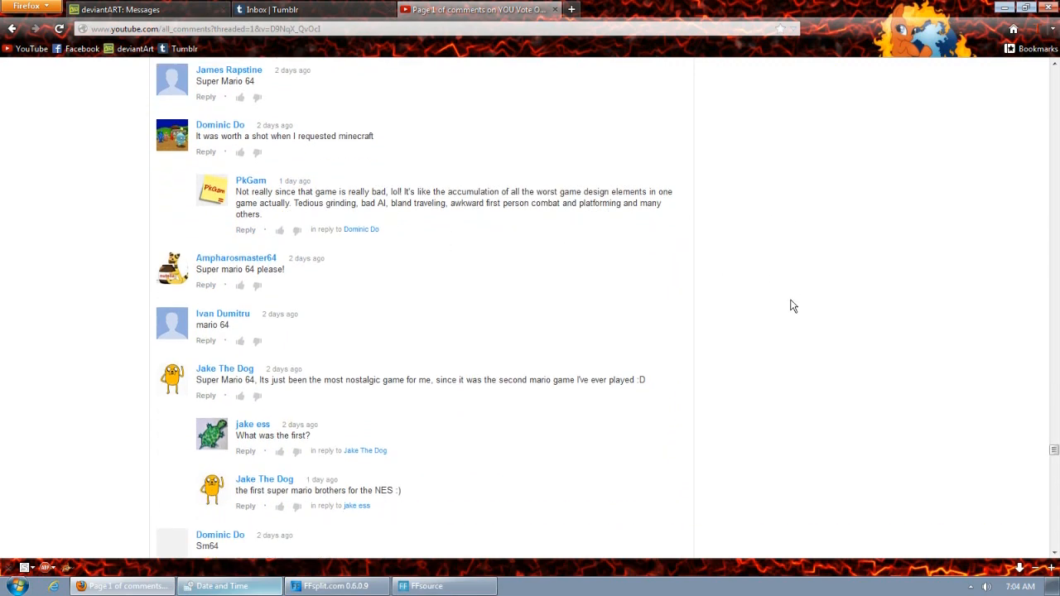
{"action": "scroll", "scroll_direction": "down", "scroll_amount": 3}
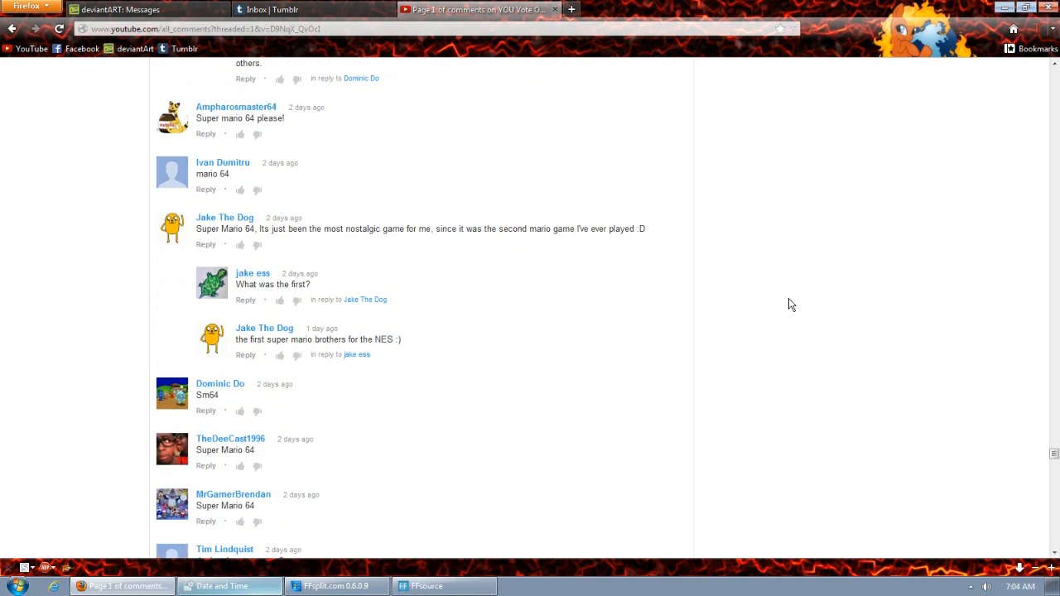
{"action": "scroll", "scroll_direction": "down", "scroll_amount": 3}
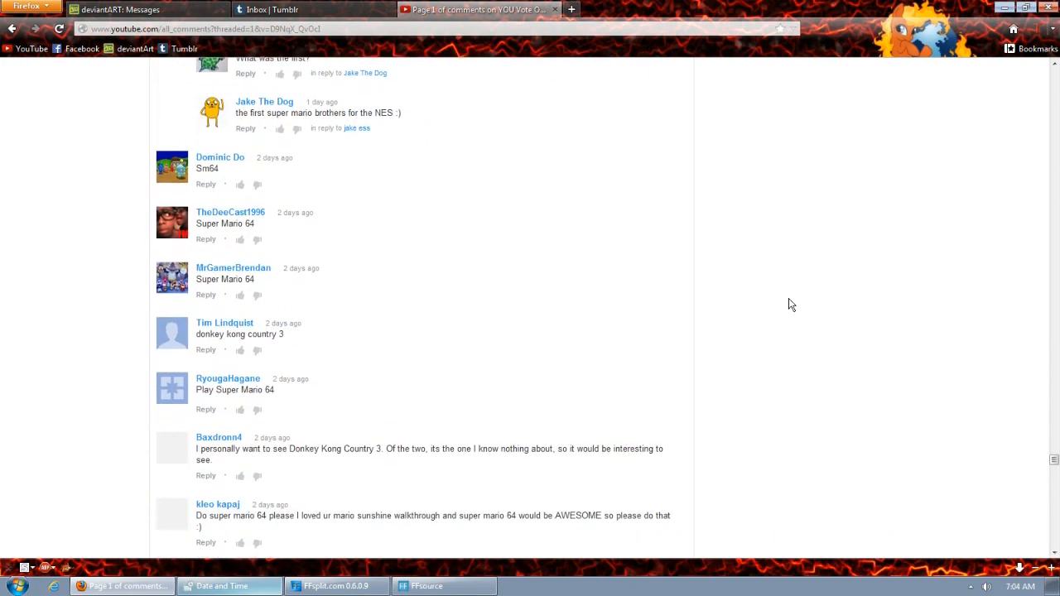
{"action": "scroll", "scroll_direction": "down", "scroll_amount": 3}
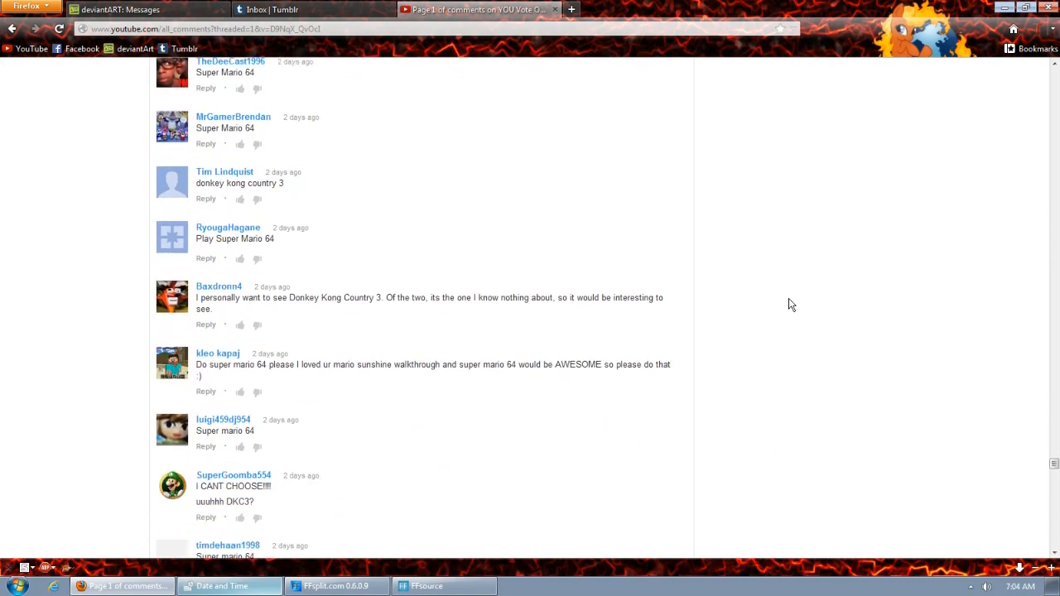
{"action": "scroll", "scroll_direction": "down", "scroll_amount": 3}
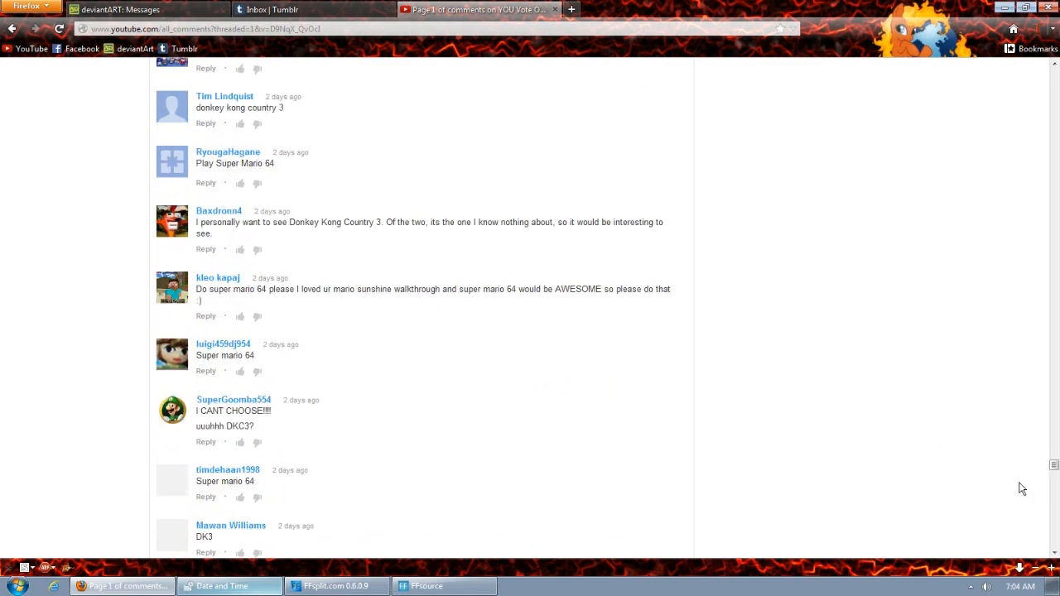
Step: Scroll to the last vote comments at the YouTube footer, then bring up the FFsplit recording status window
{"action": "scroll", "scroll_direction": "down", "scroll_amount": 3}
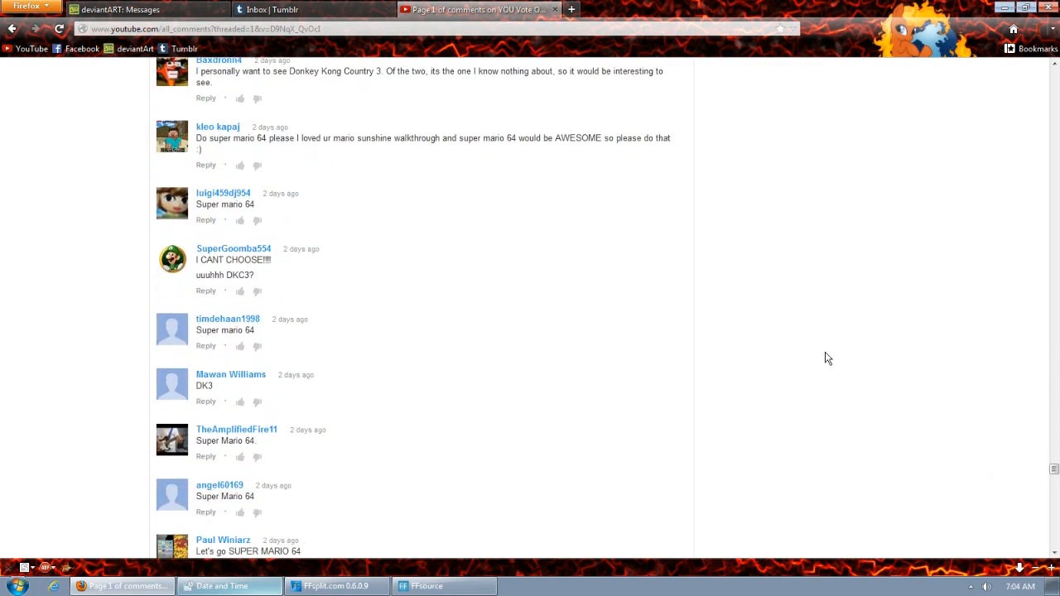
{"action": "scroll", "scroll_direction": "down", "scroll_amount": 3}
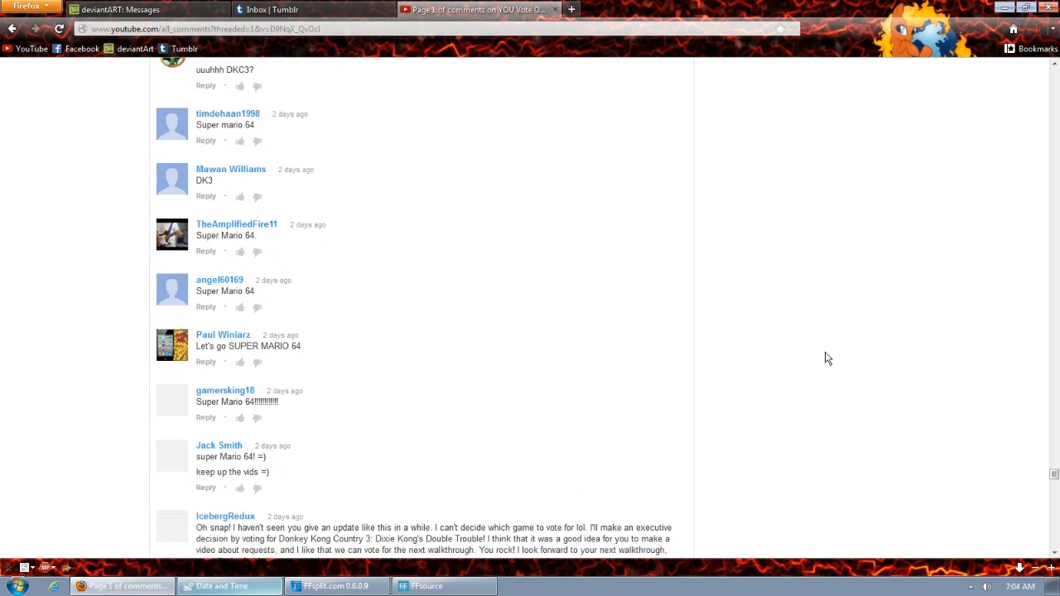
{"action": "scroll", "scroll_direction": "down", "scroll_amount": 3}
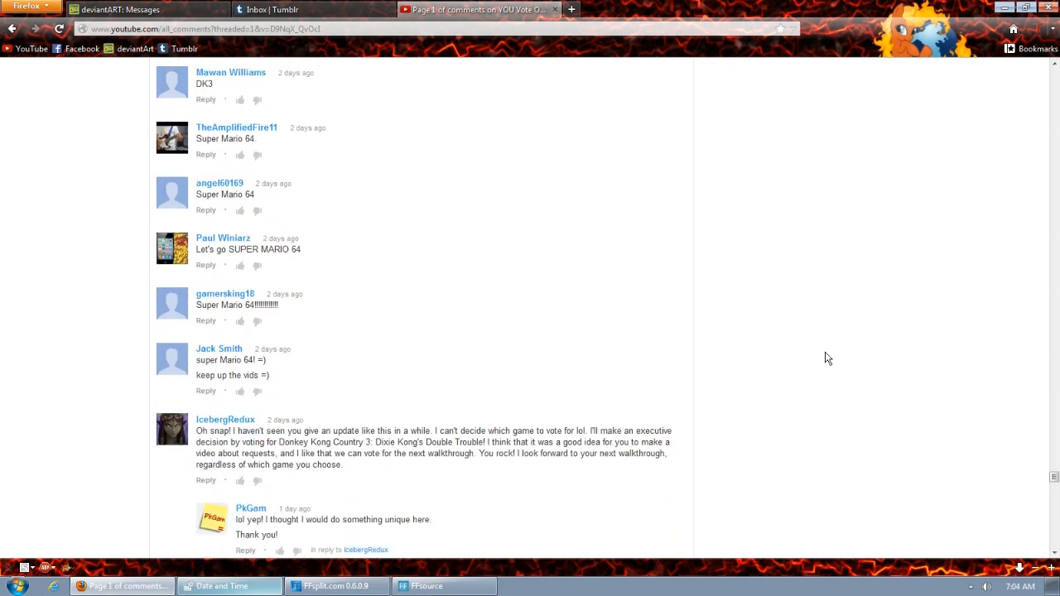
{"action": "scroll", "scroll_direction": "down", "scroll_amount": 3}
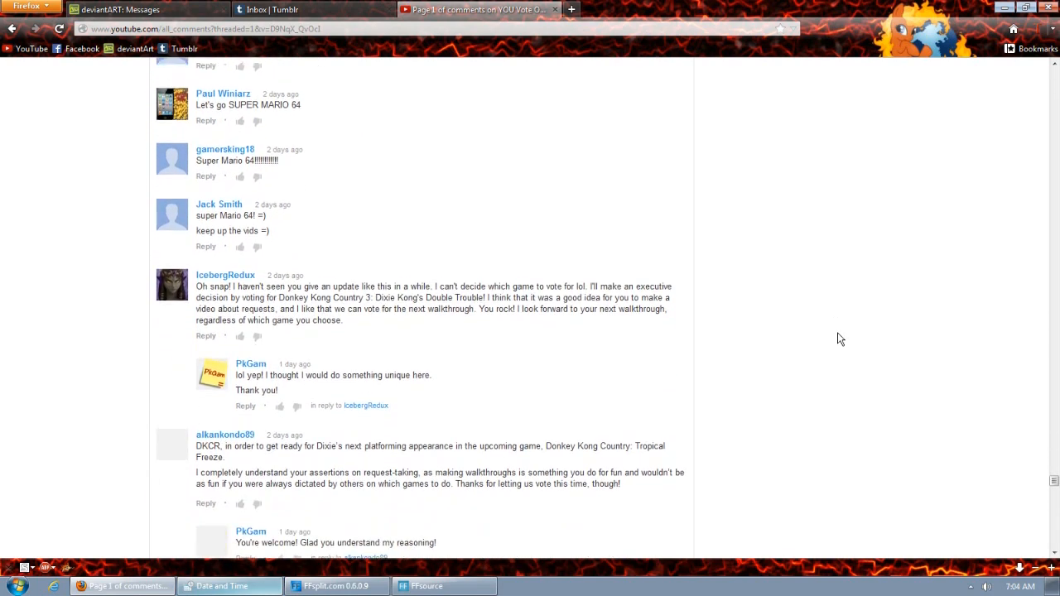
{"action": "scroll", "scroll_direction": "down", "scroll_amount": 3}
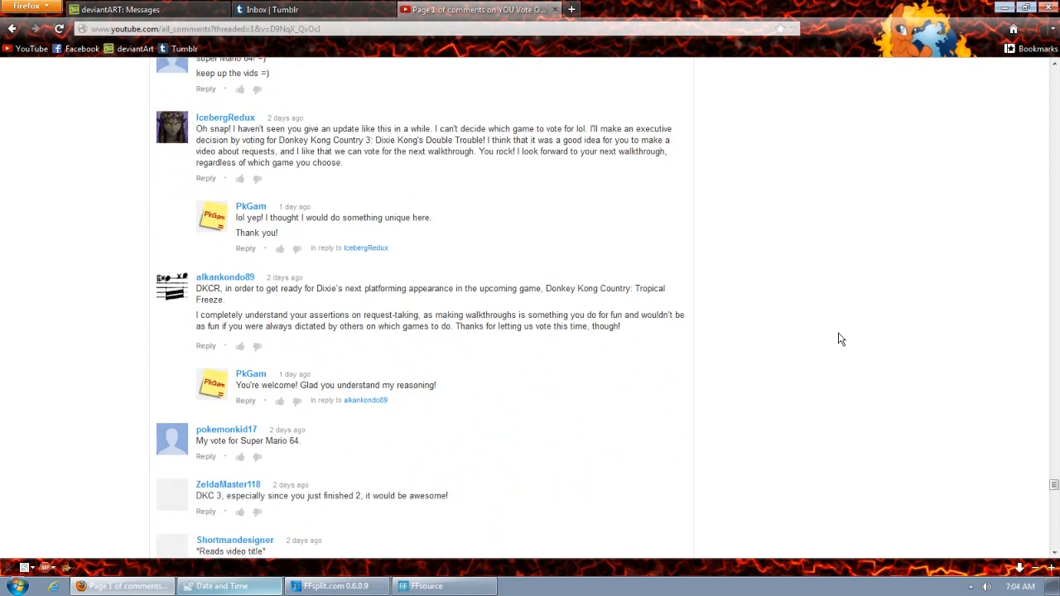
{"action": "scroll", "scroll_direction": "down", "scroll_amount": 3}
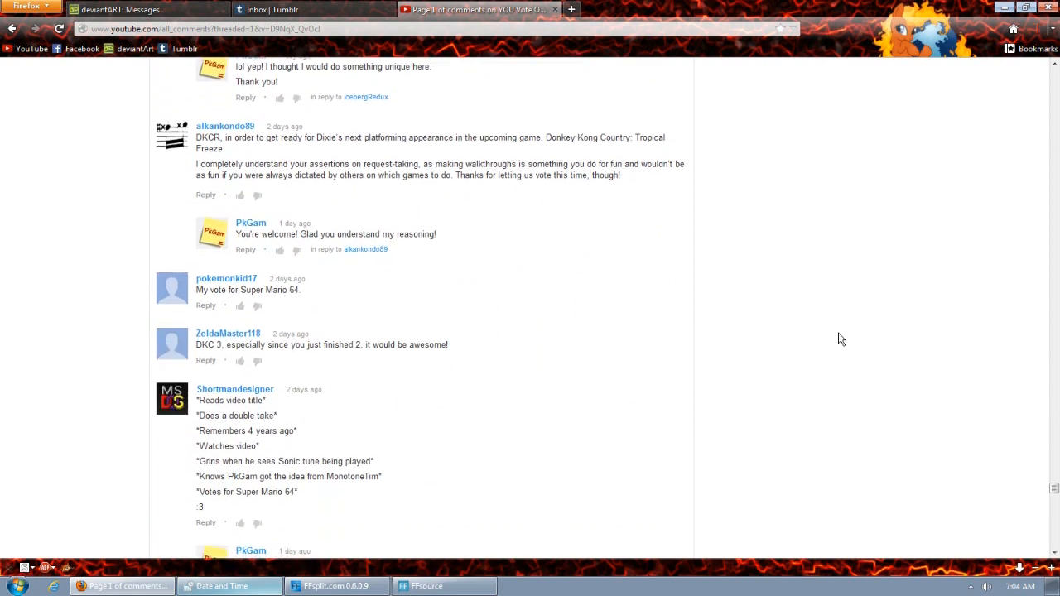
{"action": "scroll", "scroll_direction": "down", "scroll_amount": 3}
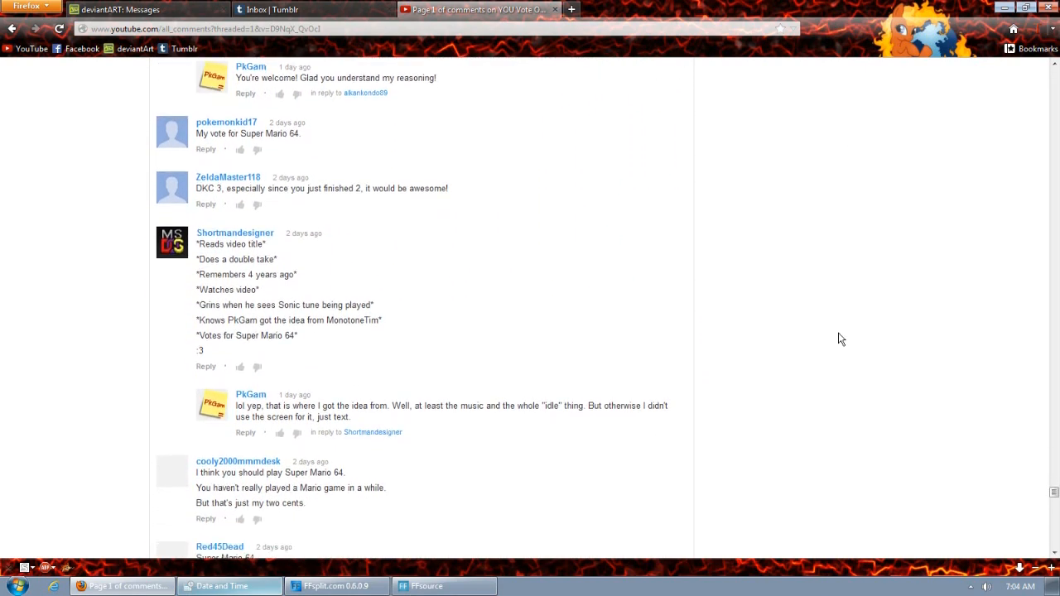
{"action": "scroll", "scroll_direction": "down", "scroll_amount": 3}
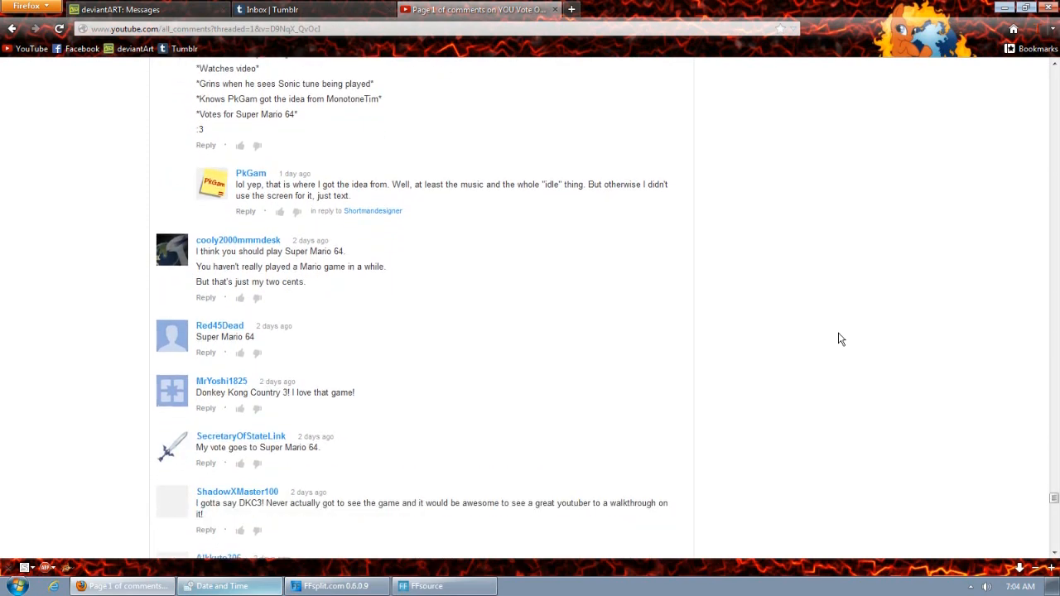
{"action": "scroll", "scroll_direction": "down", "scroll_amount": 3}
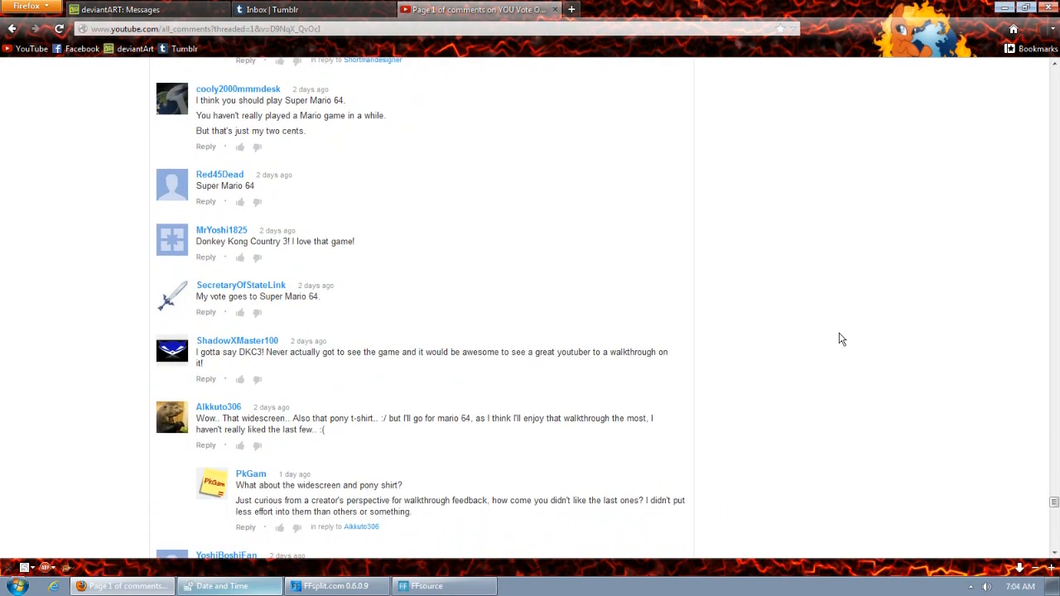
{"action": "scroll", "scroll_direction": "down", "scroll_amount": 3}
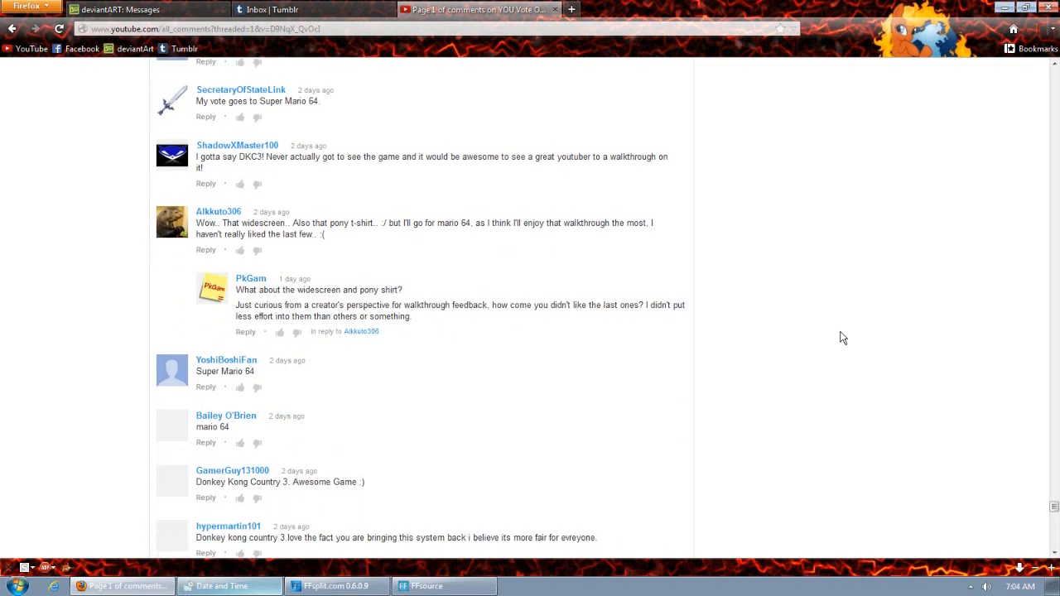
{"action": "scroll", "scroll_direction": "down", "scroll_amount": 3}
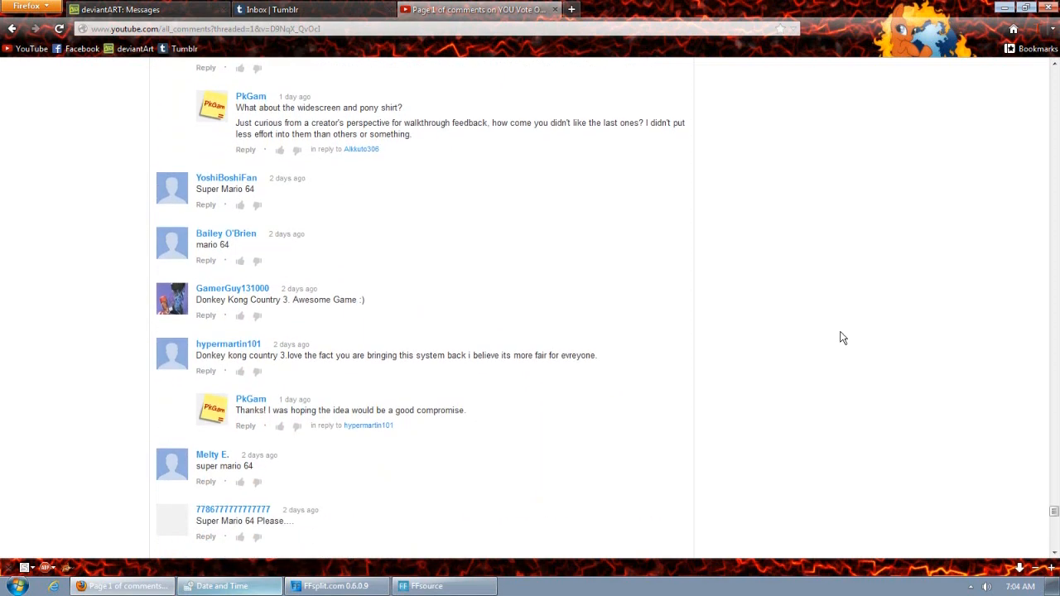
{"action": "scroll", "scroll_direction": "down", "scroll_amount": 3}
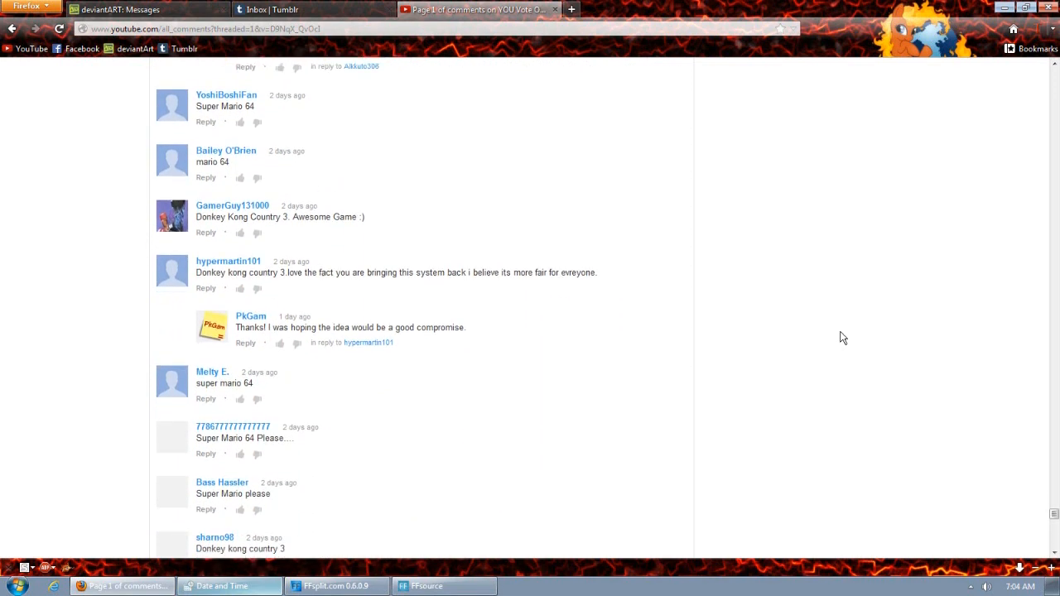
{"action": "scroll", "scroll_direction": "down", "scroll_amount": 3}
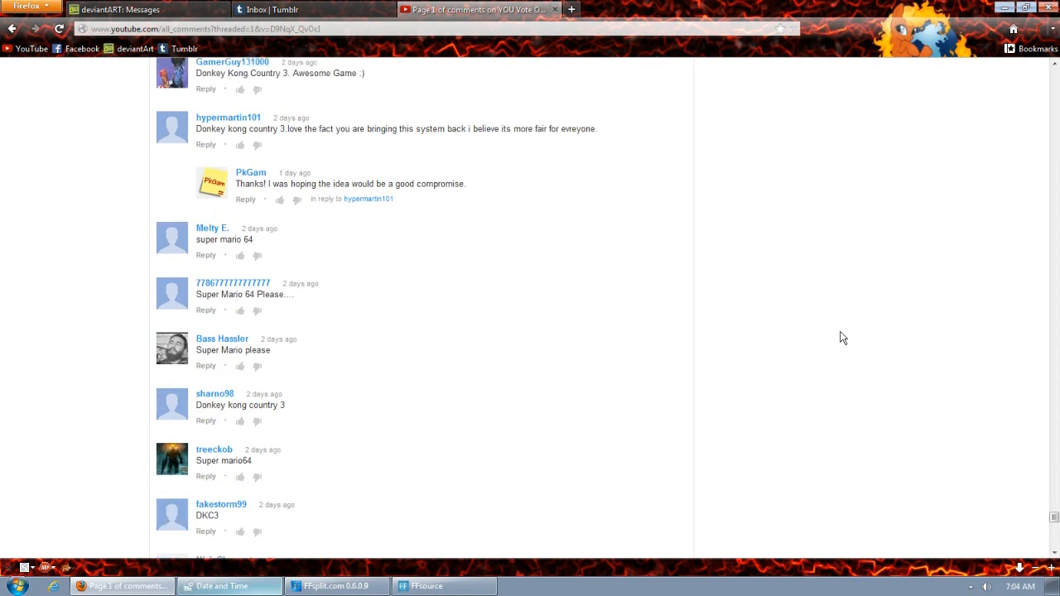
{"action": "scroll", "scroll_direction": "down", "scroll_amount": 3}
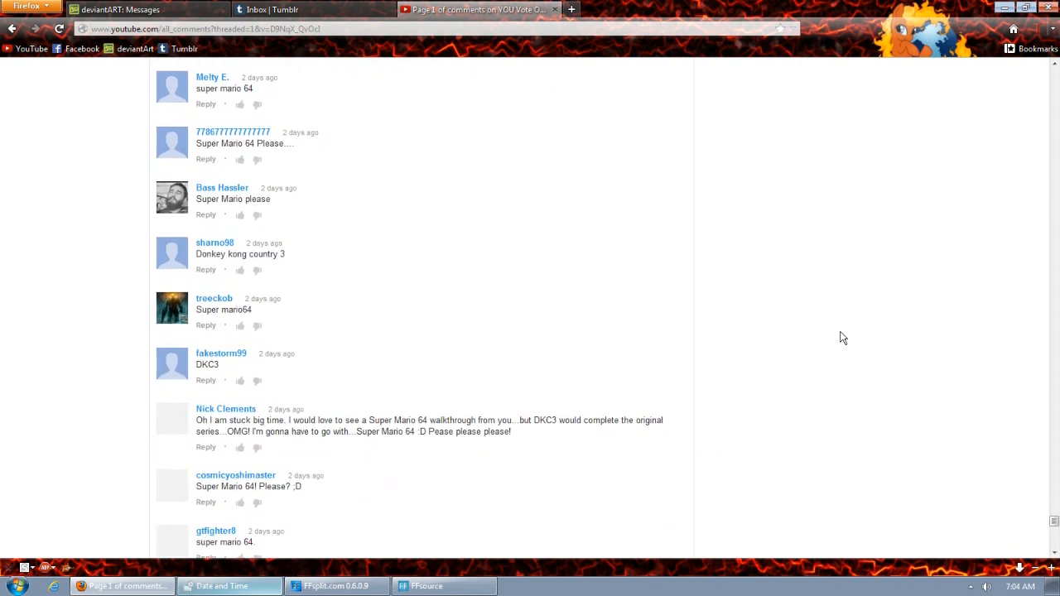
{"action": "scroll", "scroll_direction": "down", "scroll_amount": 3}
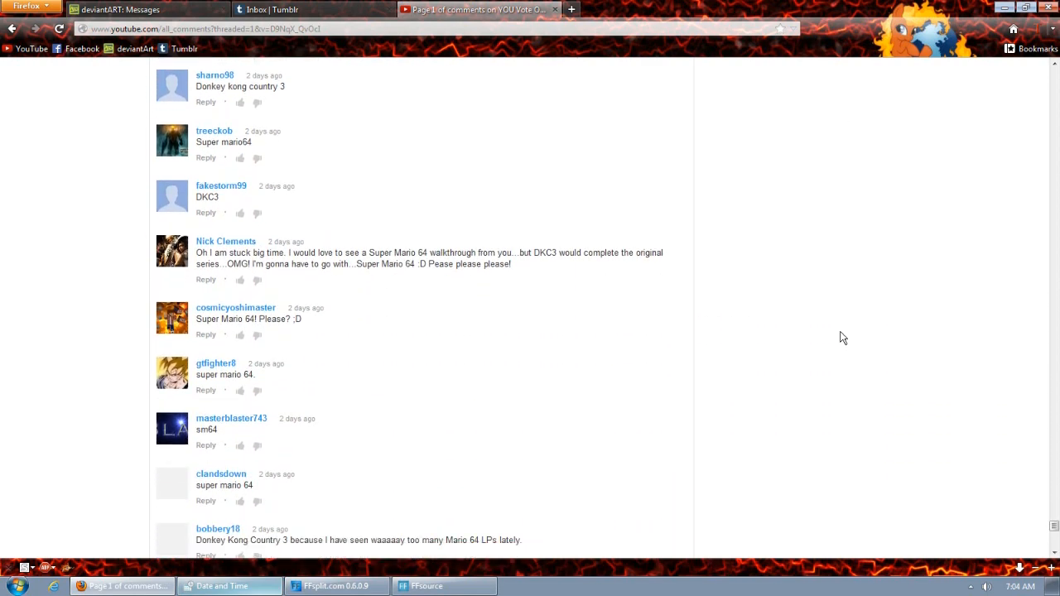
{"action": "scroll", "scroll_direction": "down", "scroll_amount": 3}
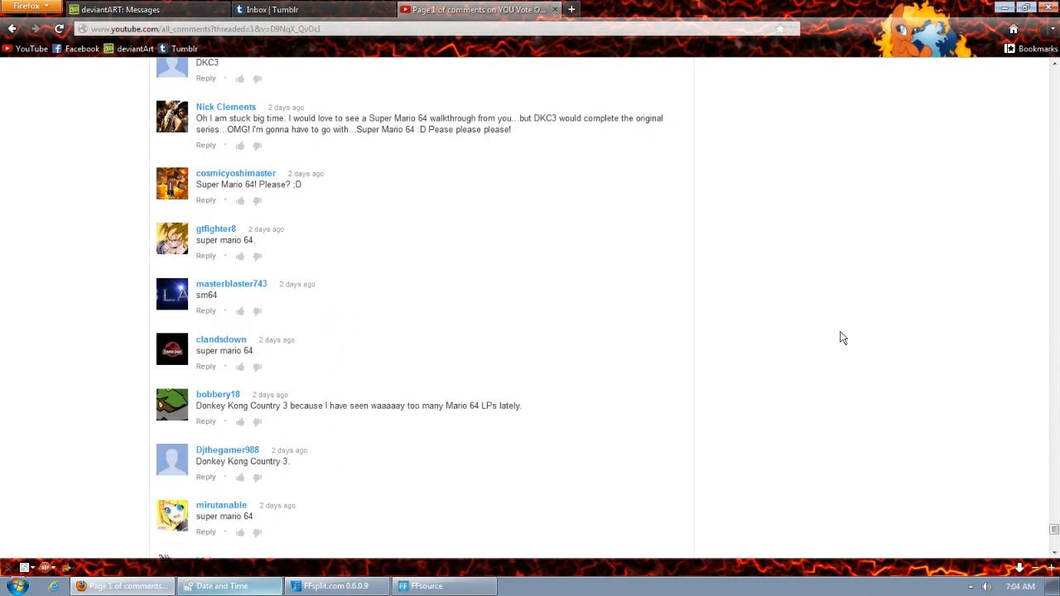
{"action": "scroll", "scroll_direction": "down", "scroll_amount": 3}
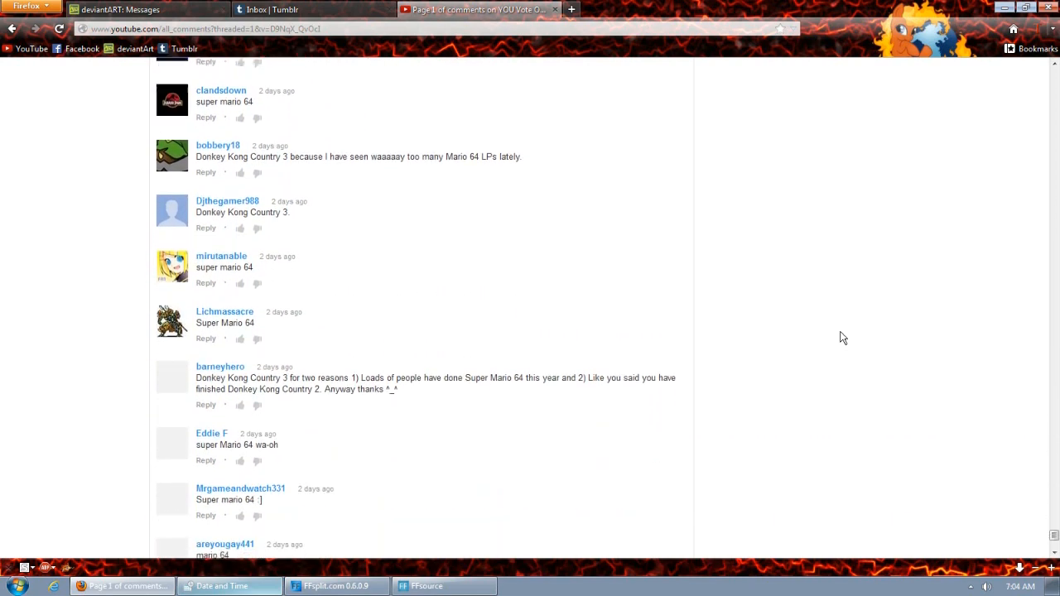
{"action": "scroll", "scroll_direction": "down", "scroll_amount": 3}
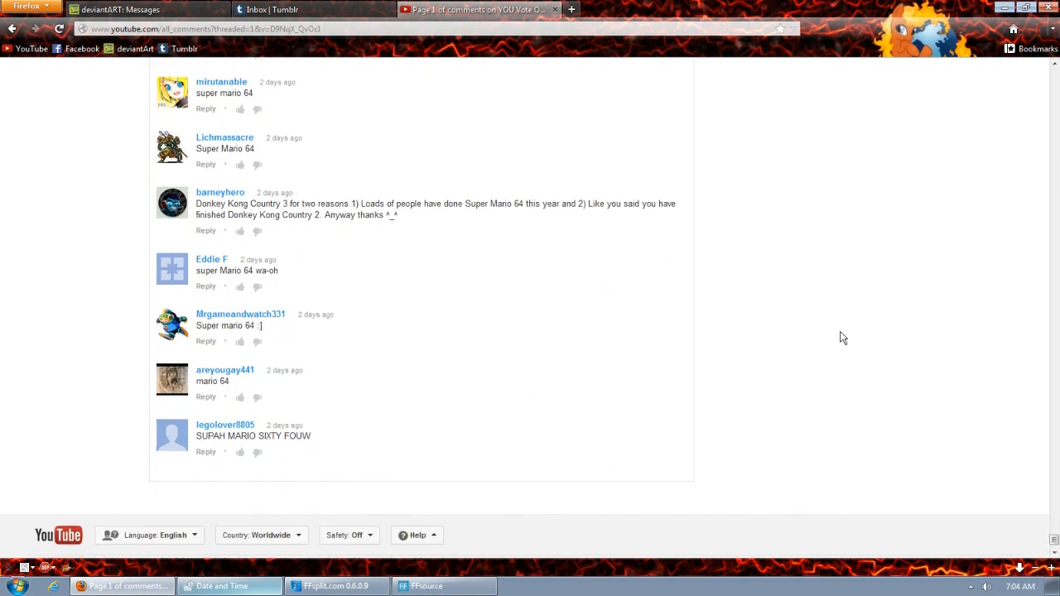
{"action": "scroll", "scroll_direction": "down", "scroll_amount": 3}
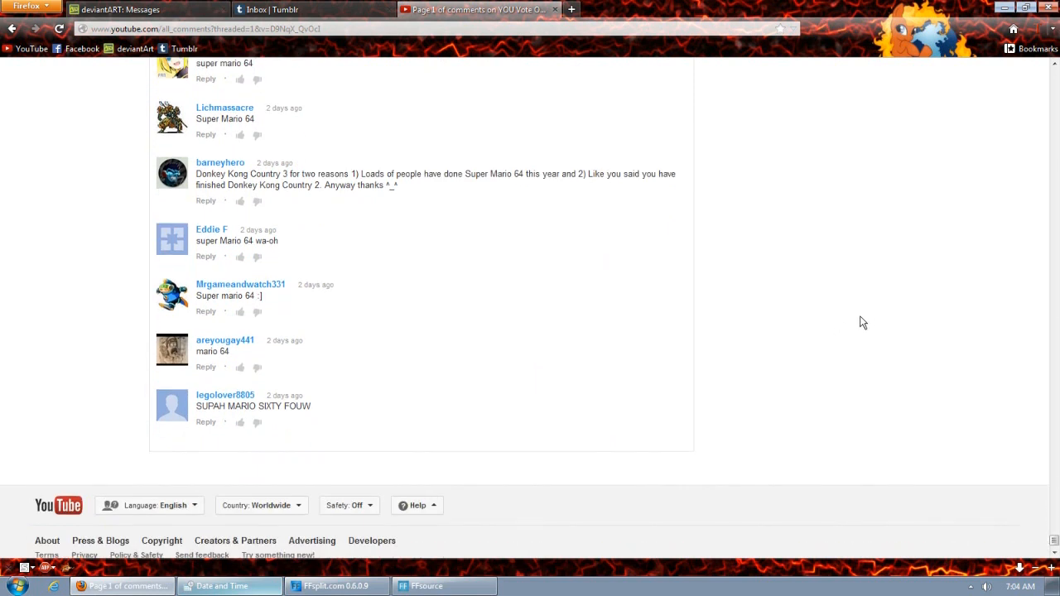
{"action": "mouse_move", "coordinate": [846, 258]}
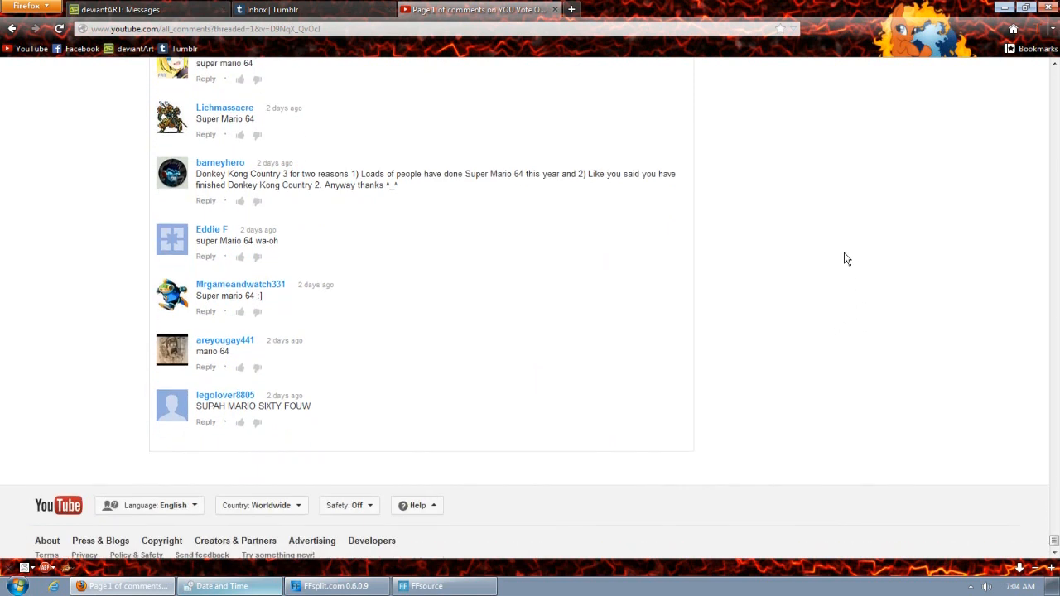
{"action": "left_click", "coordinate": [336, 586]}
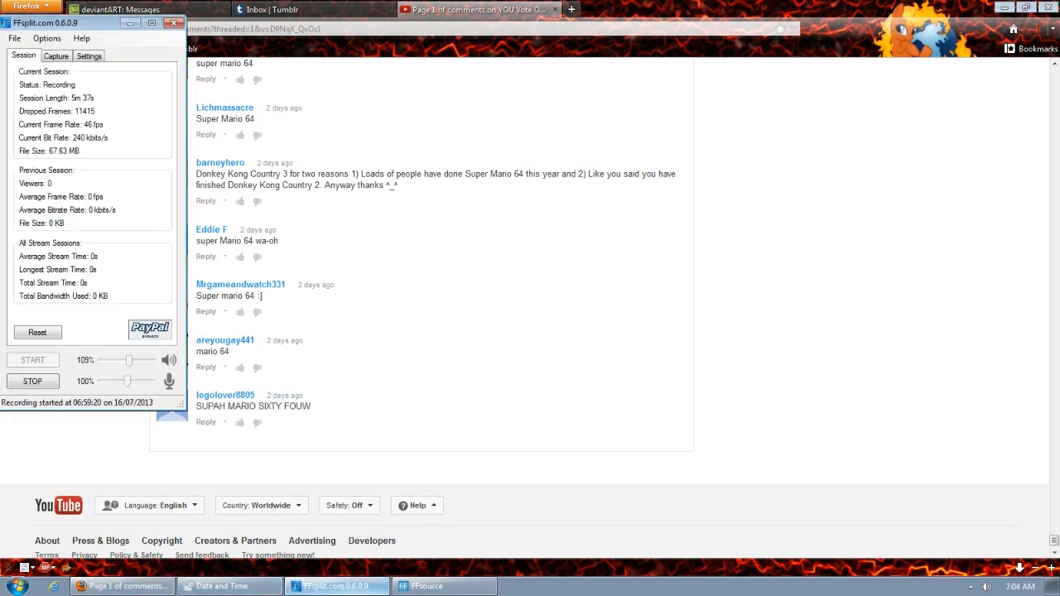